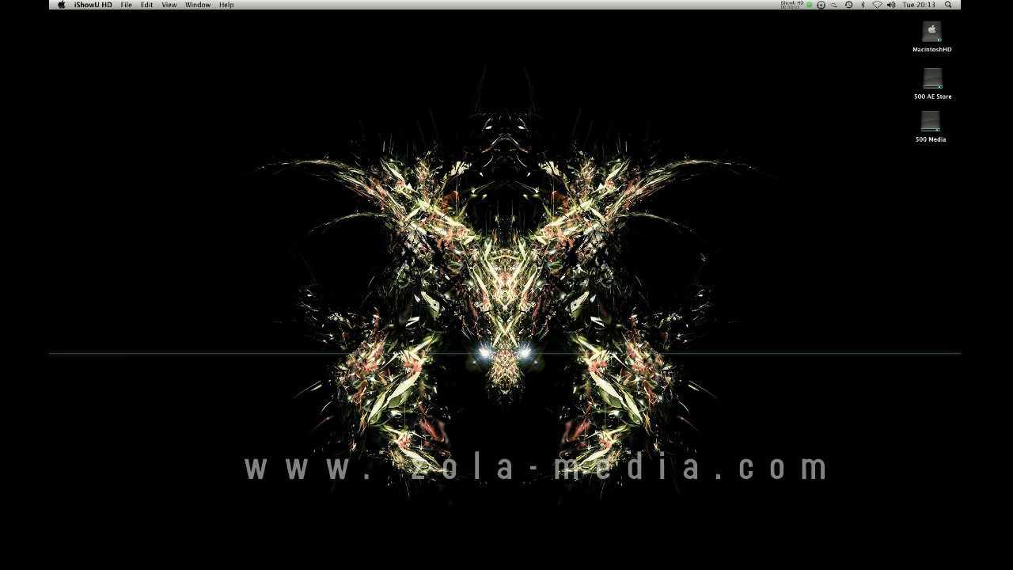
pyautogui.moveTo(678, 276)
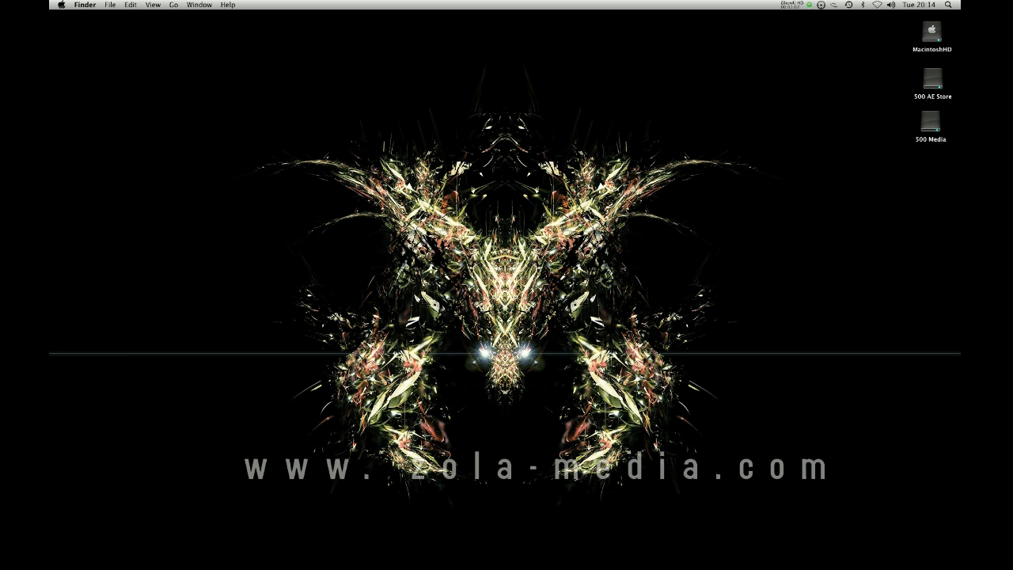
pyautogui.moveTo(712, 221)
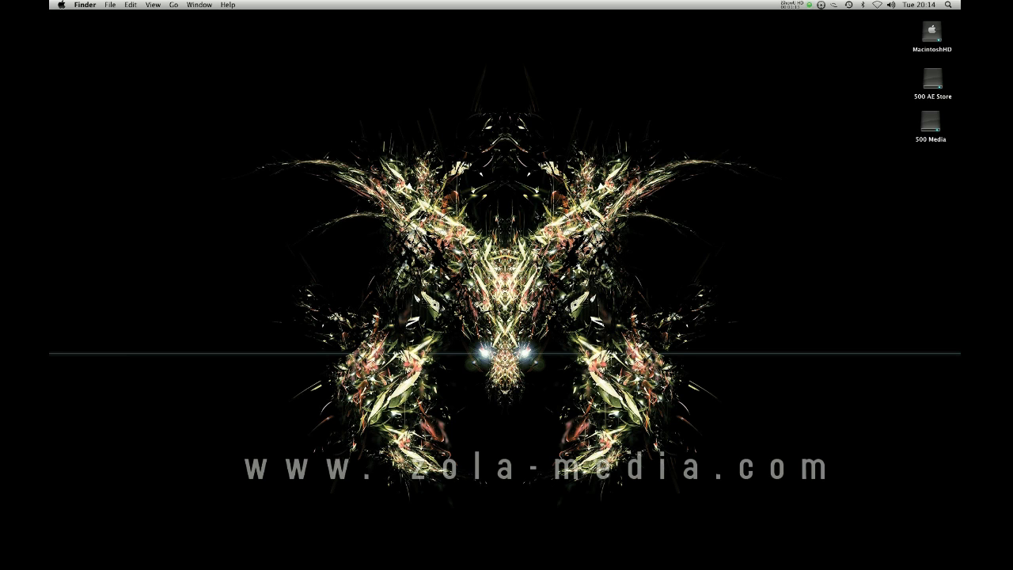
# - Switch to Adobe Illustrator CS5 so its welcome screen appears
pyautogui.press('cmd+tab')
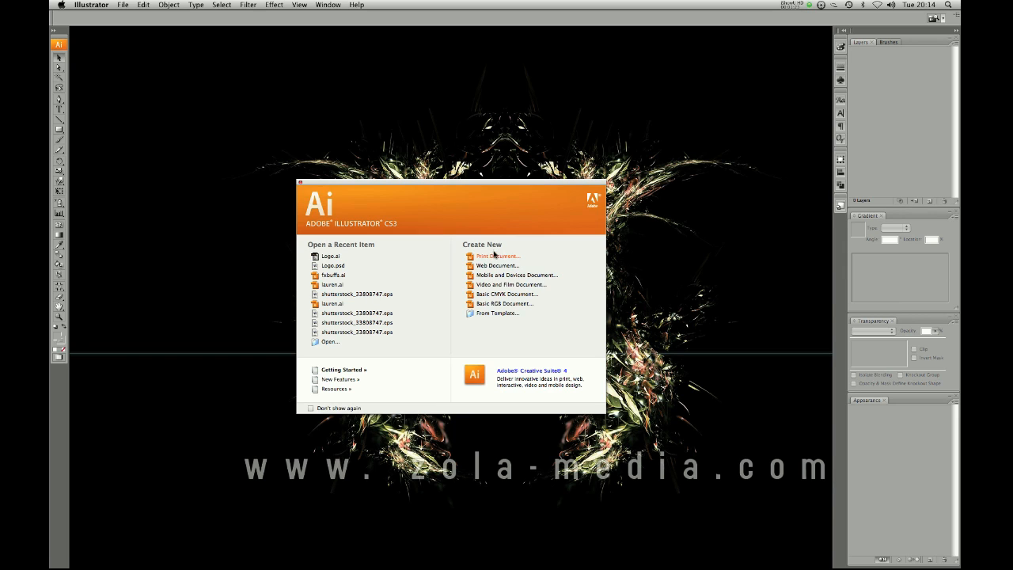
pyautogui.moveTo(497, 268)
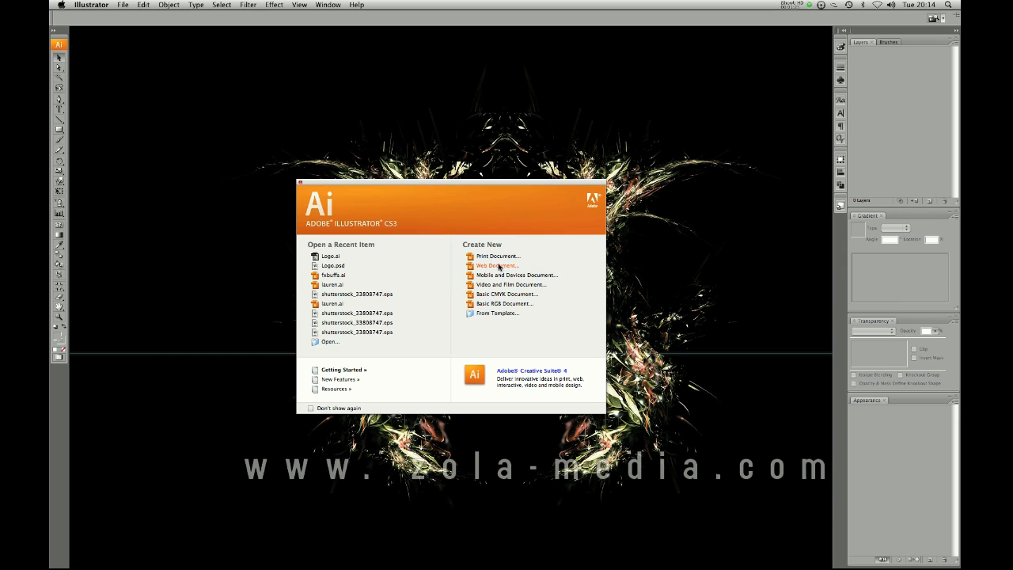
pyautogui.moveTo(504, 293)
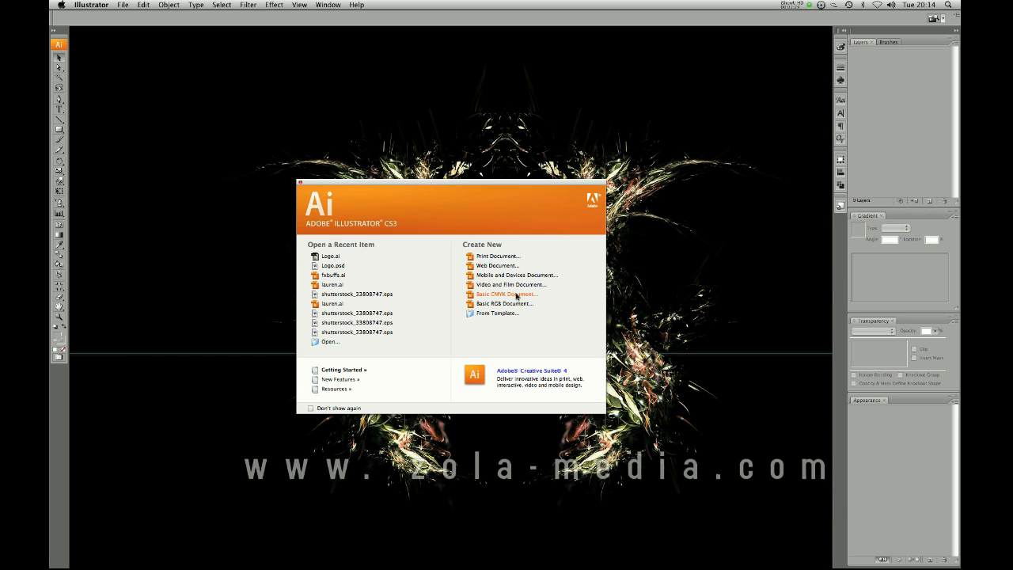
pyautogui.moveTo(512, 285)
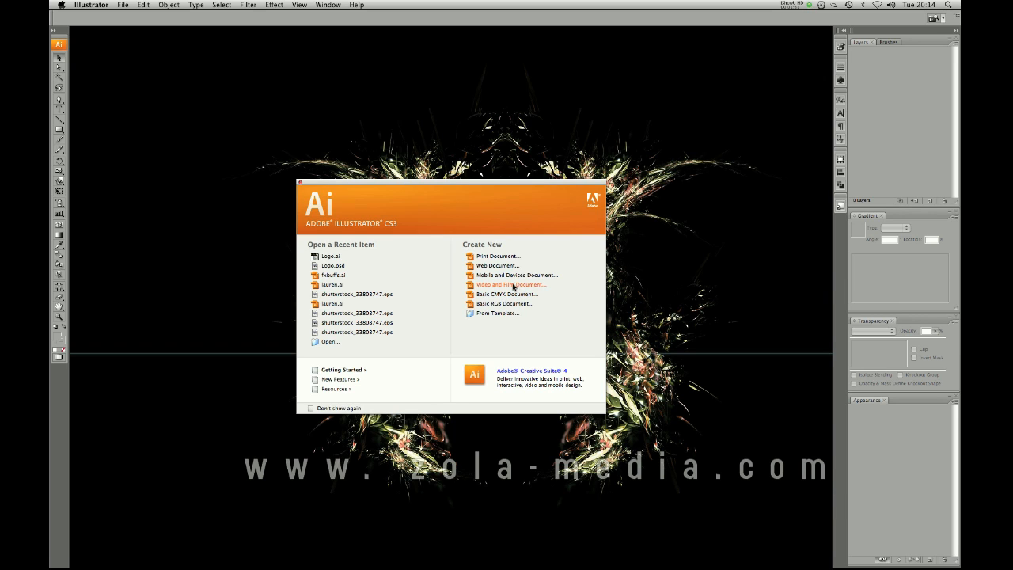
pyautogui.moveTo(510, 285)
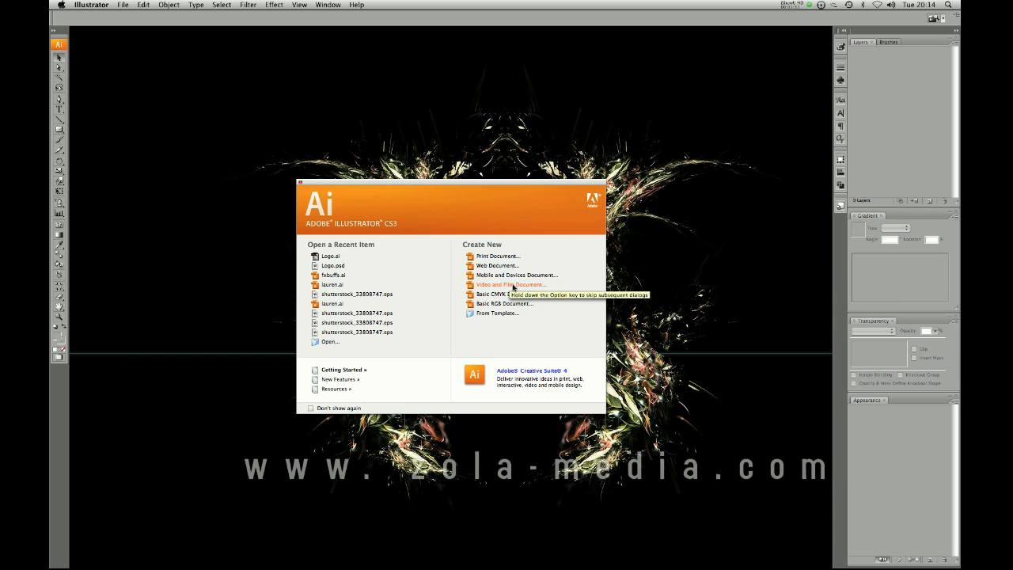
pyautogui.moveTo(503, 304)
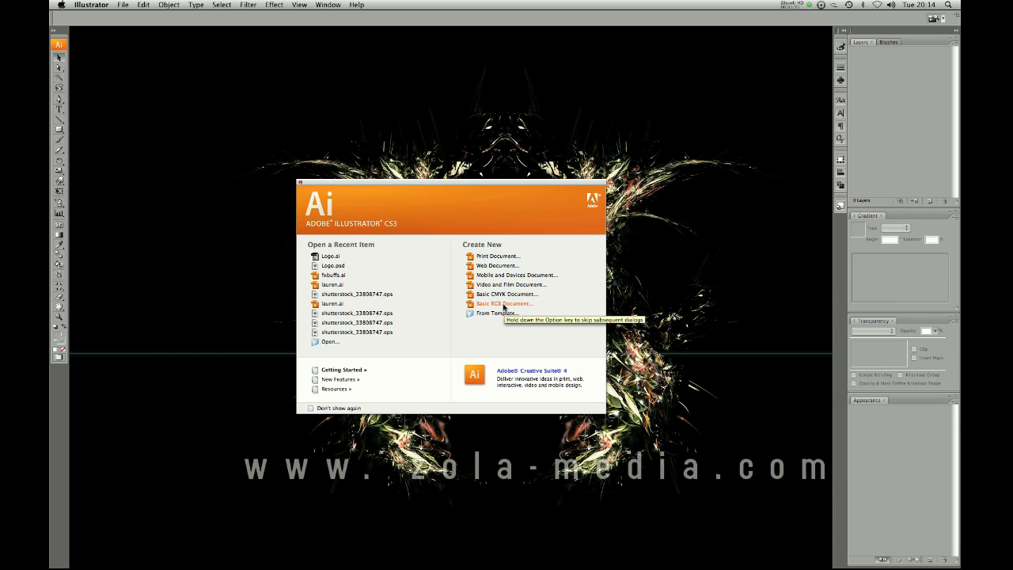
# - Start a new Basic RGB document keeping Screen (72 ppi) raster effects
pyautogui.click(503, 304)
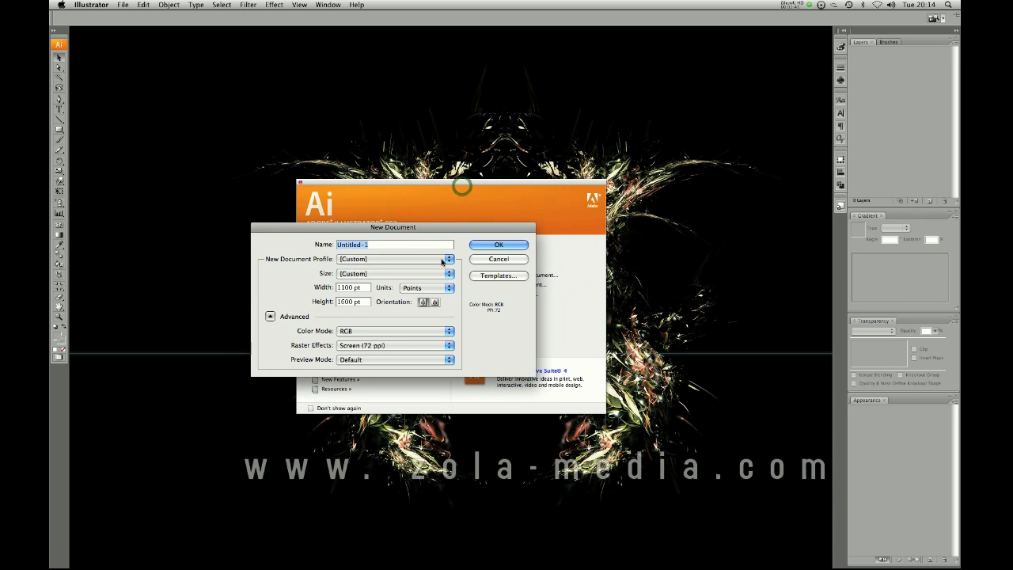
pyautogui.moveTo(393, 228); pyautogui.dragTo(407, 215)
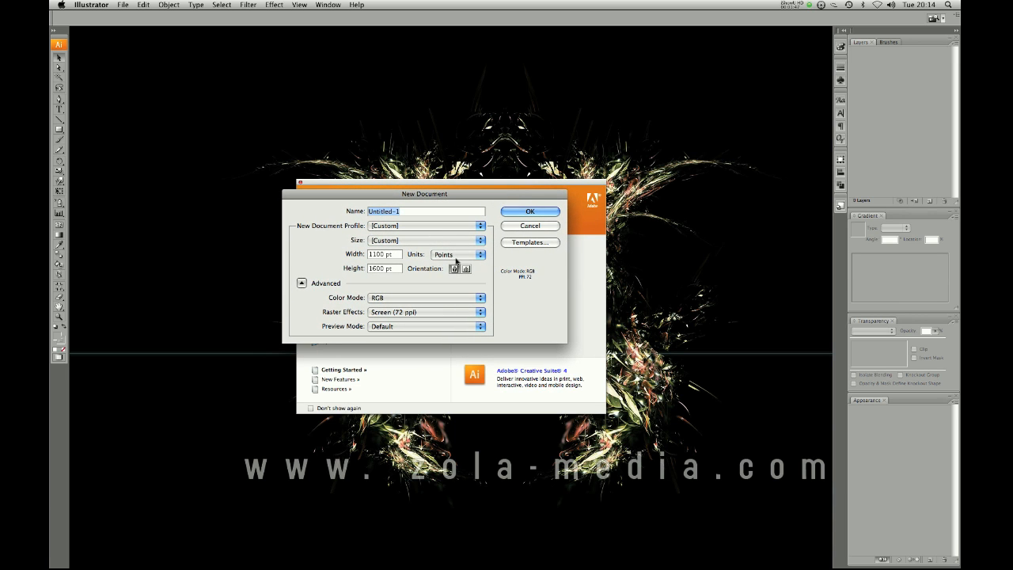
pyautogui.click(478, 312)
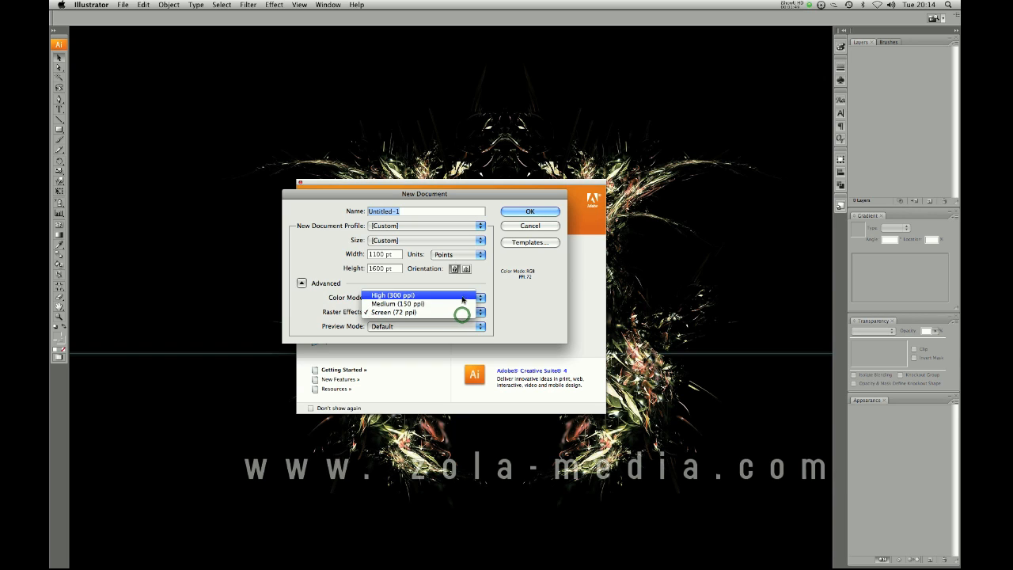
pyautogui.click(393, 312)
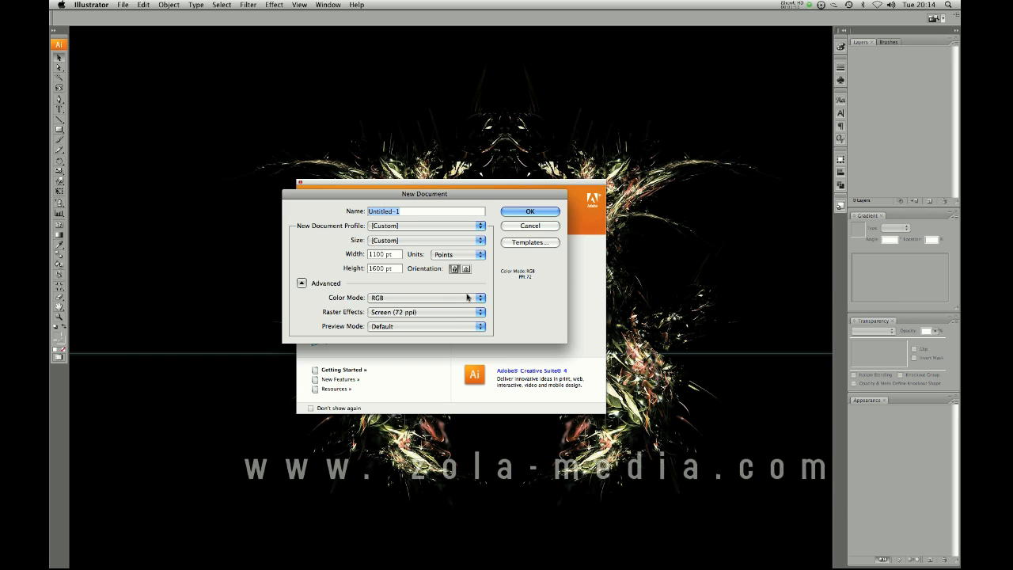
pyautogui.click(424, 312)
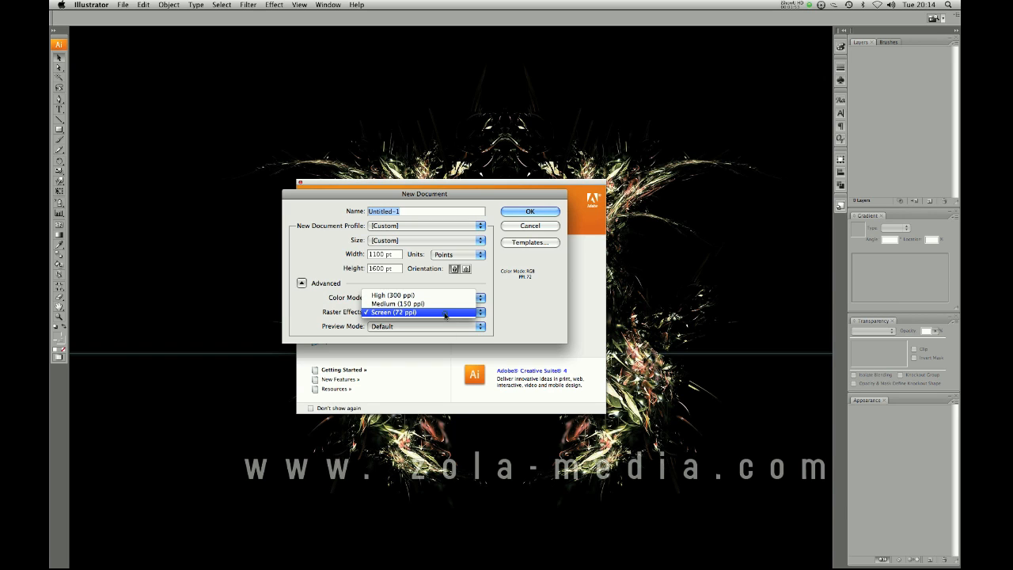
pyautogui.click(421, 312)
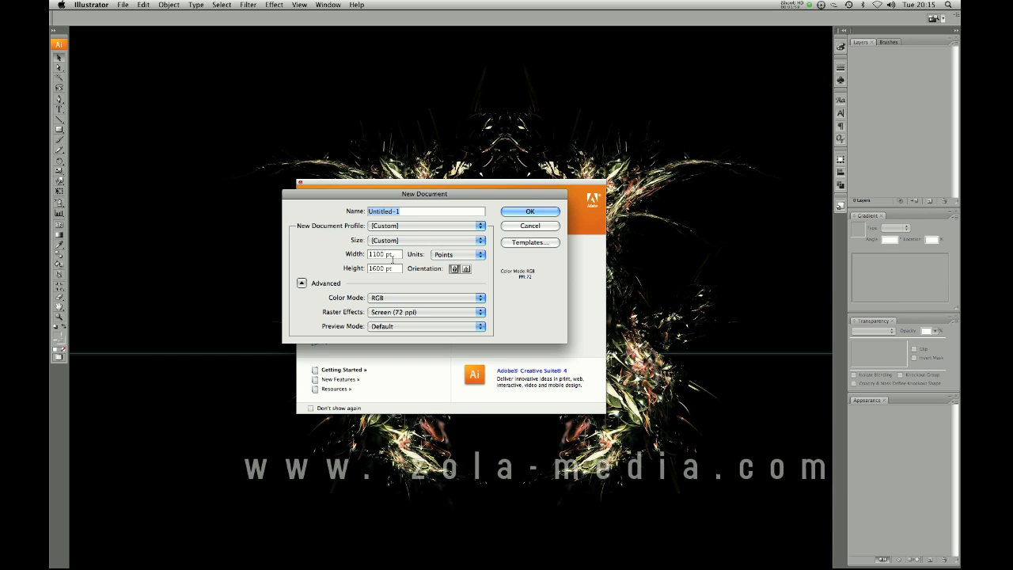
# - Set the document width and portrait orientation
pyautogui.click(465, 269)
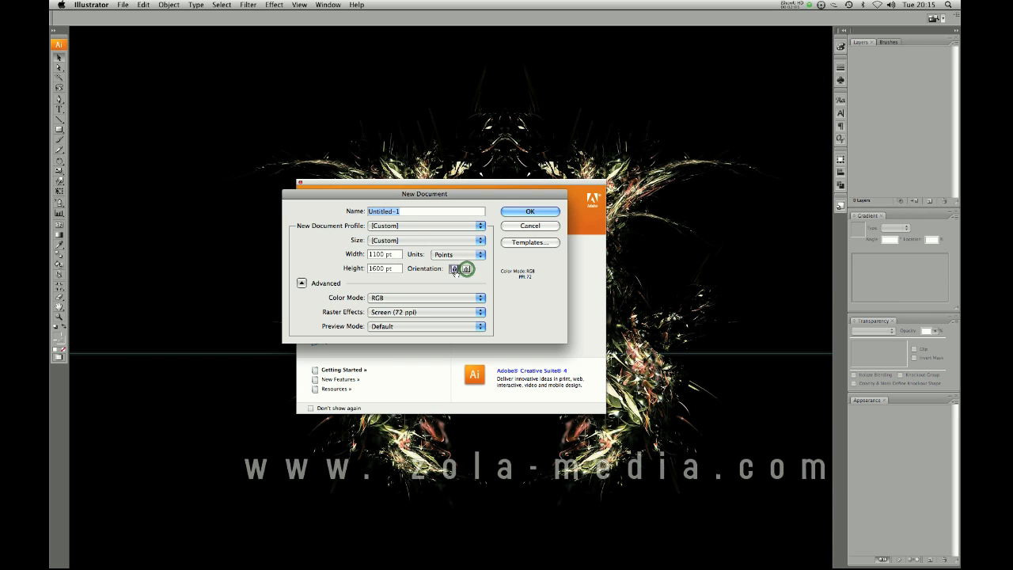
pyautogui.click(528, 212)
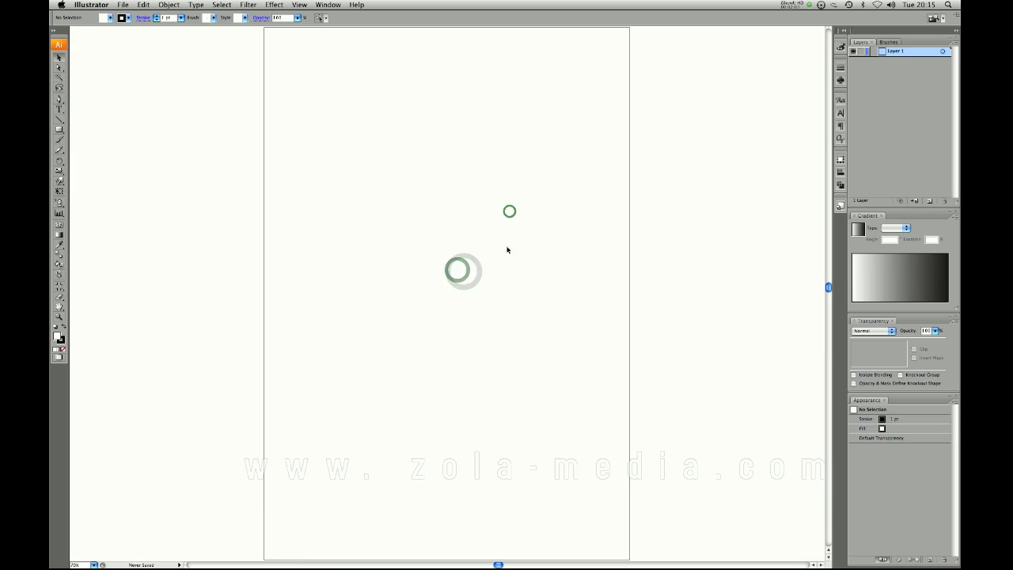
# - Fit the artboard in view and draw a circle in its upper half with the Ellipse tool
pyautogui.press('cmd+-')
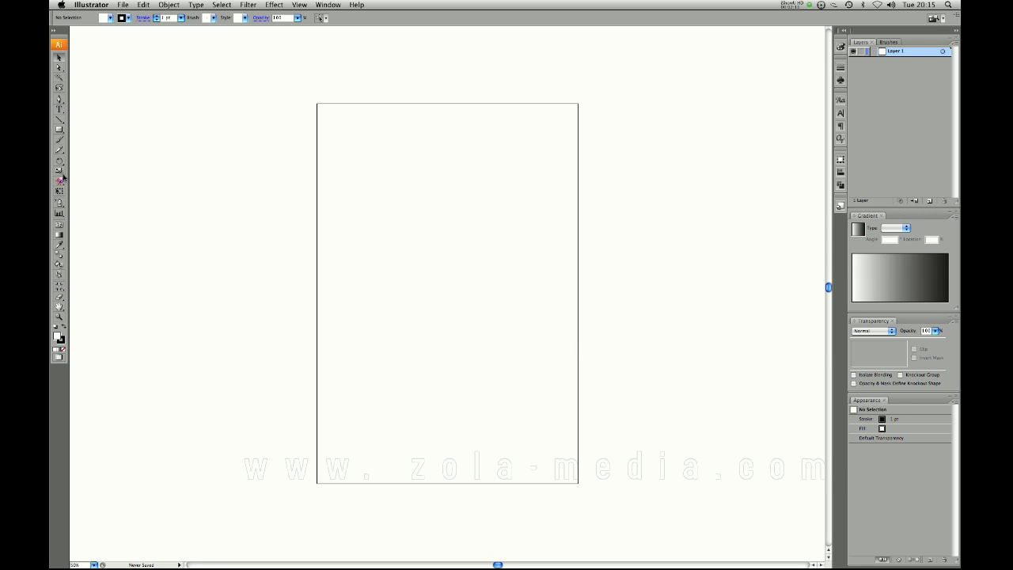
pyautogui.click(59, 127)
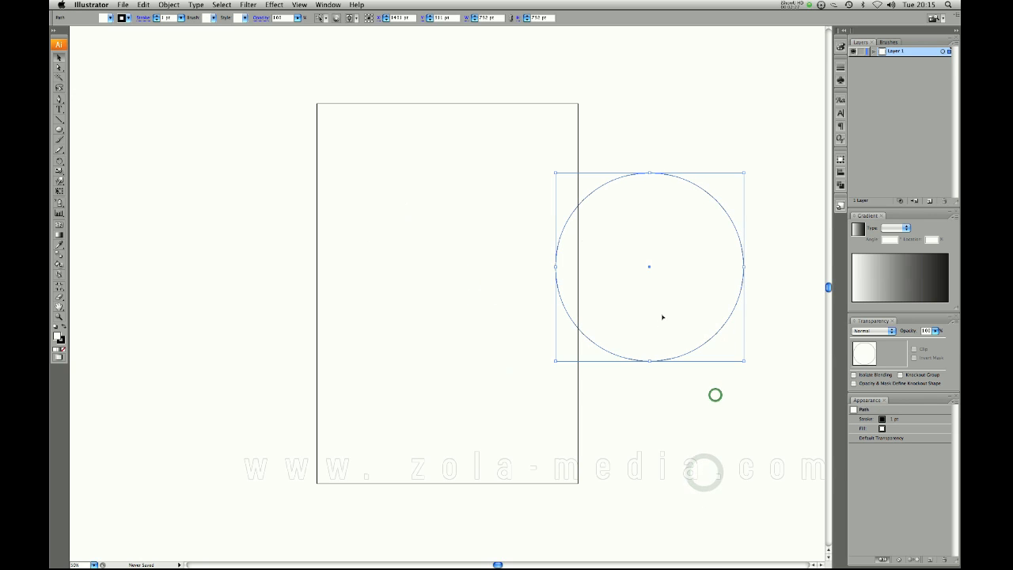
pyautogui.moveTo(661, 317); pyautogui.dragTo(699, 257)
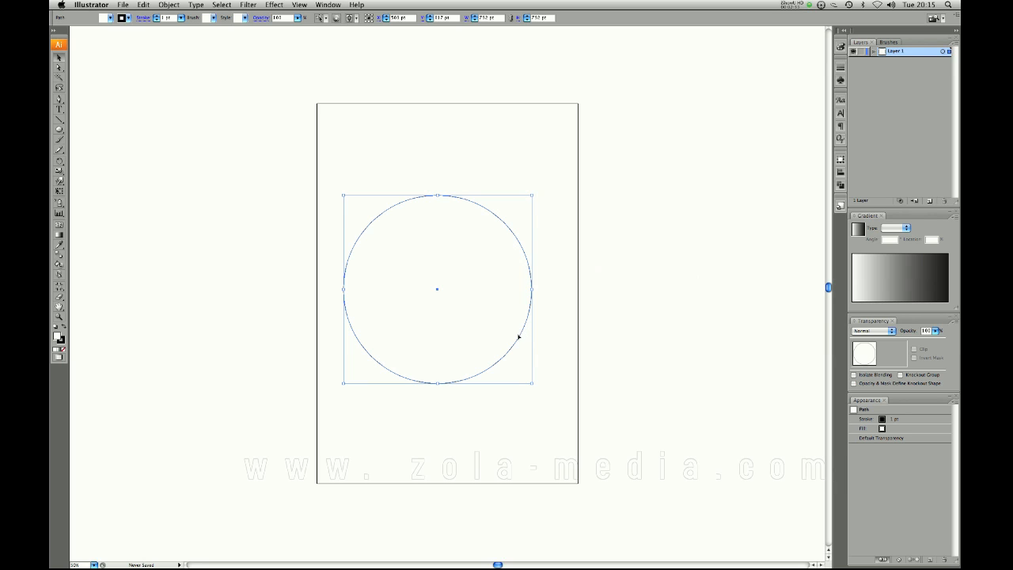
pyautogui.moveTo(602, 318)
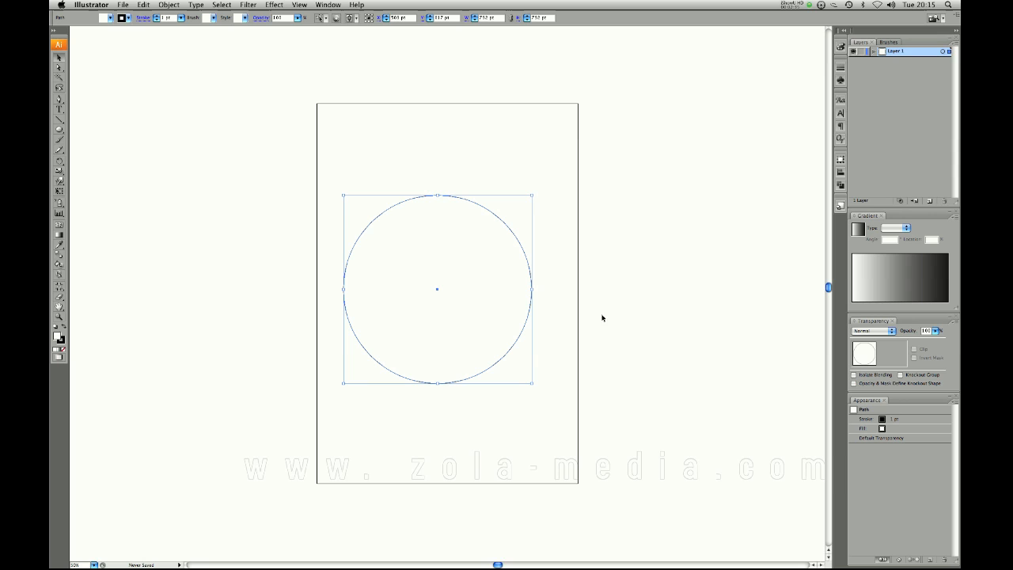
pyautogui.moveTo(469, 322)
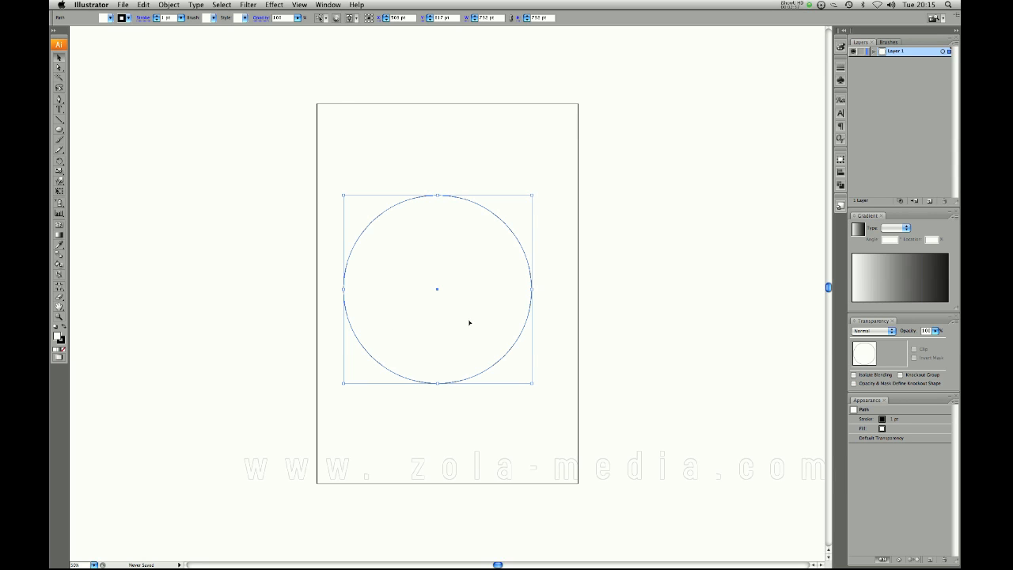
pyautogui.moveTo(548, 348)
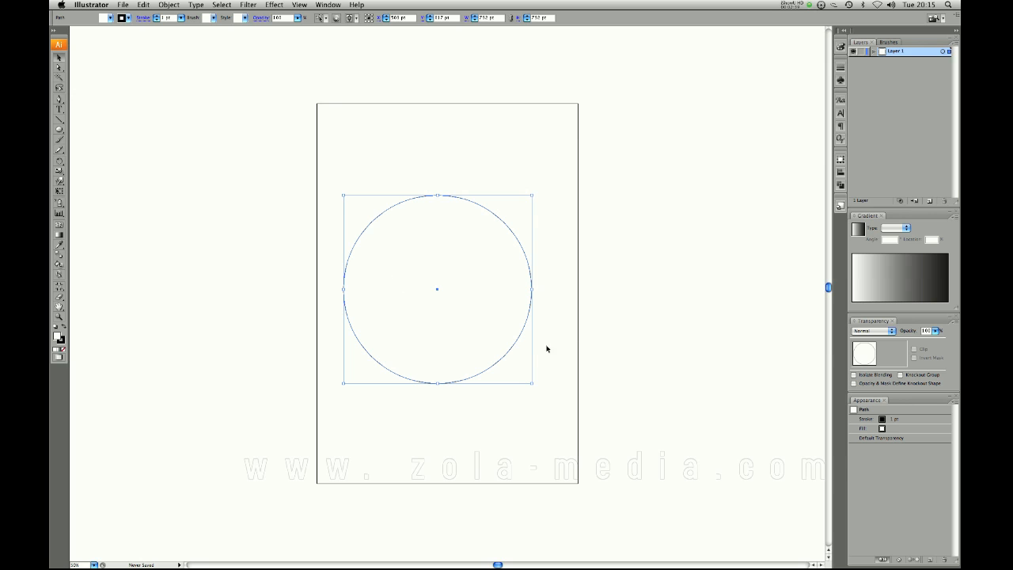
pyautogui.moveTo(437, 288); pyautogui.dragTo(704, 316)
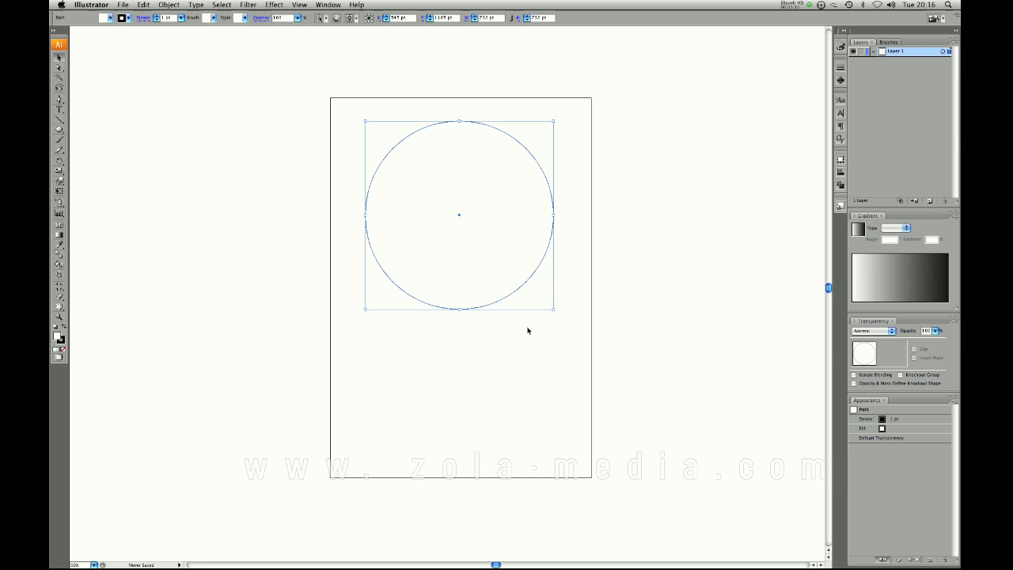
pyautogui.moveTo(536, 340)
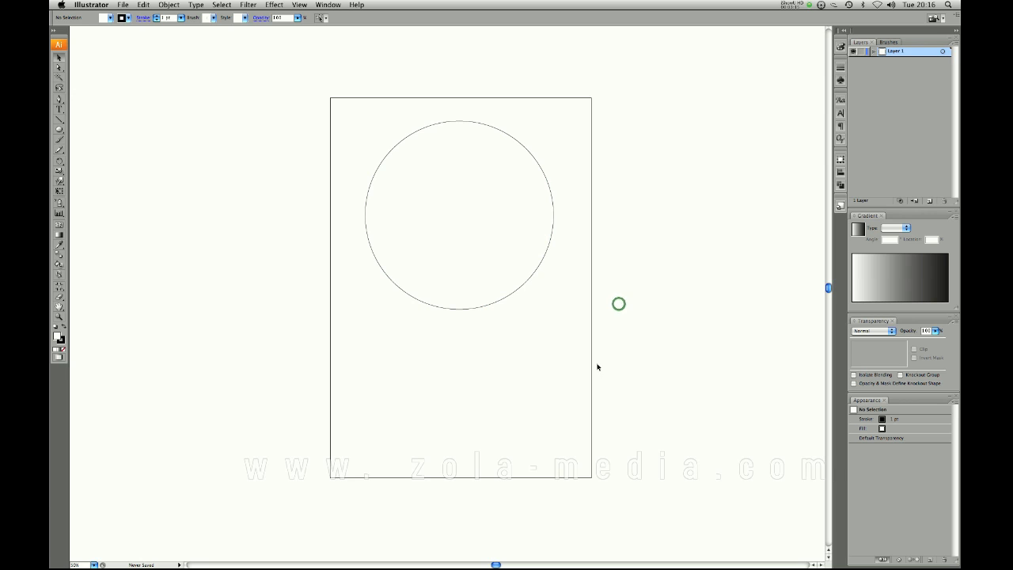
# - Select the circle and zoom in on it
pyautogui.click(461, 216)
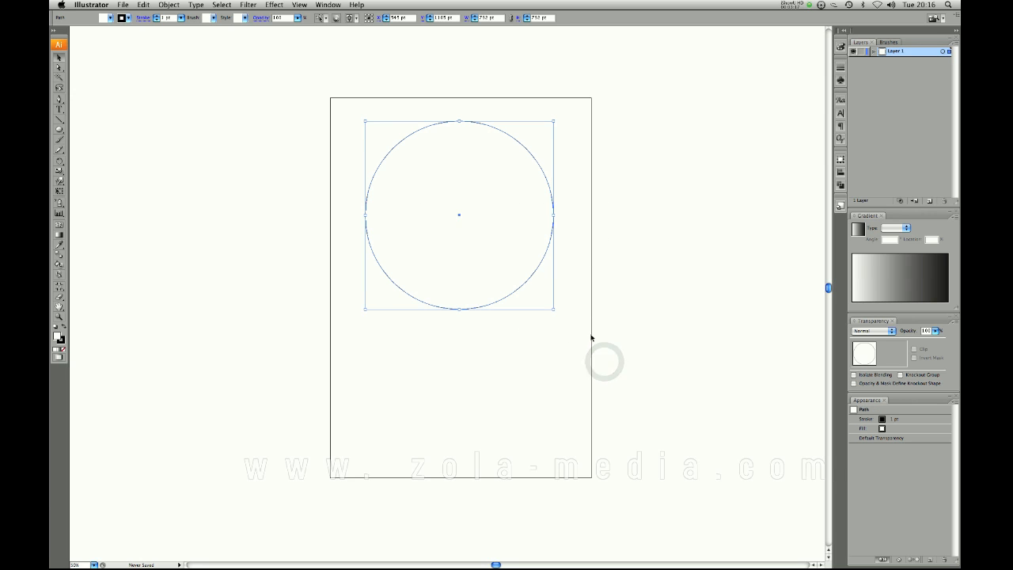
pyautogui.press('cmd')
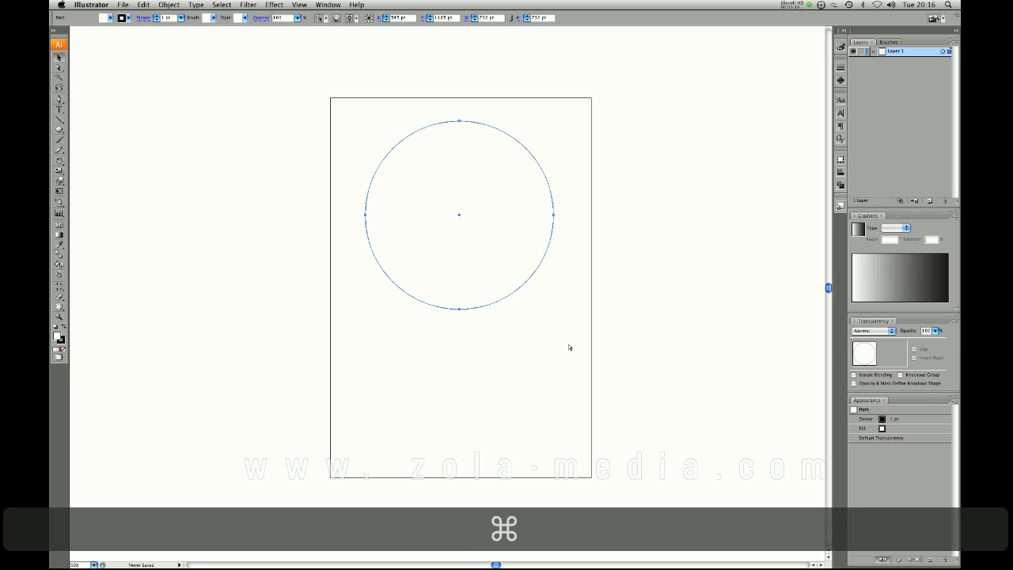
pyautogui.press('cmd+=')
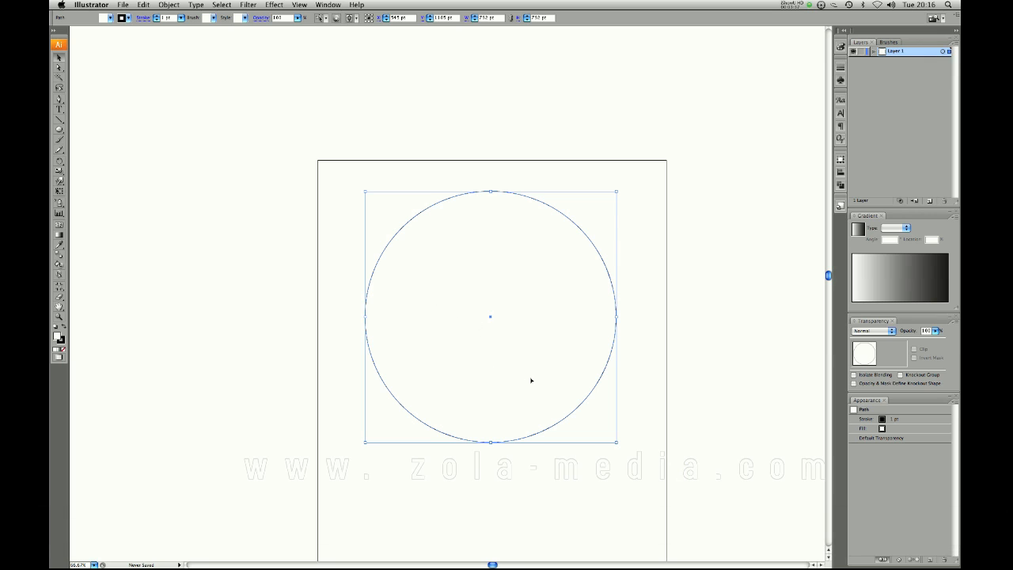
pyautogui.moveTo(497, 339)
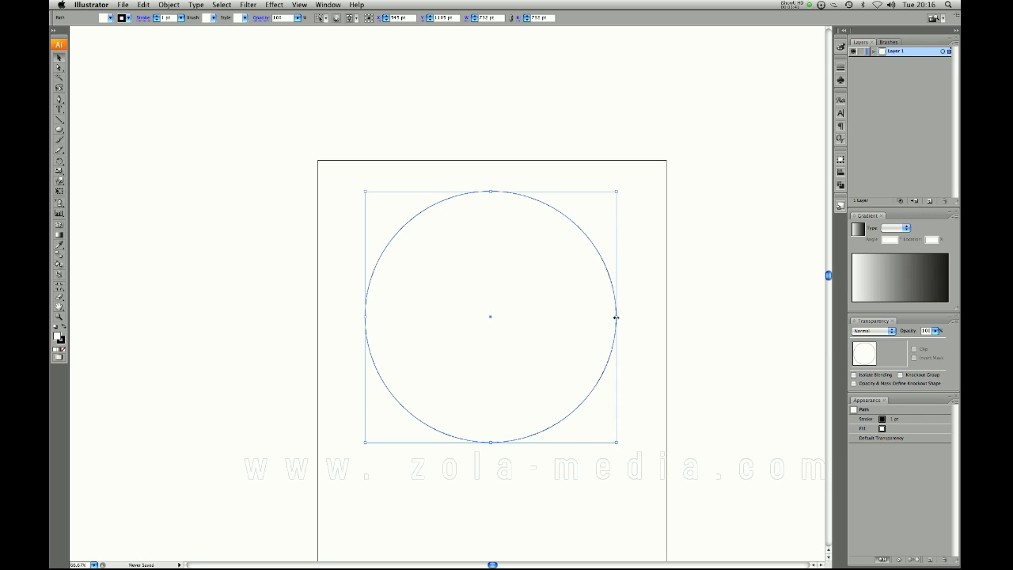
pyautogui.click(655, 335)
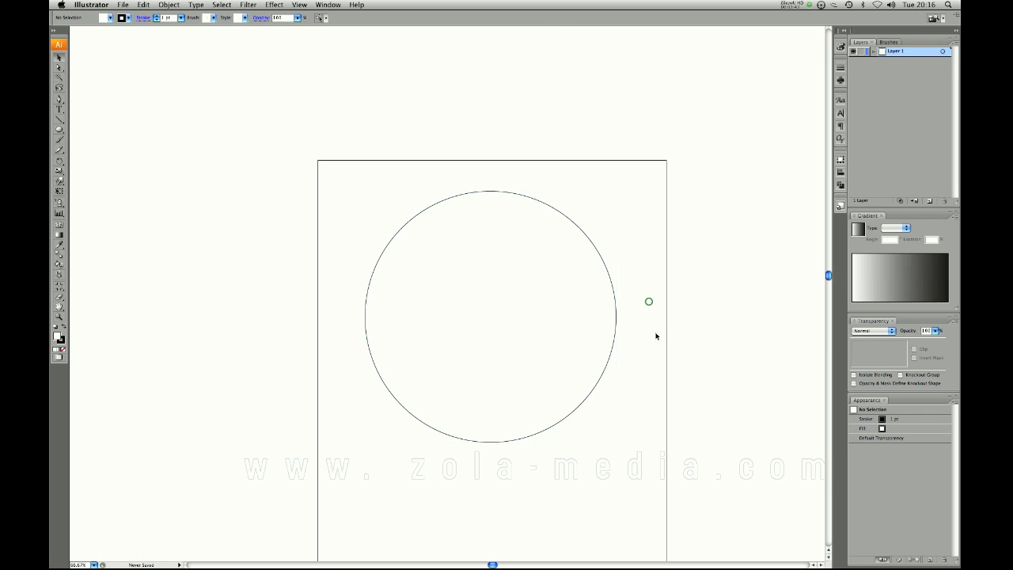
pyautogui.click(489, 317)
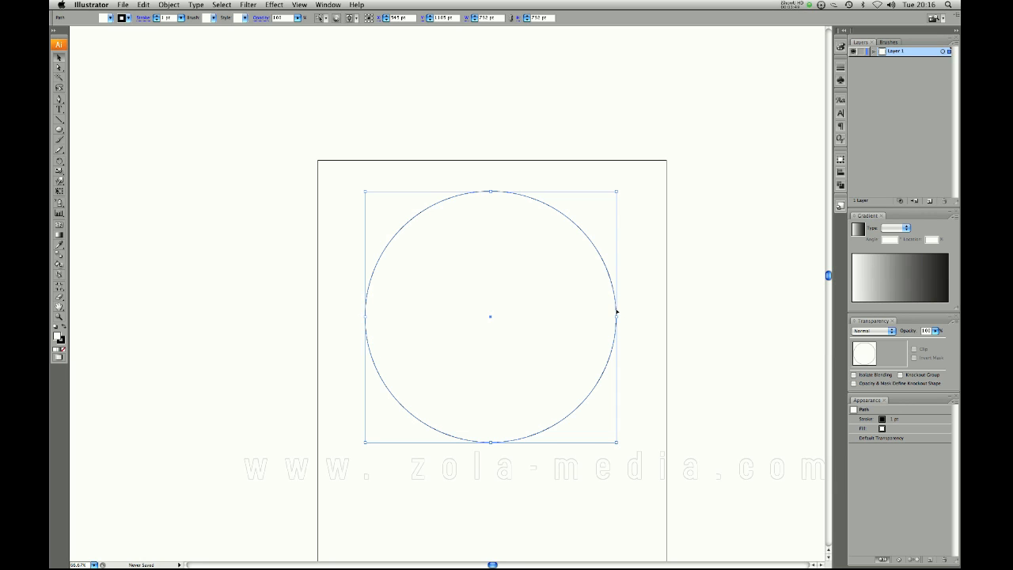
pyautogui.moveTo(497, 351)
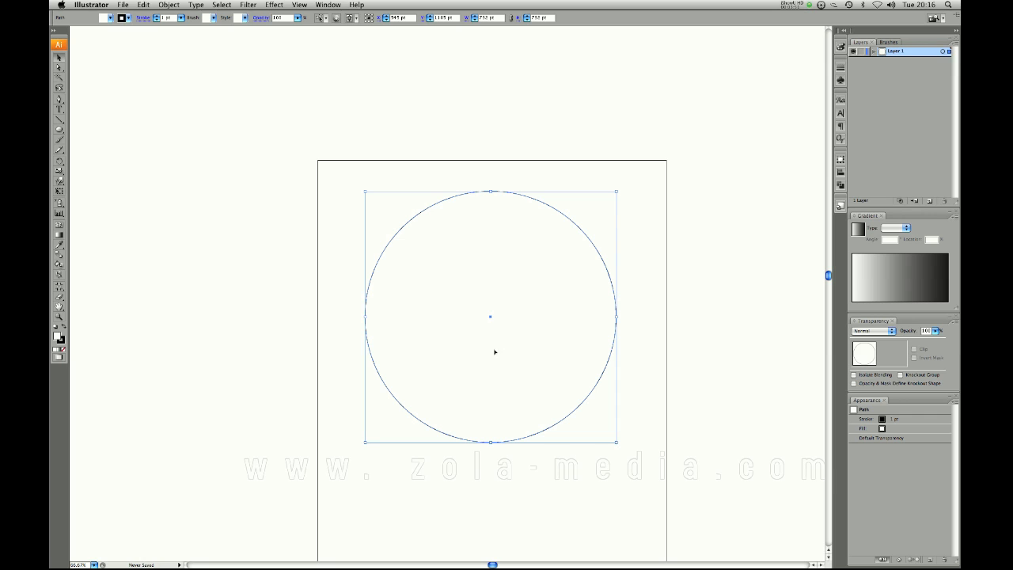
pyautogui.moveTo(342, 337)
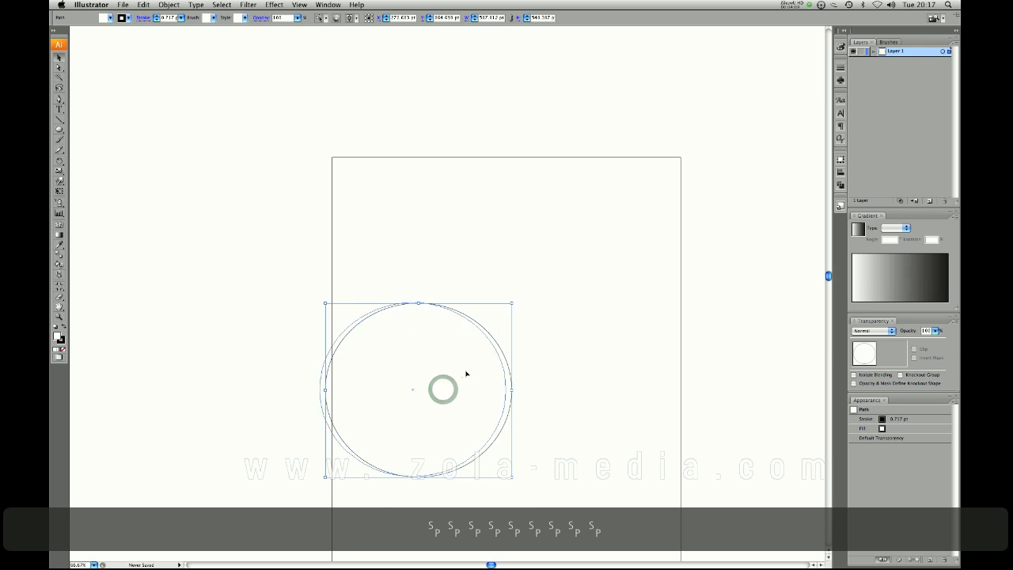
# - Move the circle to the artboard centre and delete it
pyautogui.moveTo(443, 388); pyautogui.dragTo(504, 336)
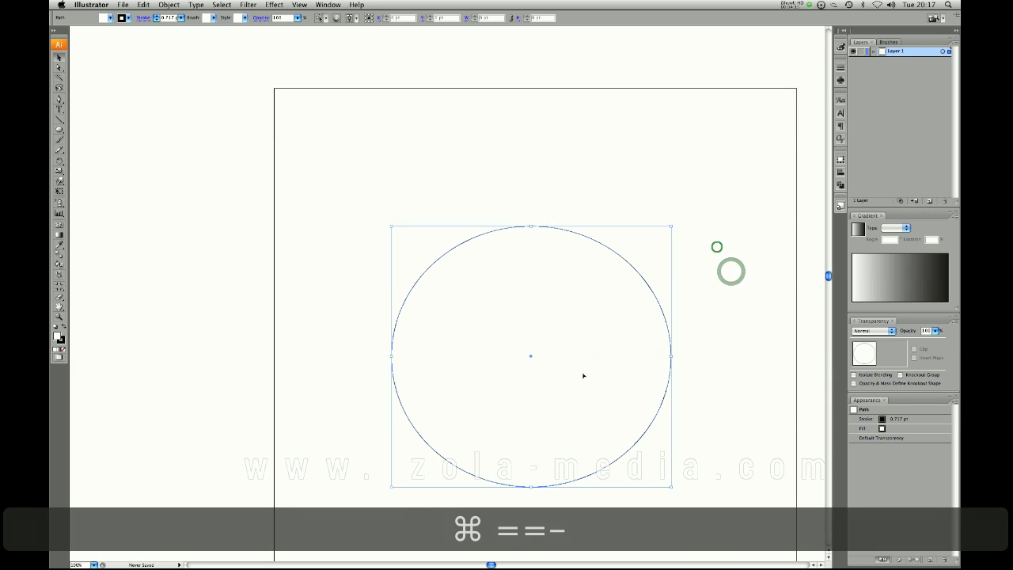
pyautogui.press('Delete')
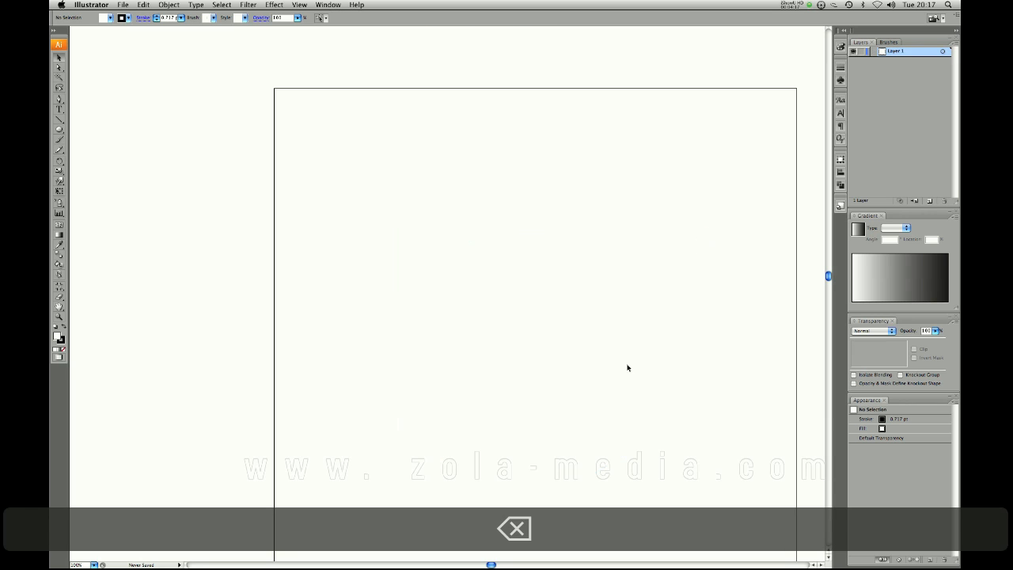
# - Place the space-themed artwork image onto the artboard via File > Place
pyautogui.click(123, 5)
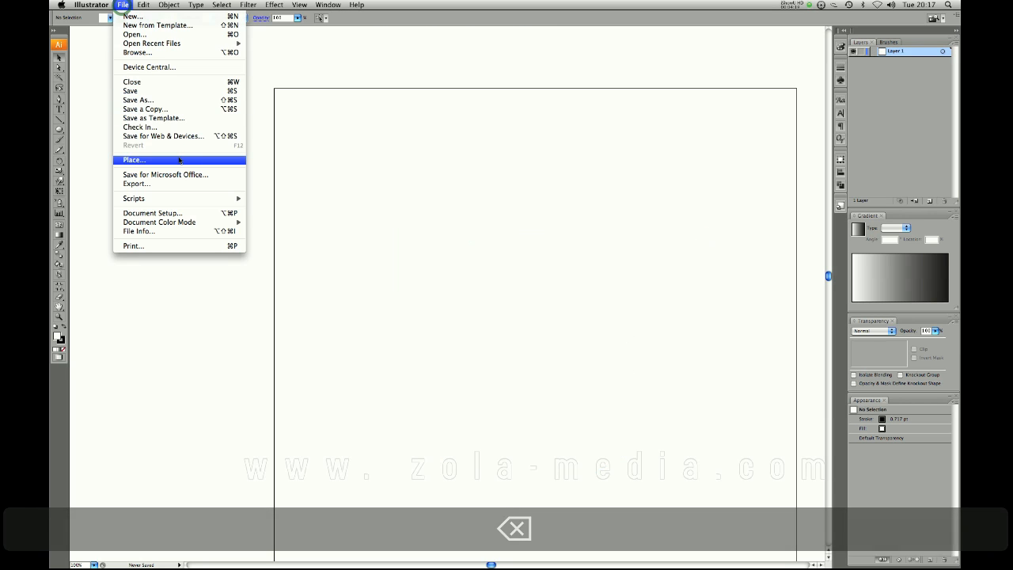
pyautogui.click(133, 160)
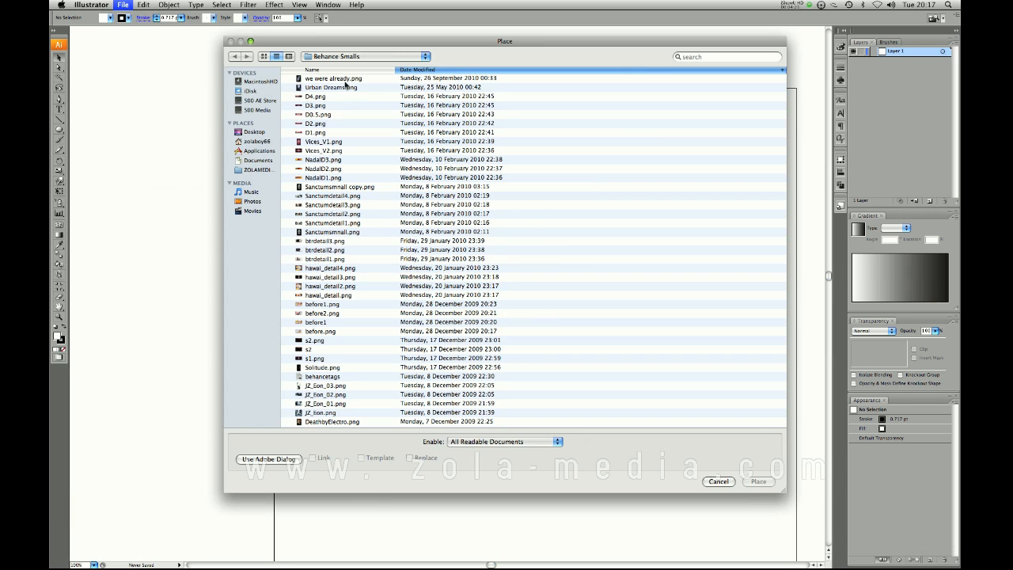
pyautogui.click(756, 482)
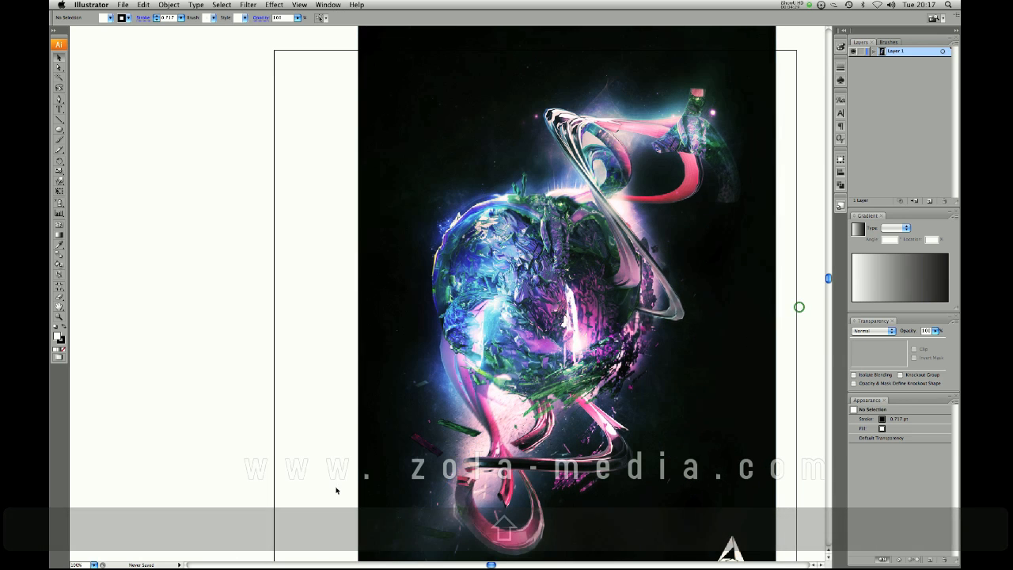
pyautogui.click(95, 560)
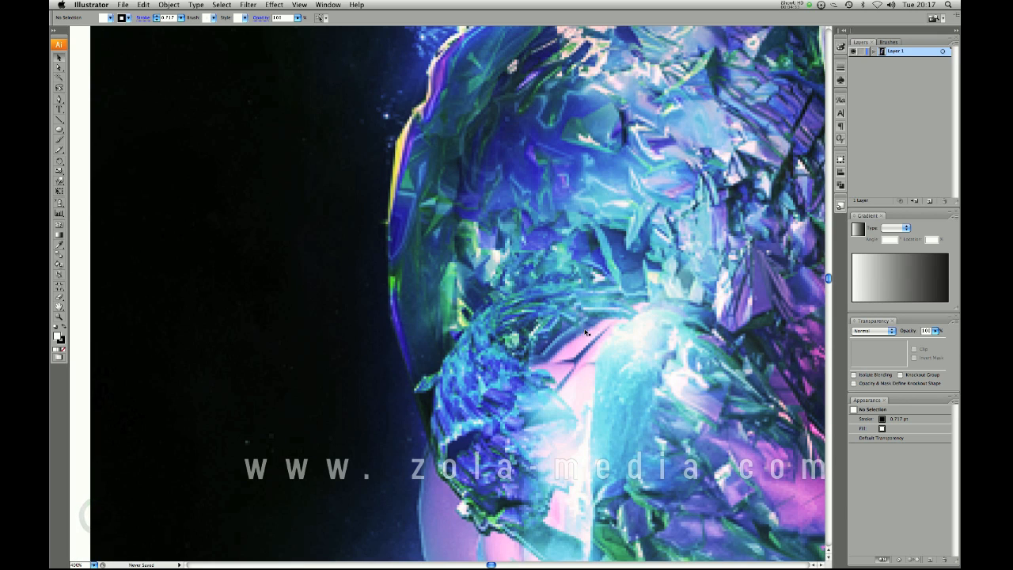
pyautogui.moveTo(412, 313)
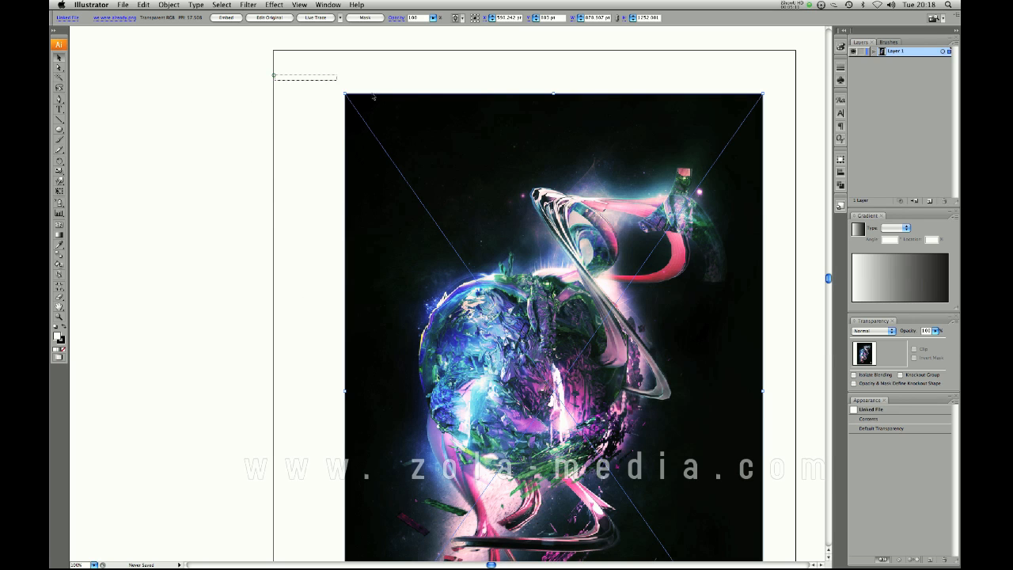
# - Delete the placed artwork, leaving the artboard empty
pyautogui.press('Delete')
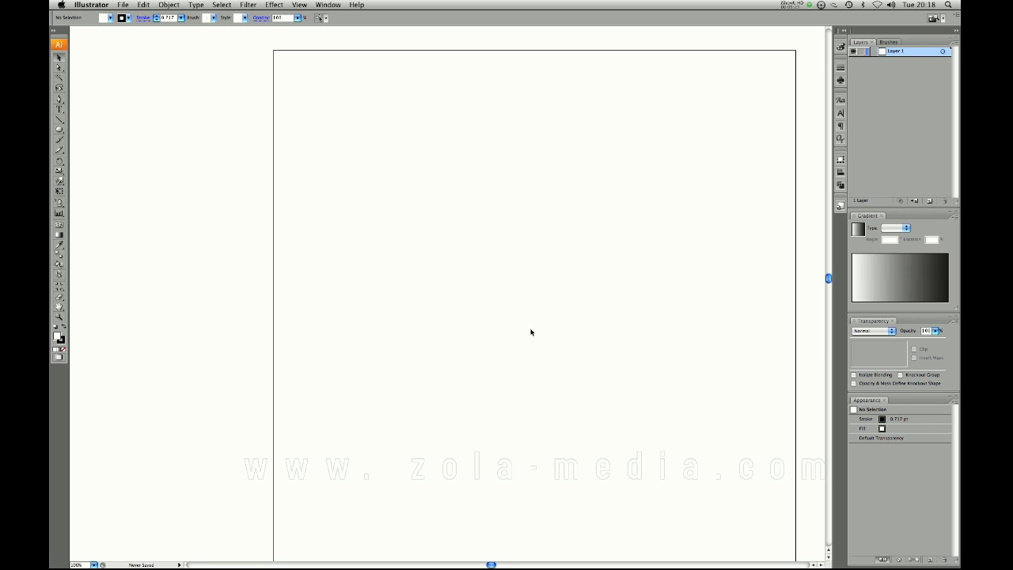
pyautogui.moveTo(535, 270)
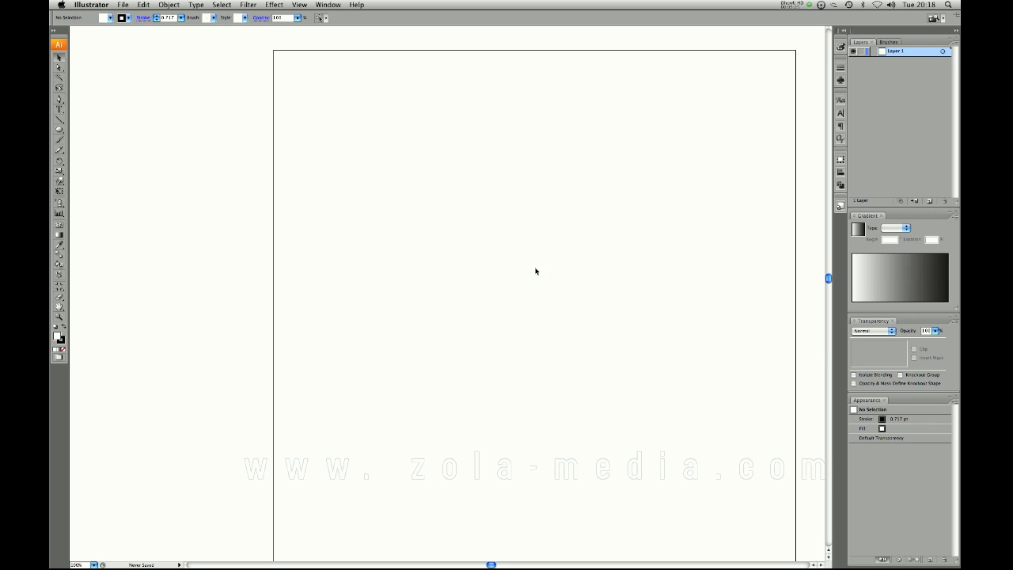
pyautogui.moveTo(532, 294)
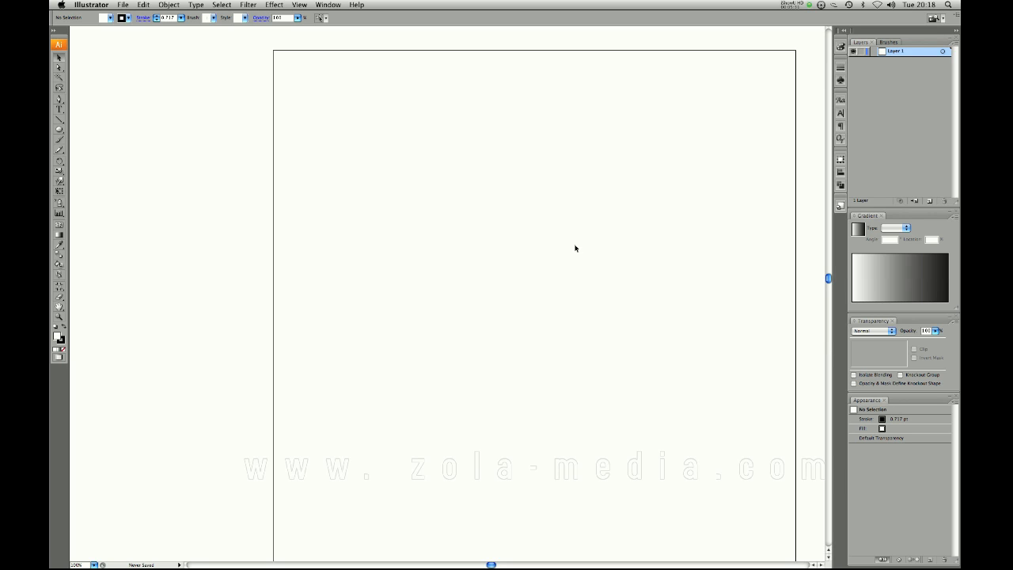
pyautogui.moveTo(531, 312)
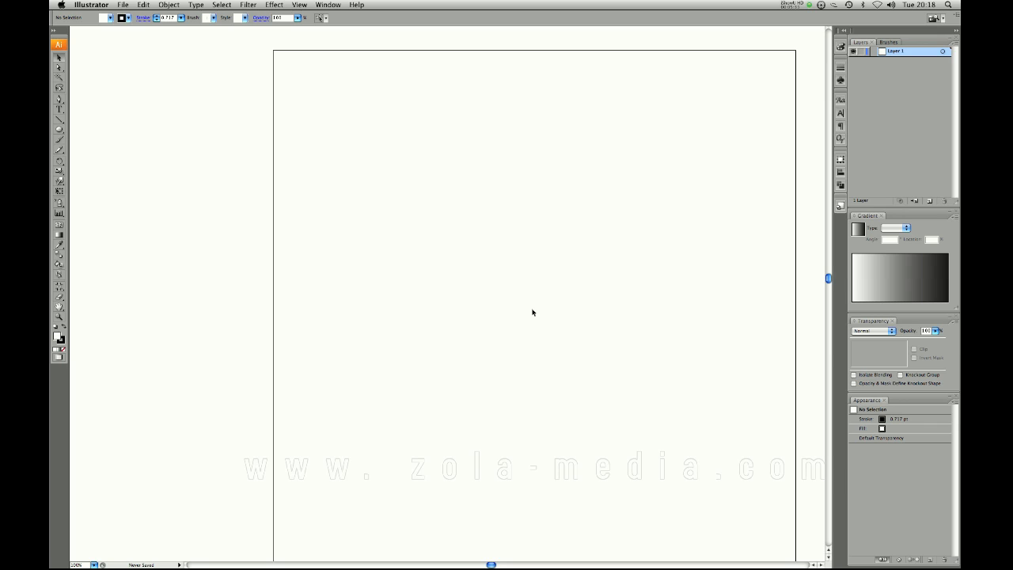
pyautogui.moveTo(535, 303)
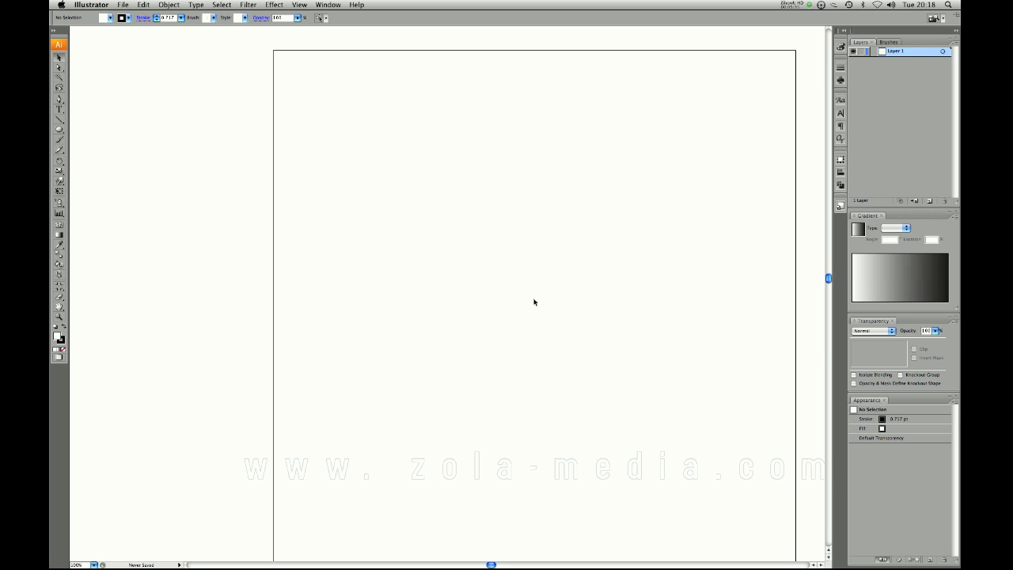
pyautogui.moveTo(545, 238)
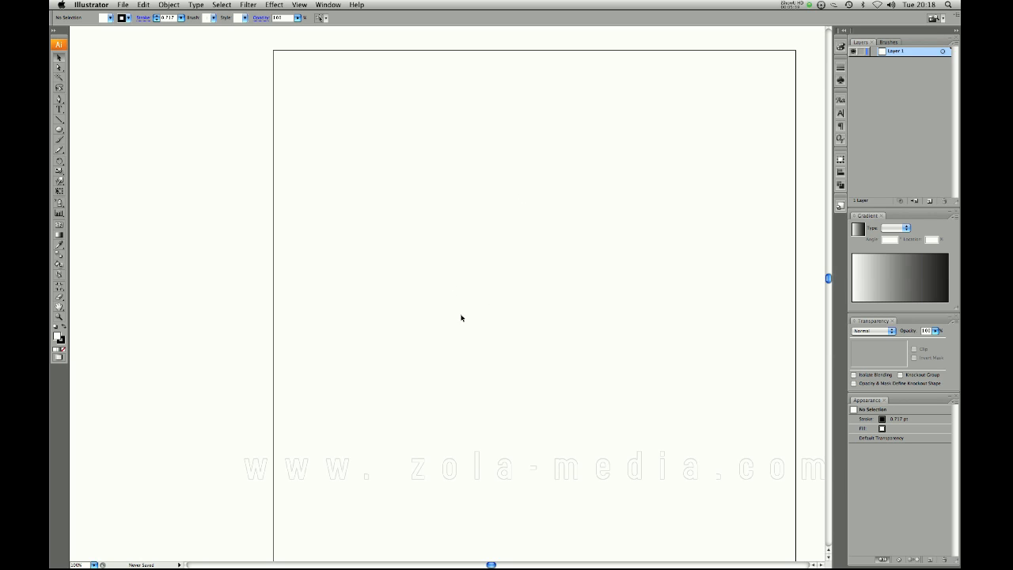
pyautogui.moveTo(450, 304)
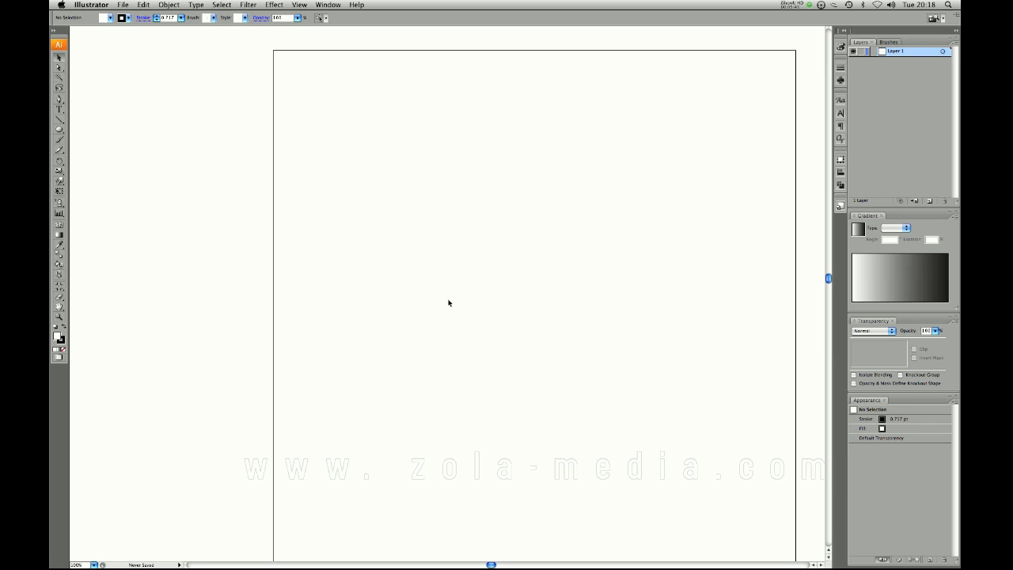
pyautogui.moveTo(456, 292)
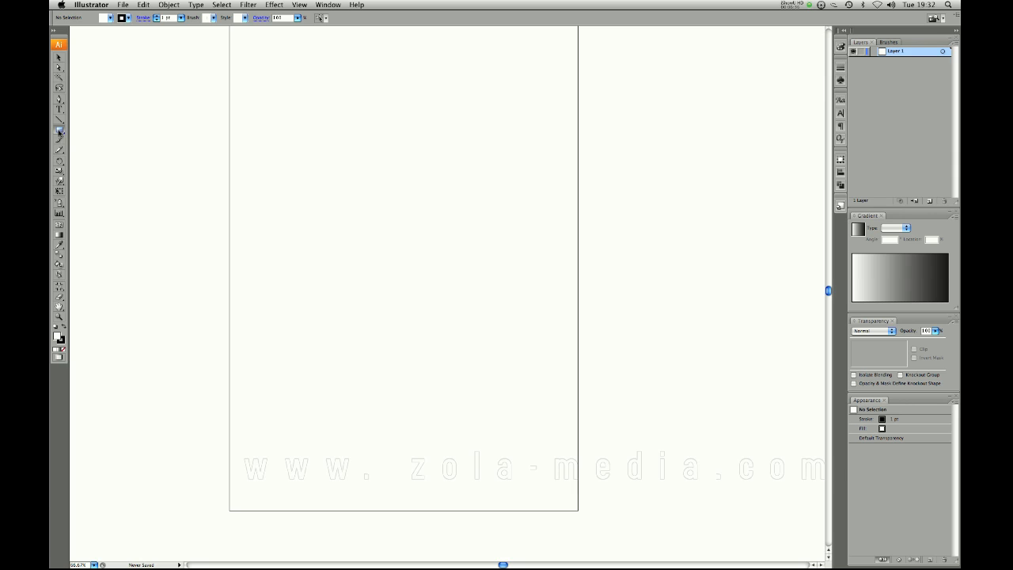
# - Draw a five-pointed star with the Star tool and select its outline
pyautogui.click(57, 126)
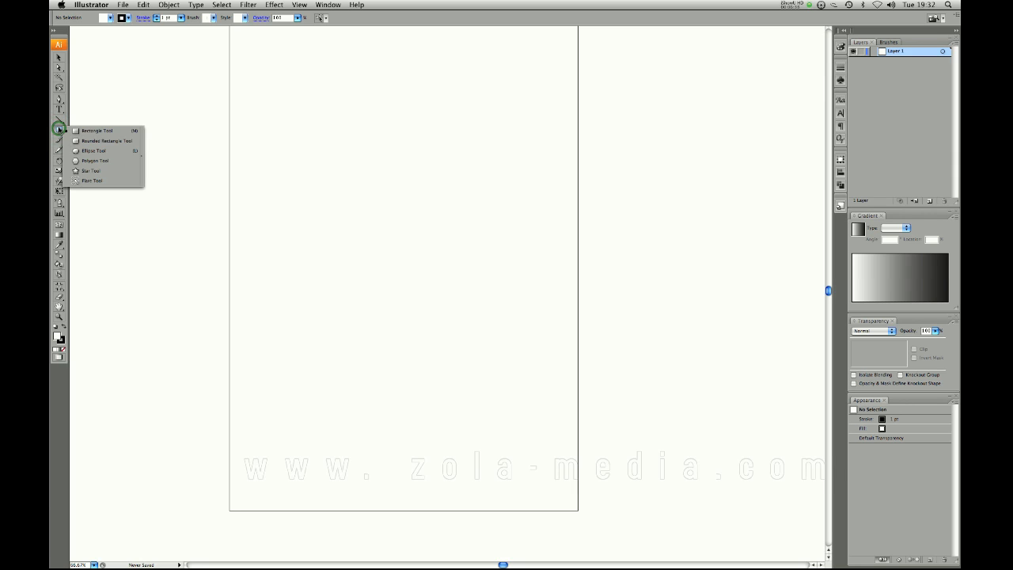
pyautogui.moveTo(89, 133)
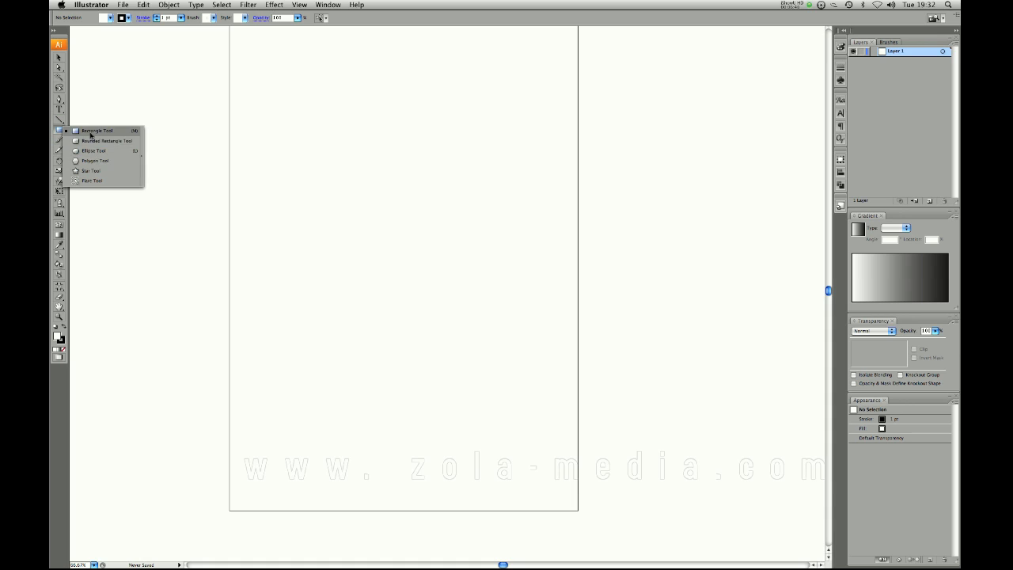
pyautogui.moveTo(90, 171)
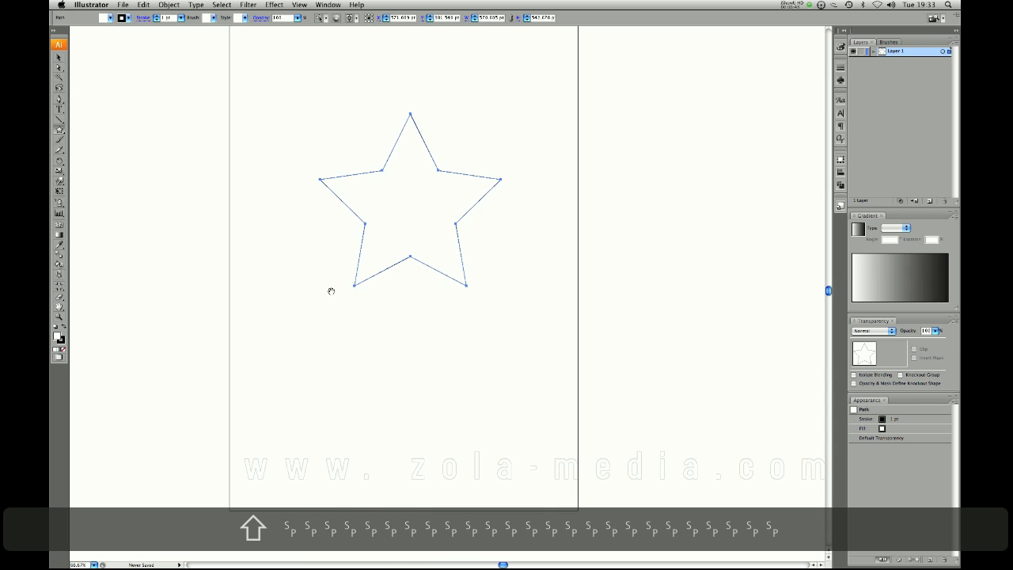
pyautogui.click(405, 361)
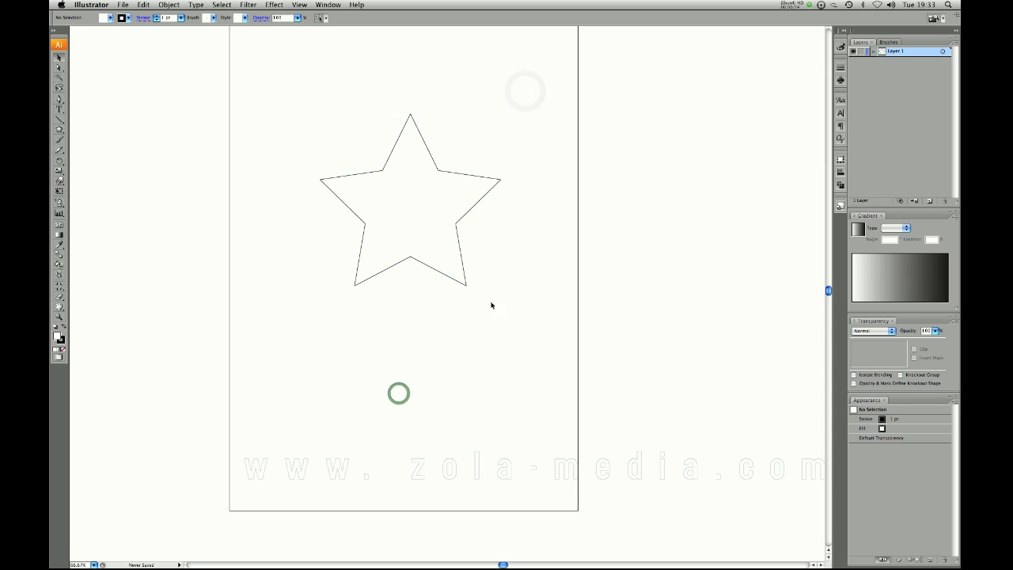
pyautogui.moveTo(216, 244); pyautogui.dragTo(356, 188)
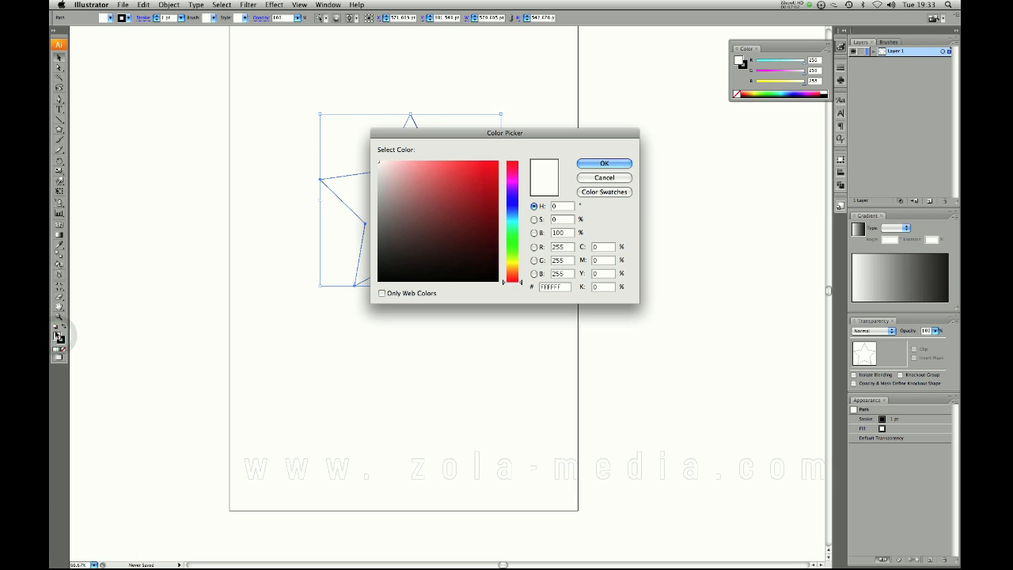
# - Fill the star with bright red from the Color Picker
pyautogui.click(475, 174)
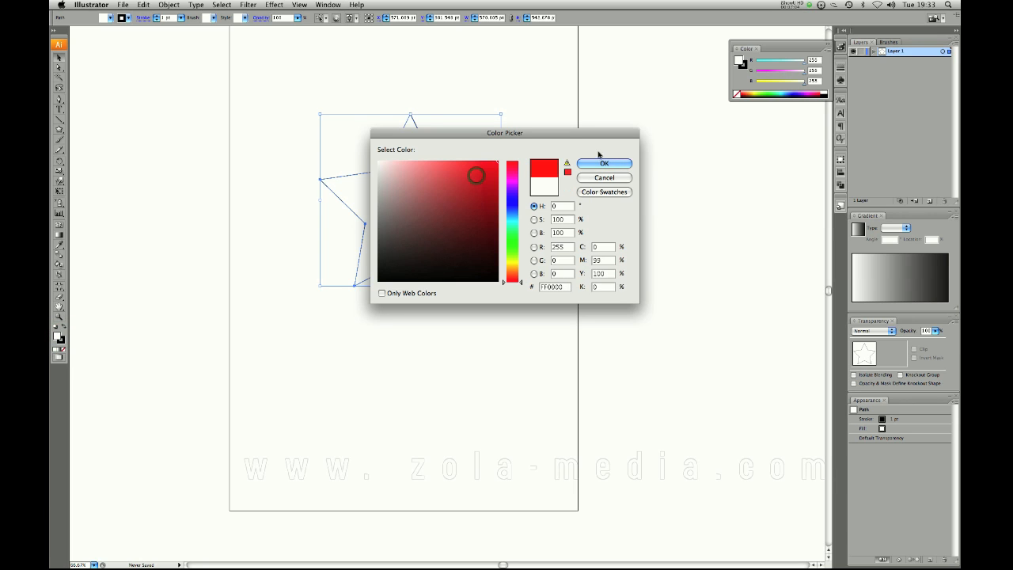
pyautogui.click(604, 163)
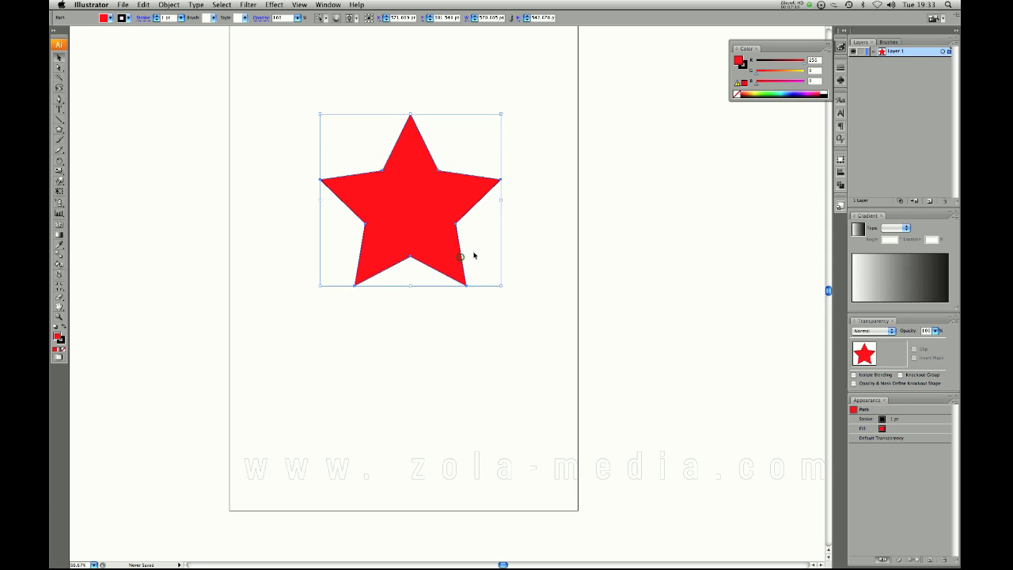
pyautogui.press('cmd+=')
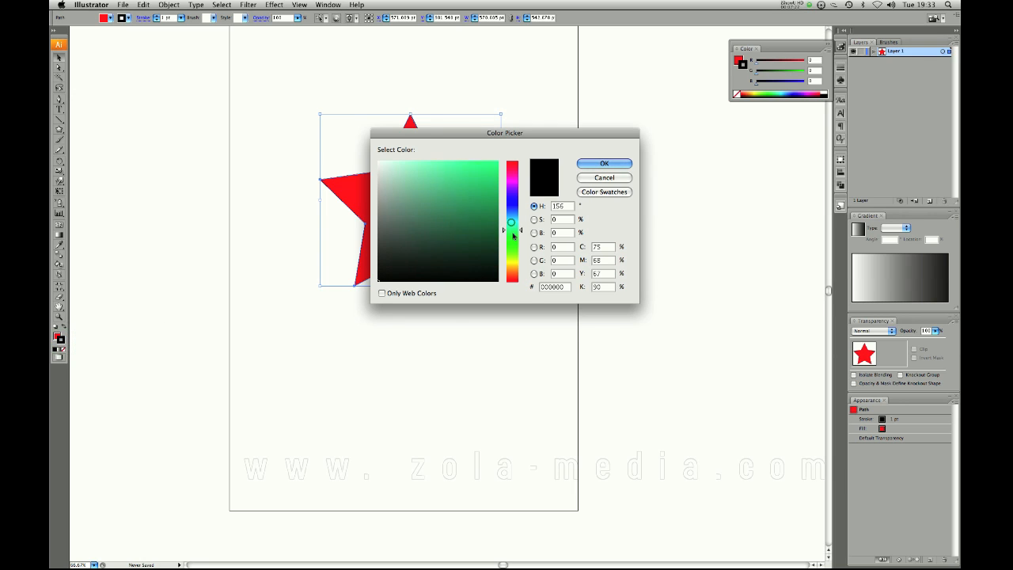
# - Set the star's stroke colour to dark teal and bring up the stroke weights
pyautogui.click(478, 196)
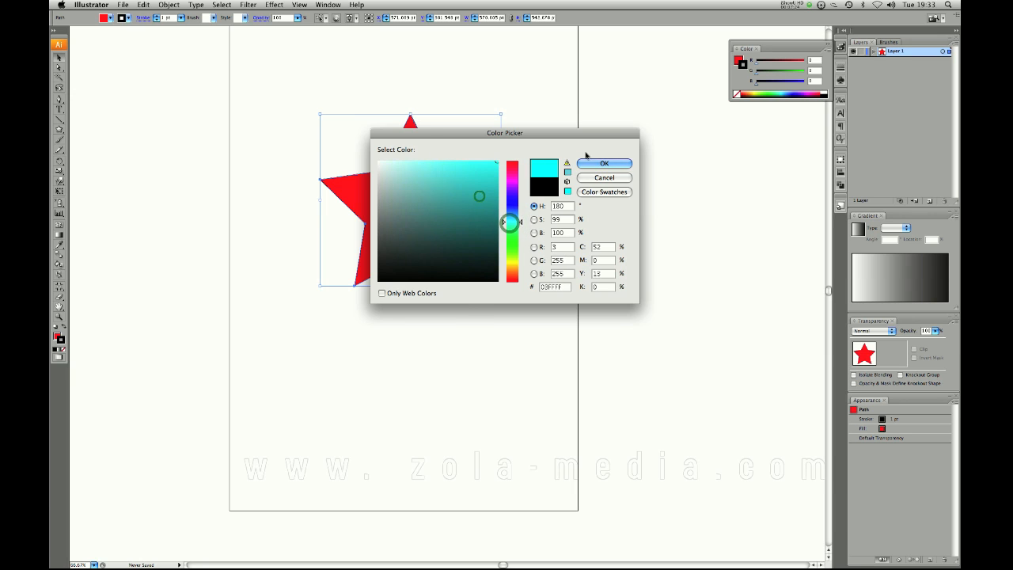
pyautogui.click(605, 163)
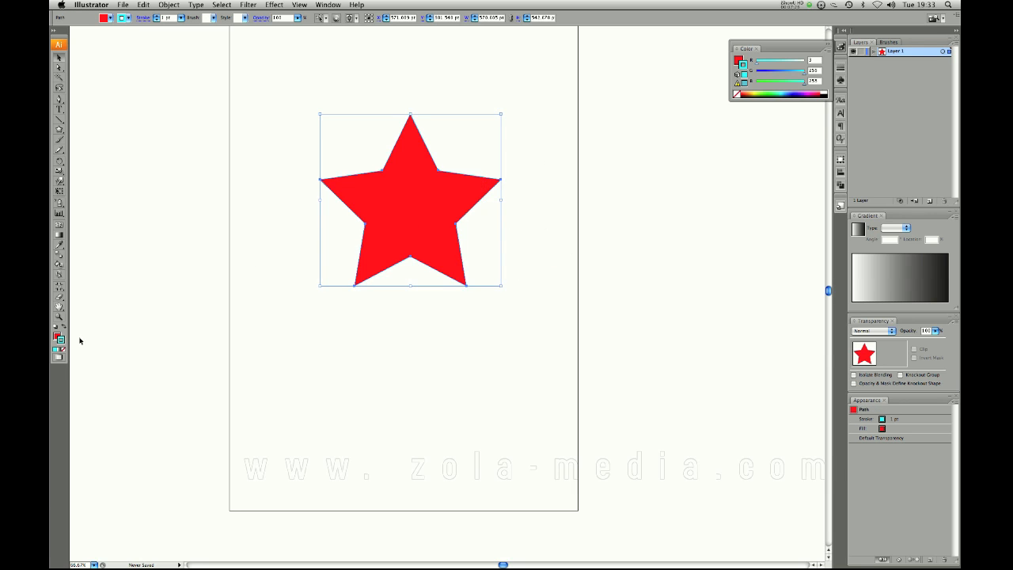
pyautogui.doubleClick(51, 337)
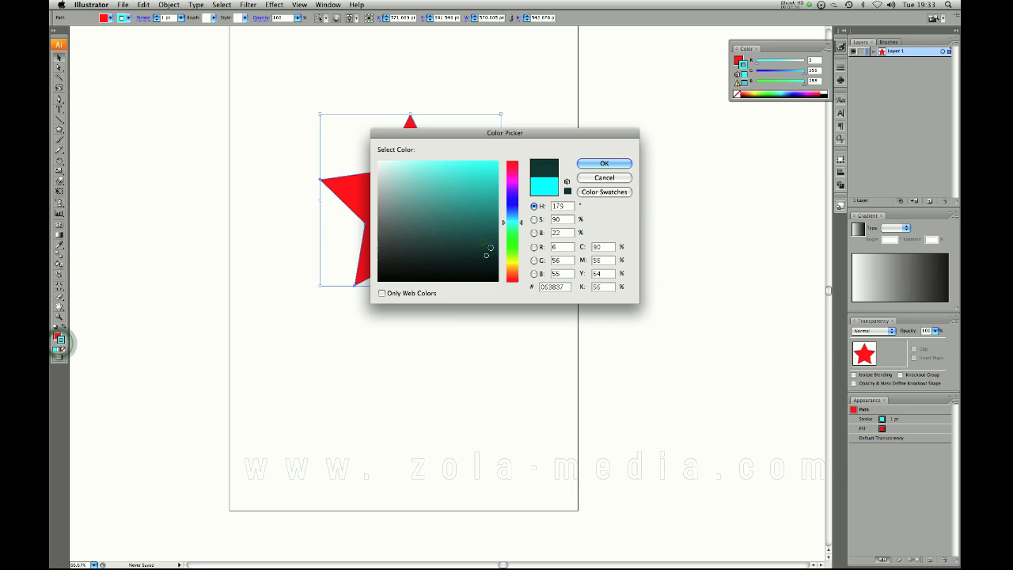
pyautogui.click(604, 163)
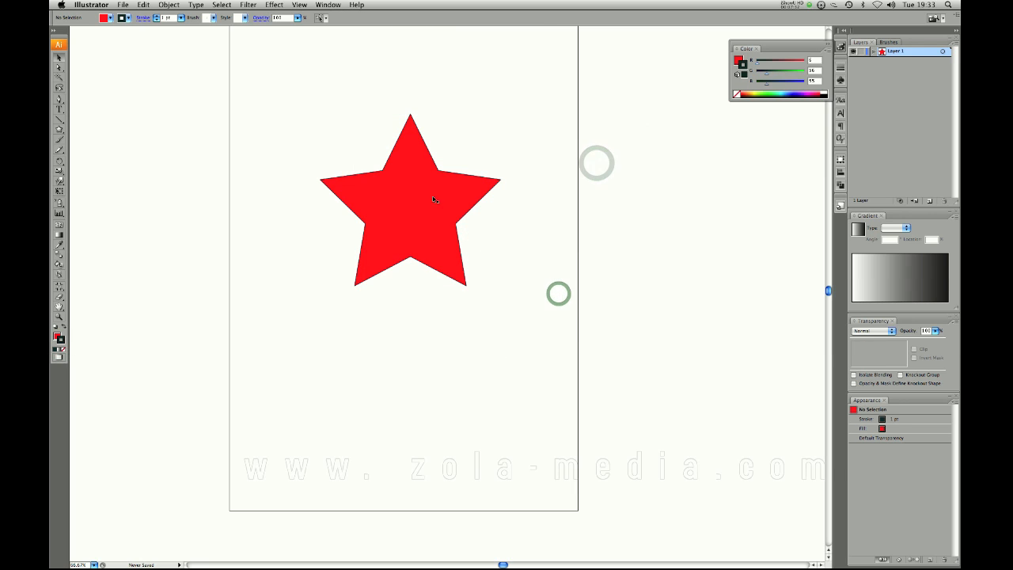
pyautogui.click(434, 200)
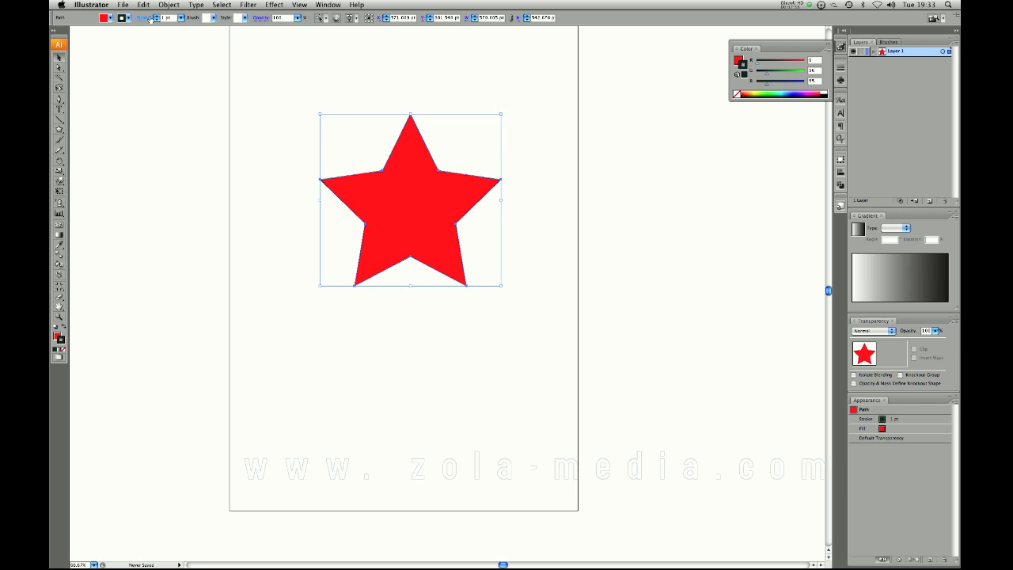
pyautogui.click(166, 22)
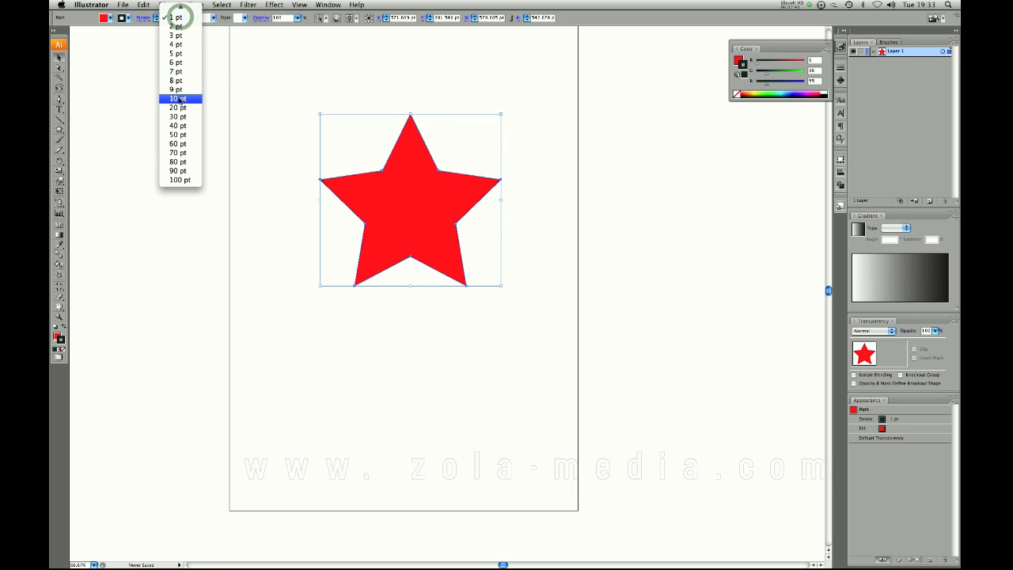
# - Give the star a much thicker outline and close the Color panel
pyautogui.click(175, 99)
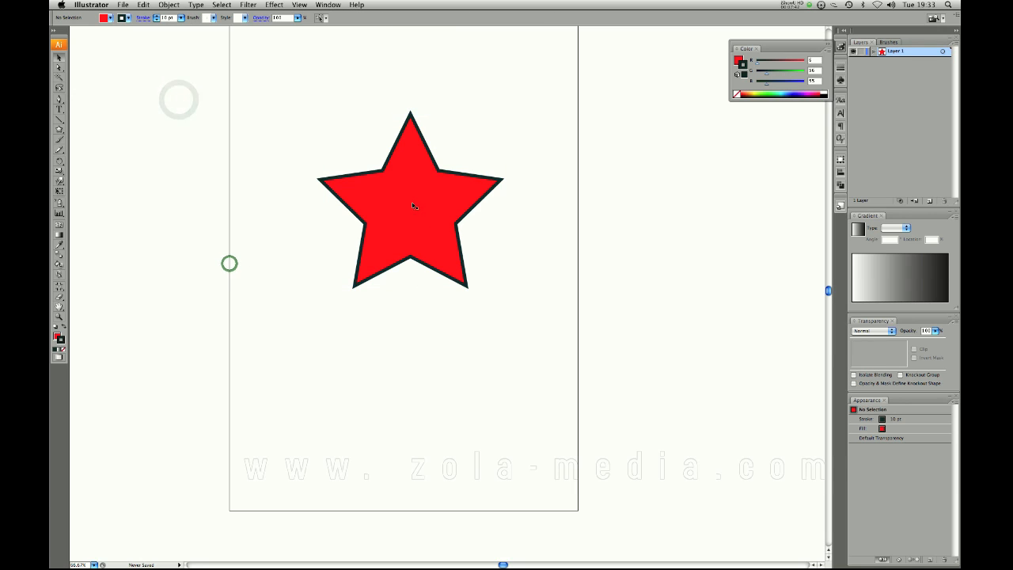
pyautogui.click(413, 206)
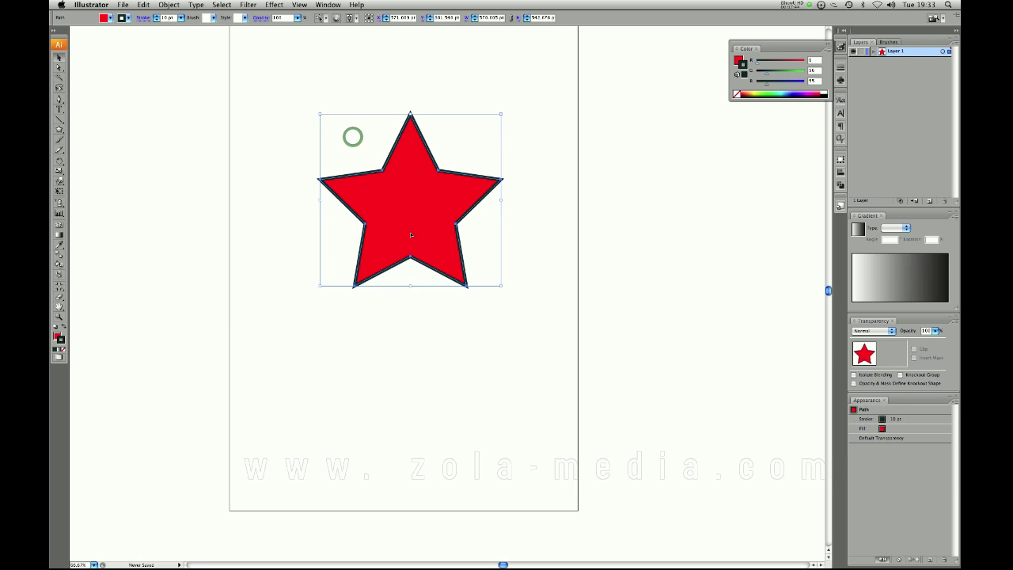
pyautogui.click(372, 342)
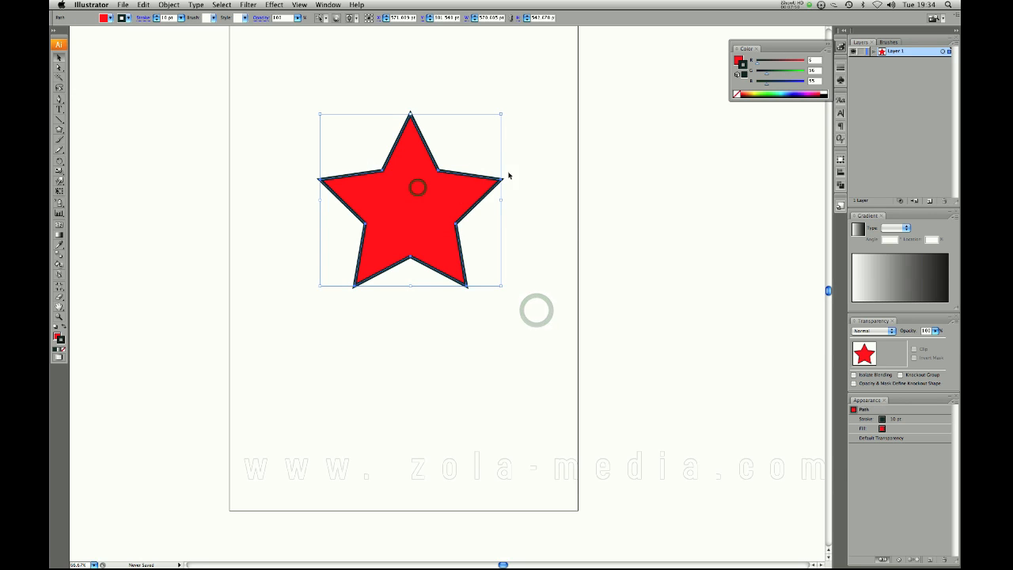
pyautogui.click(535, 174)
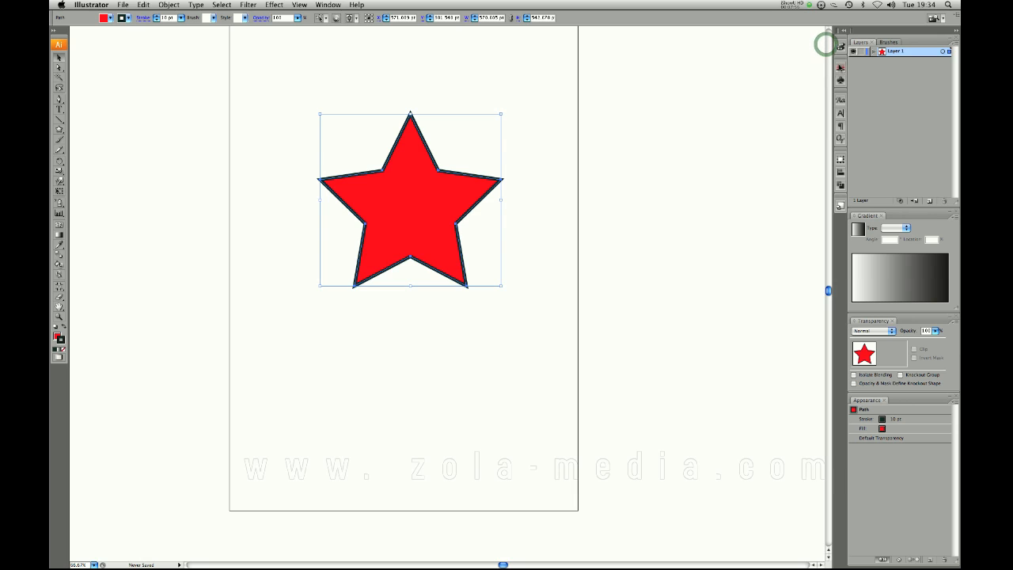
pyautogui.moveTo(839, 70)
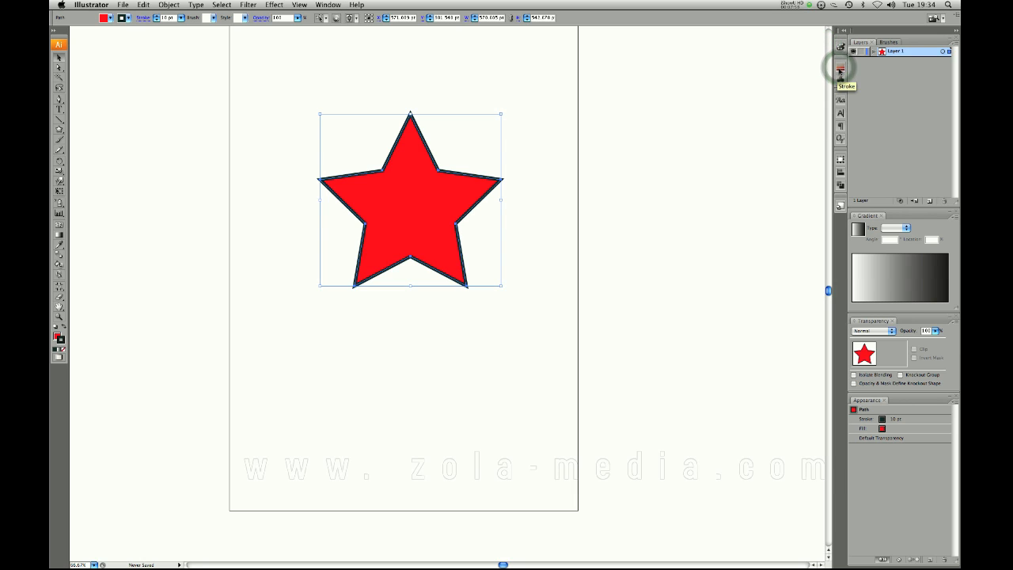
pyautogui.click(323, 3)
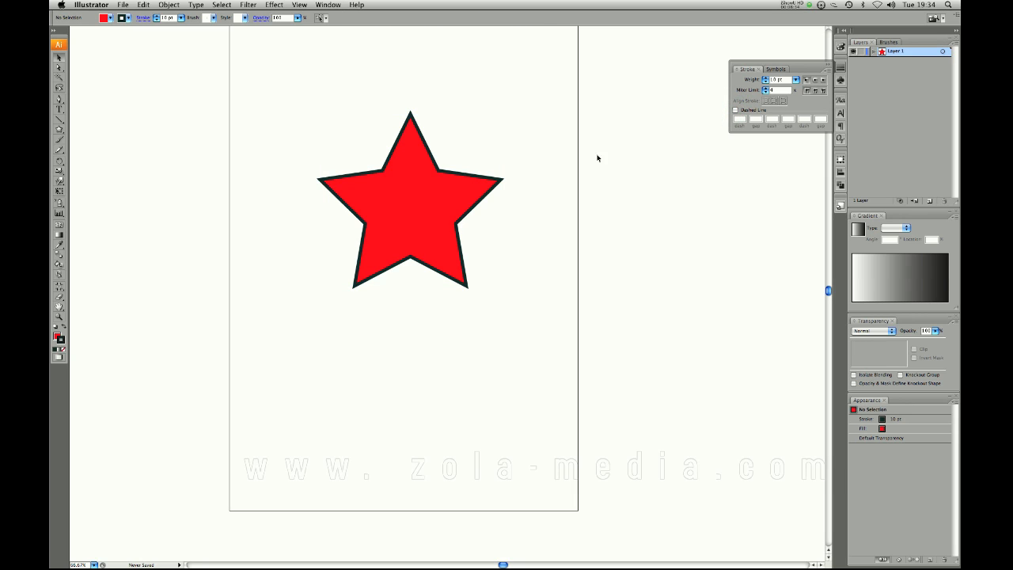
pyautogui.click(409, 214)
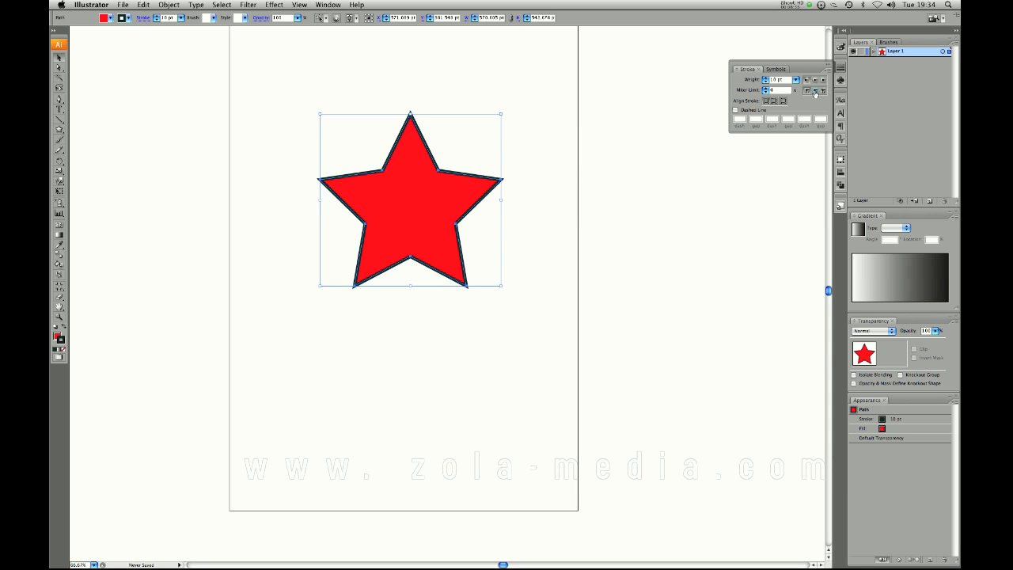
pyautogui.click(526, 187)
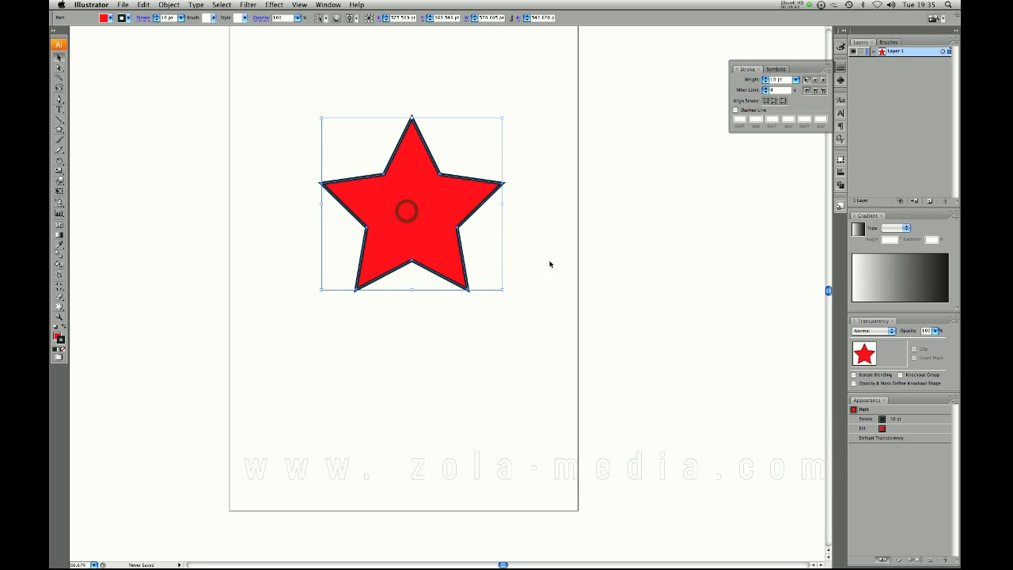
pyautogui.click(551, 244)
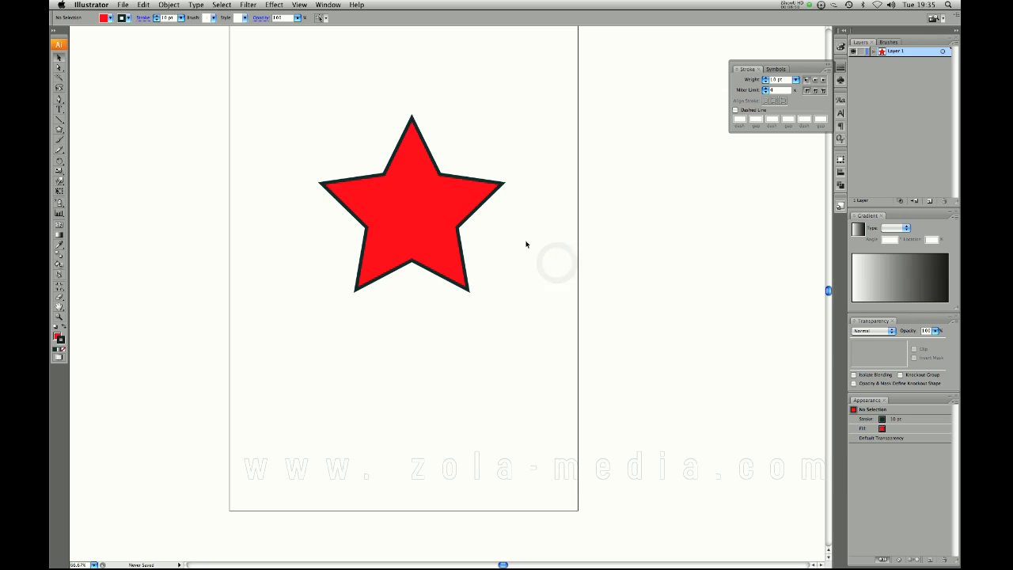
pyautogui.moveTo(519, 228)
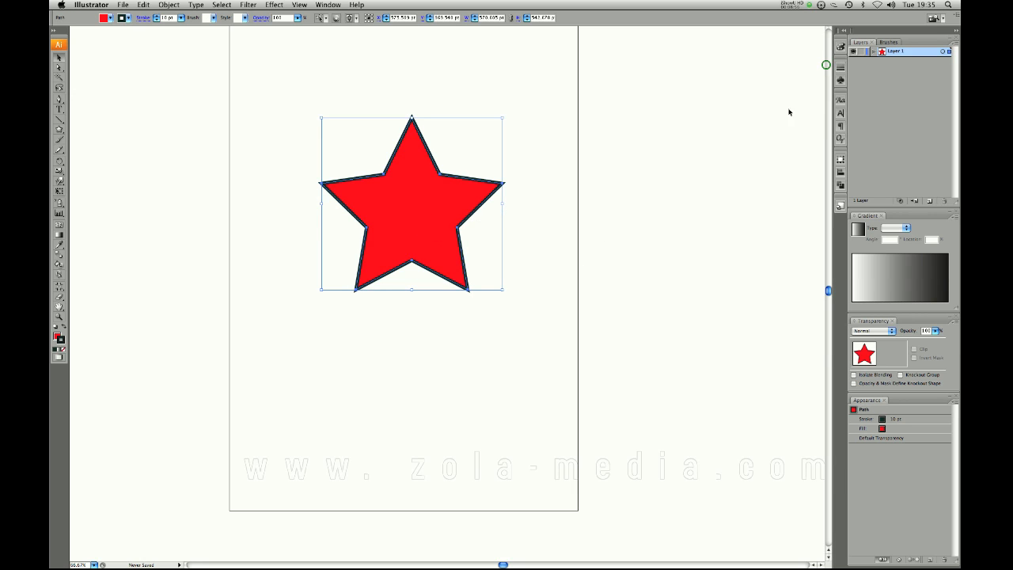
pyautogui.click(57, 108)
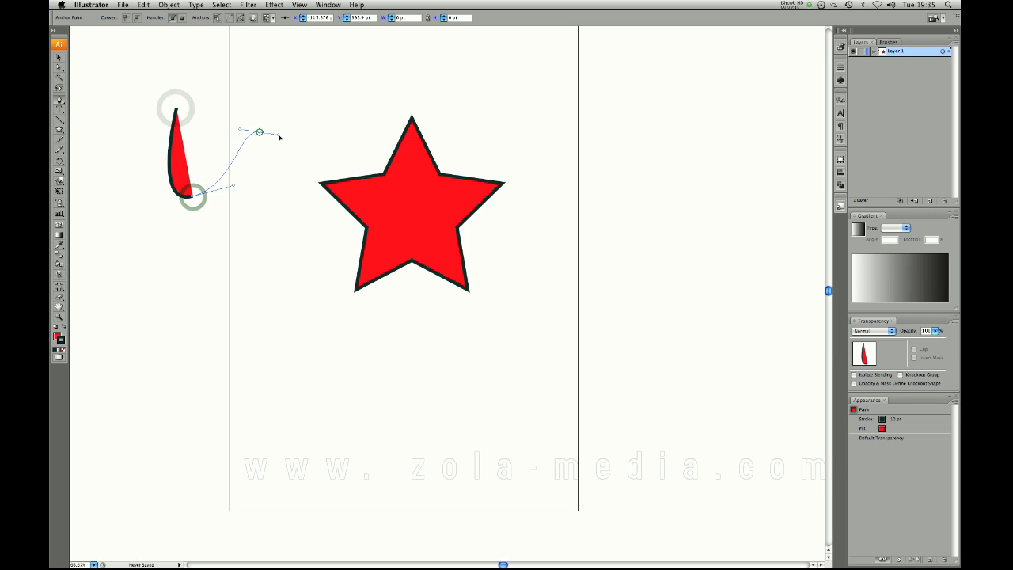
# - Draw a curved red shape left of the star with the Pen tool, then undo it
pyautogui.moveTo(193, 199); pyautogui.dragTo(266, 236)
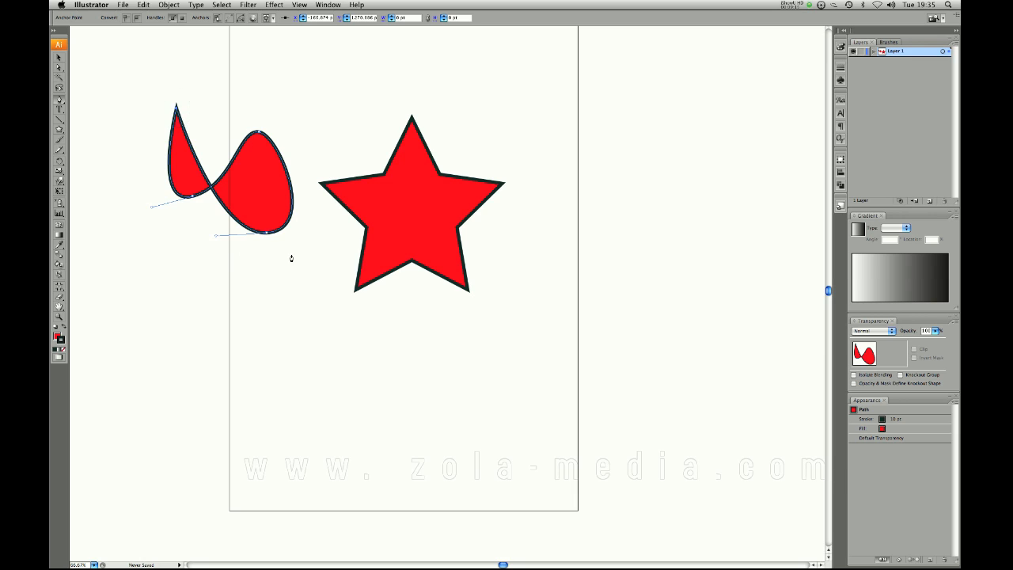
pyautogui.press('cmd+z')
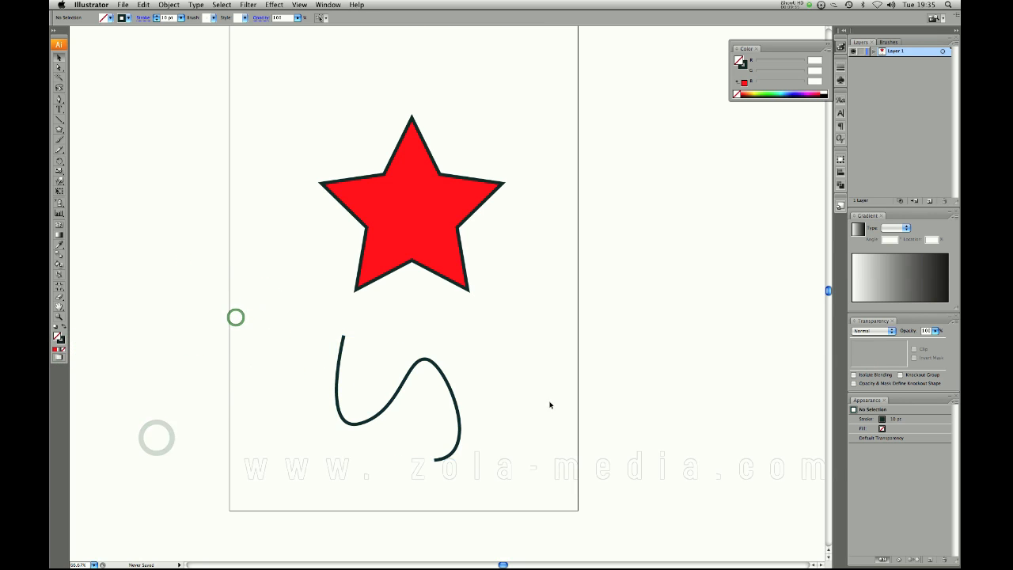
# - Pick a pink-red in the Color Picker for the star, then swap it to the stroke leaving a dark fill
pyautogui.click(399, 395)
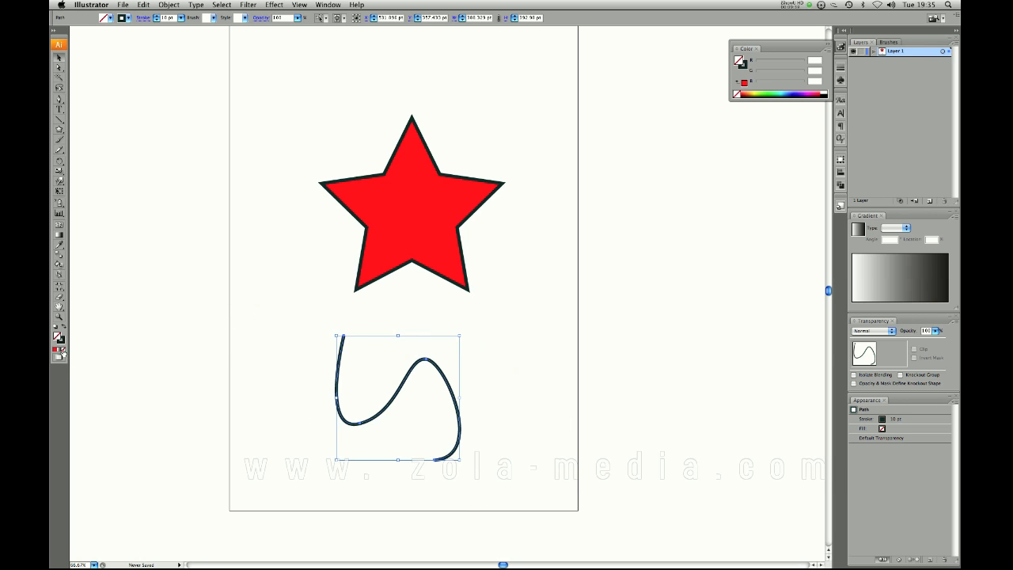
pyautogui.click(411, 206)
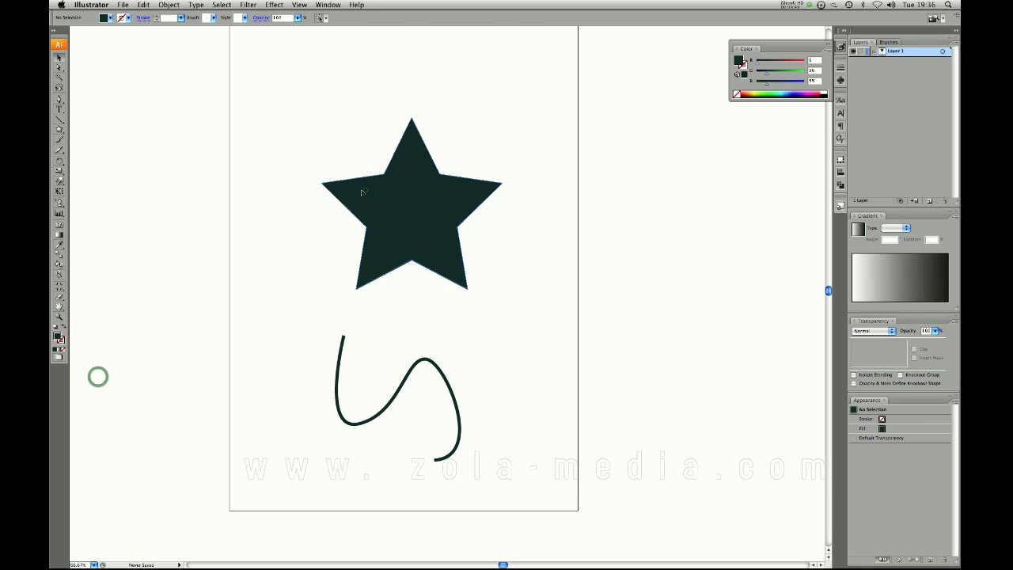
pyautogui.click(366, 193)
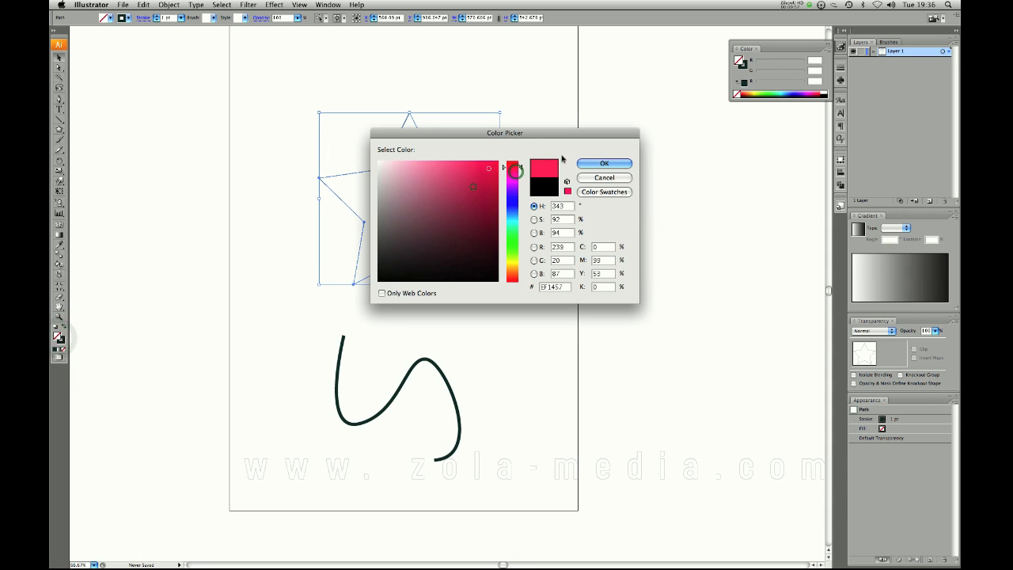
pyautogui.click(604, 163)
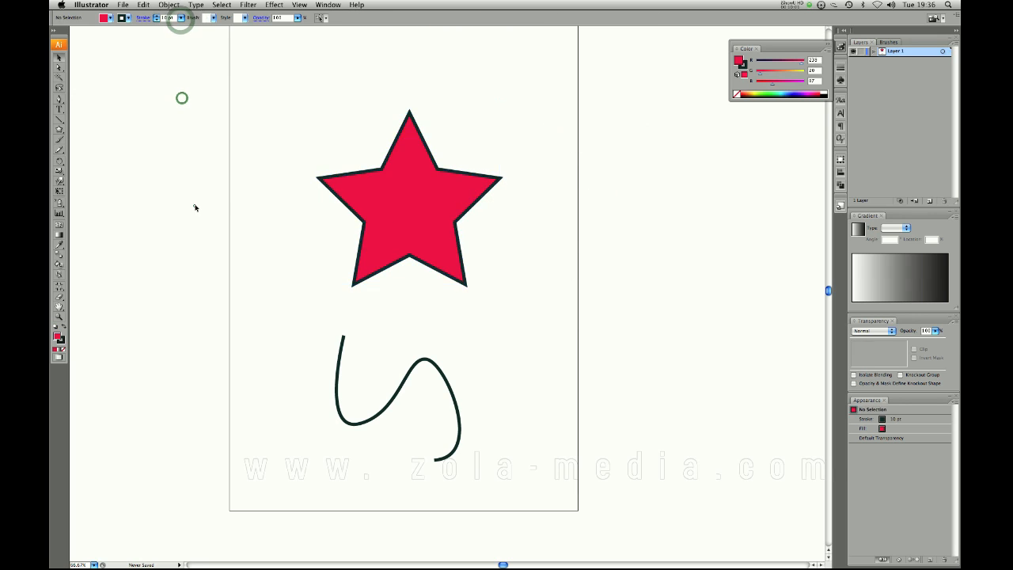
pyautogui.click(412, 206)
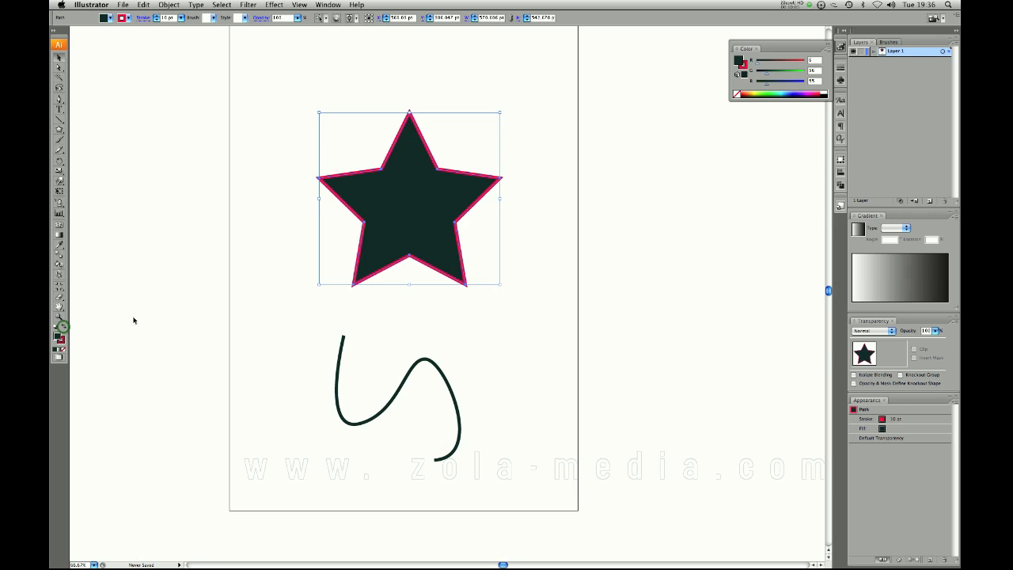
pyautogui.click(143, 318)
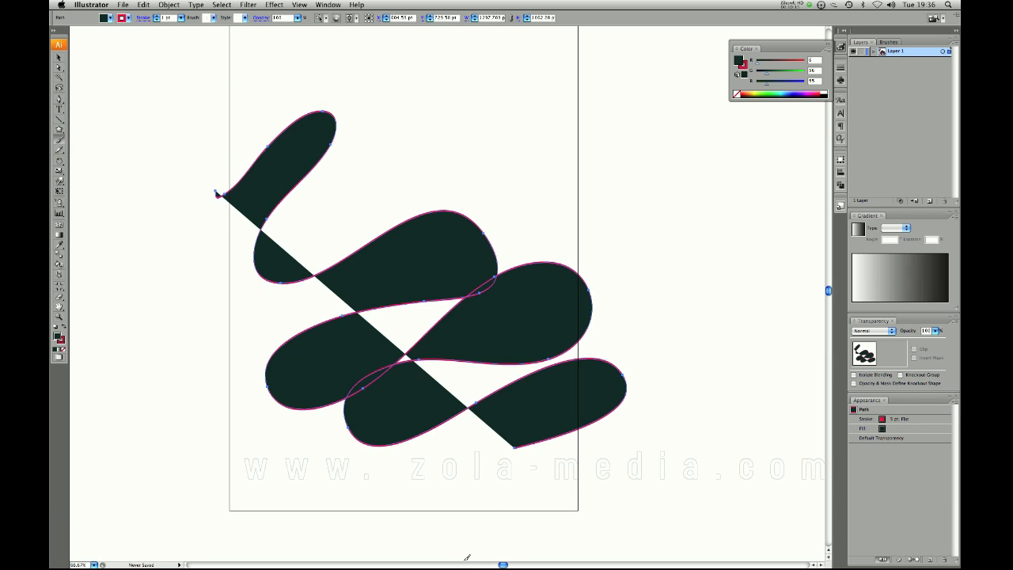
pyautogui.moveTo(354, 326)
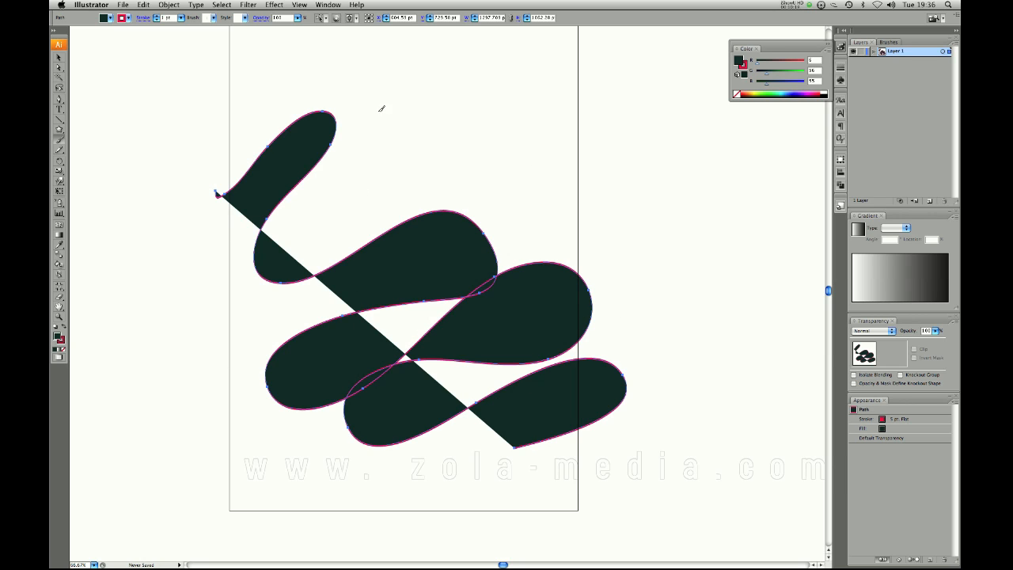
# - Scale the dark, pink-outlined wavy shape up to nearly the full artboard width with the Selection tool
pyautogui.press('v')
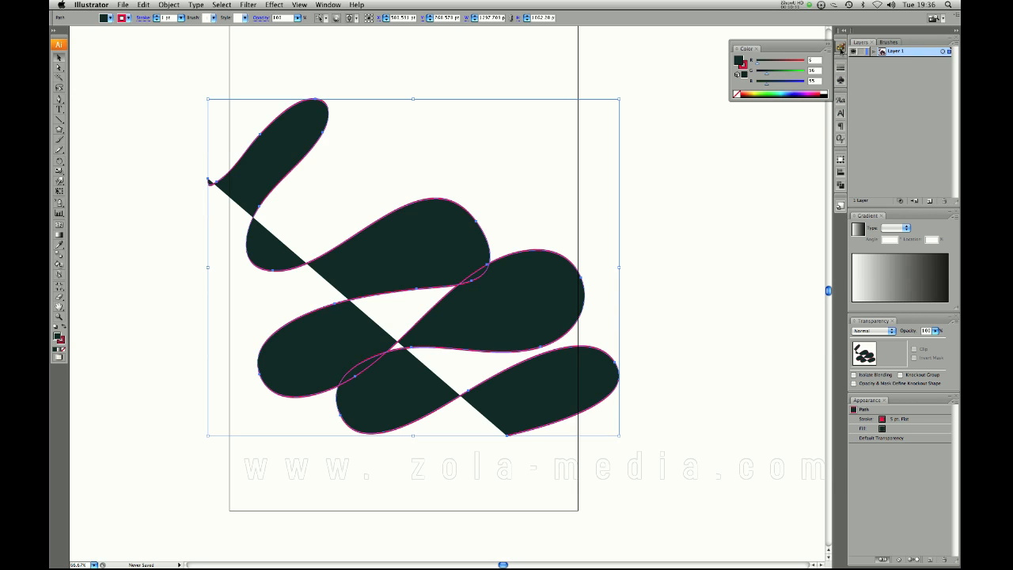
pyautogui.click(322, 3)
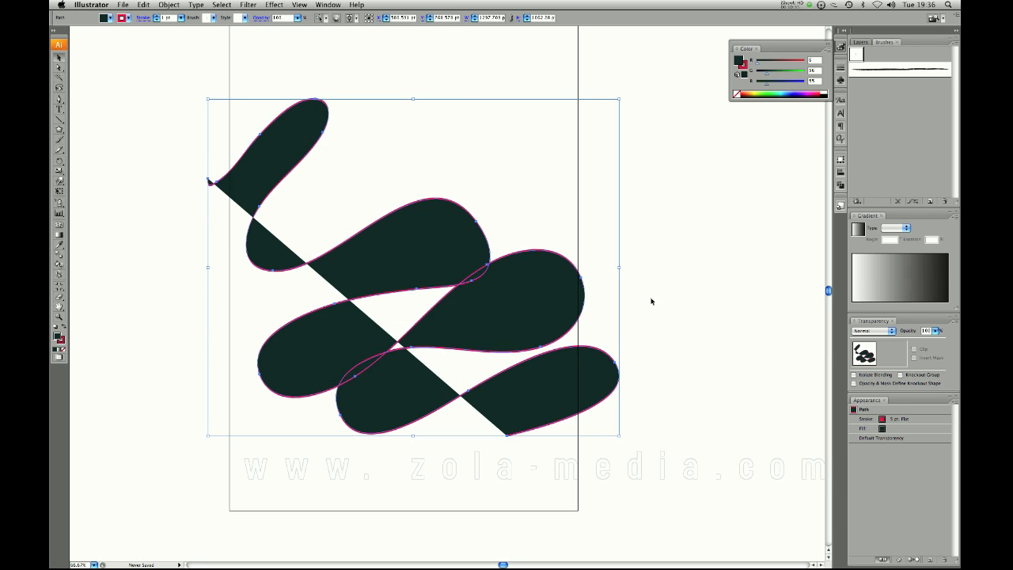
pyautogui.moveTo(882, 110)
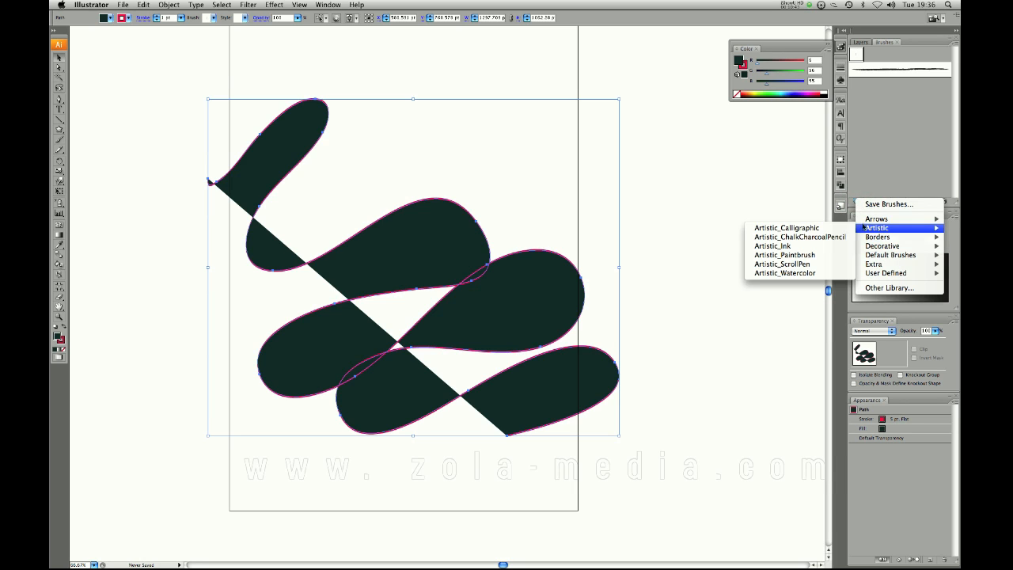
# - Load the Artistic_ChalkCharcoalPencil brush library and apply a chalk brush to the wavy line
pyautogui.click(787, 228)
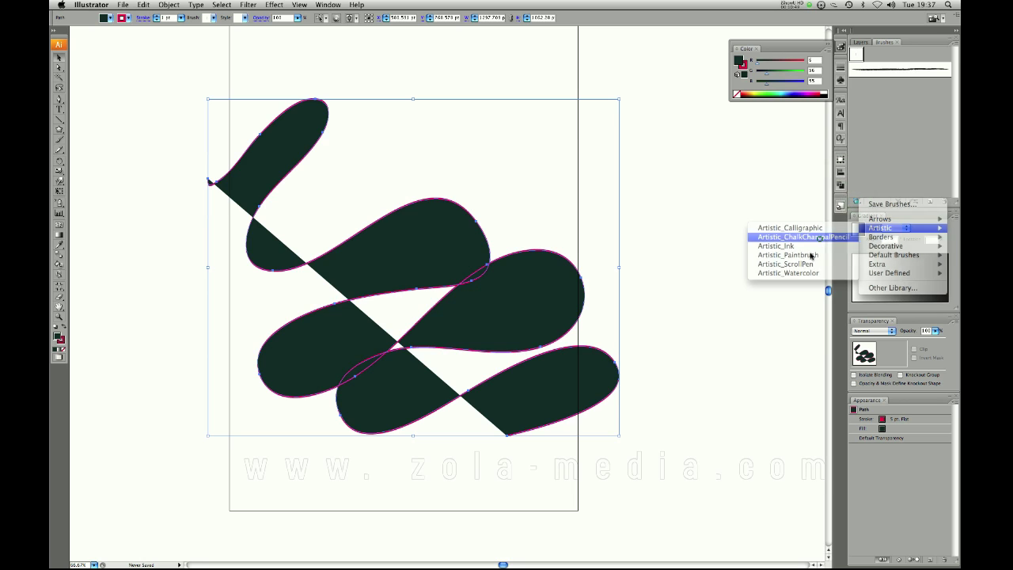
pyautogui.click(793, 238)
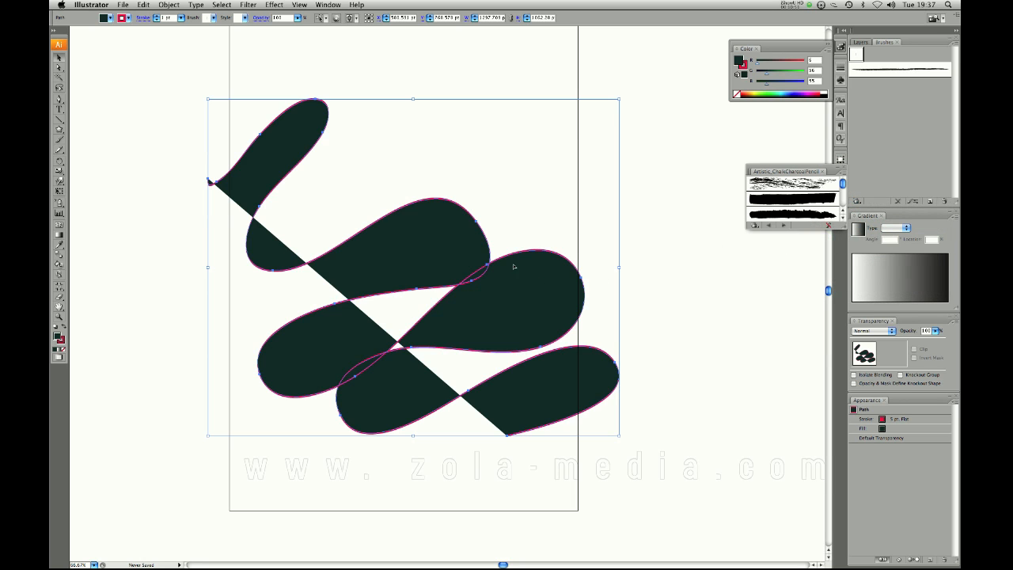
pyautogui.moveTo(256, 199)
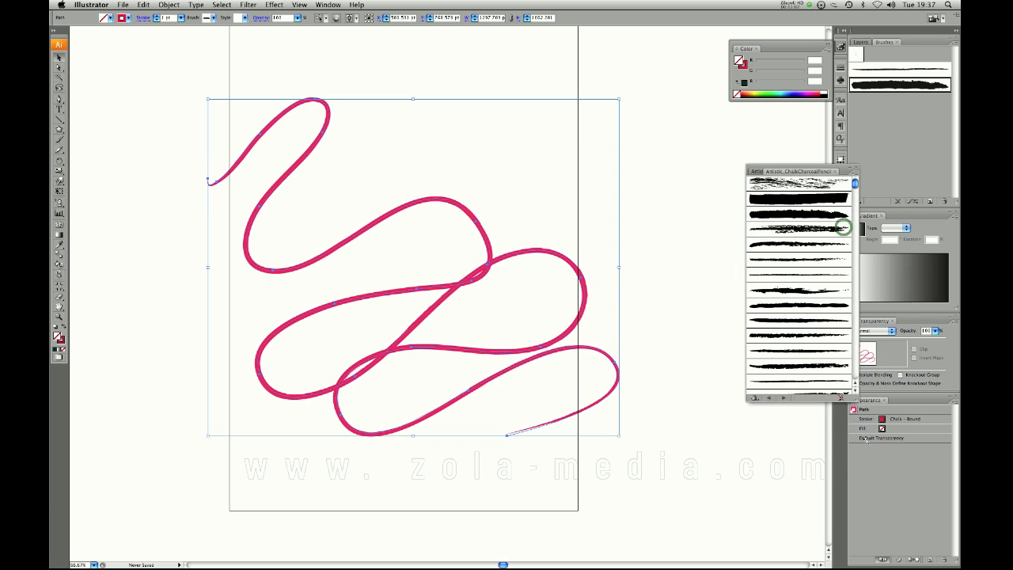
pyautogui.click(799, 288)
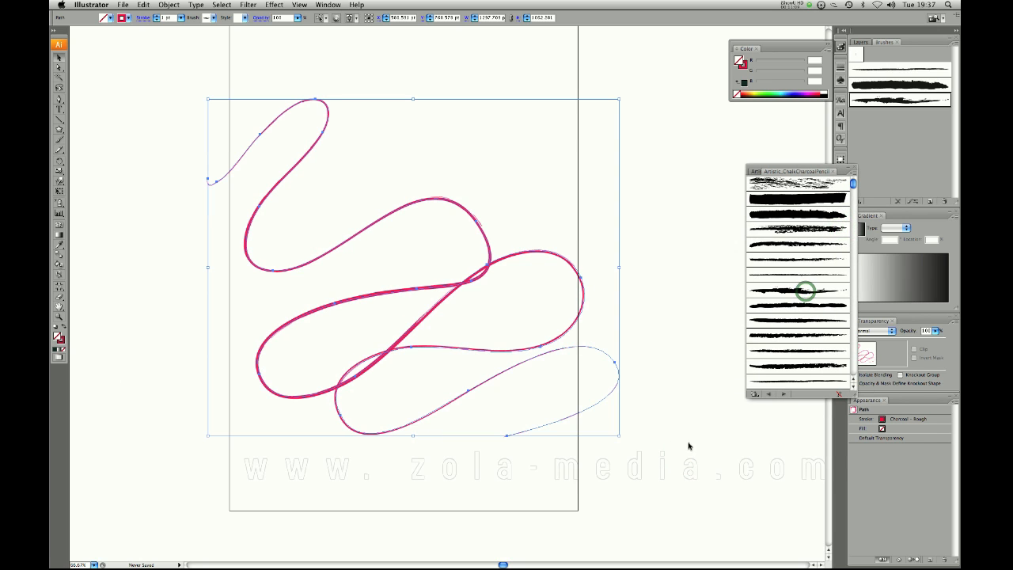
pyautogui.moveTo(649, 468)
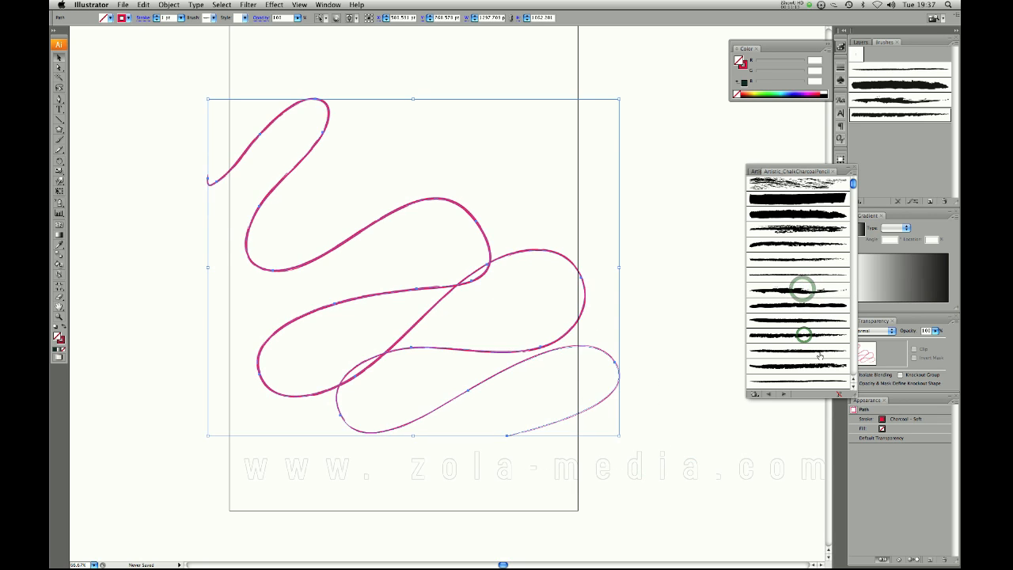
# - Try other chalk and pencil brushes on the unfilled pink line and select it for rotating
pyautogui.click(798, 364)
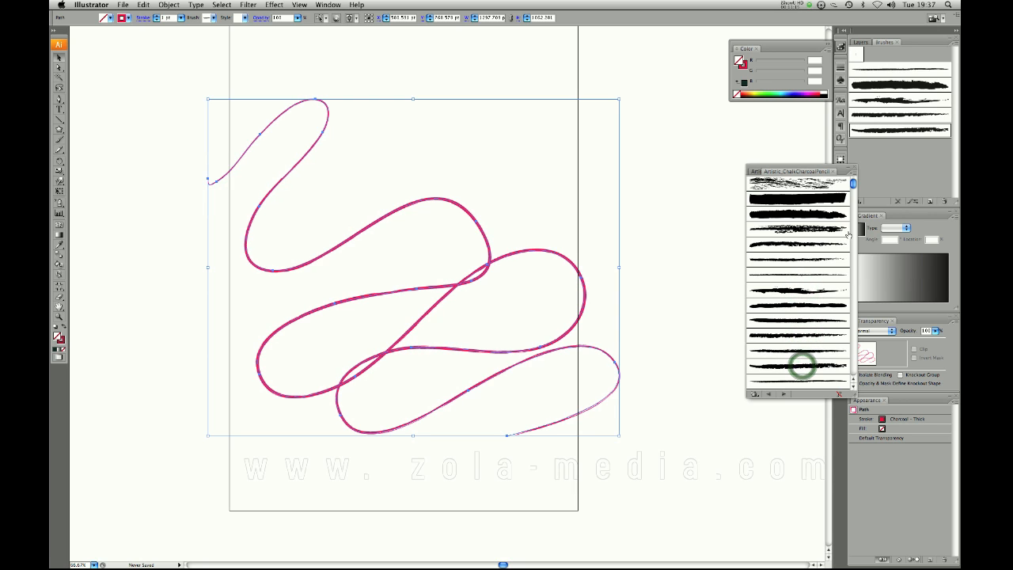
pyautogui.click(799, 184)
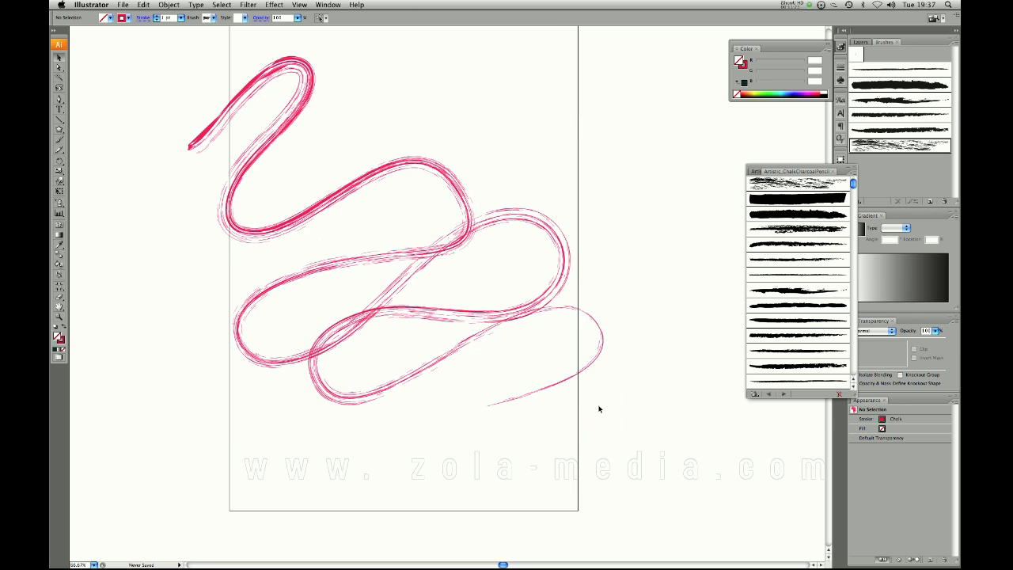
pyautogui.click(599, 421)
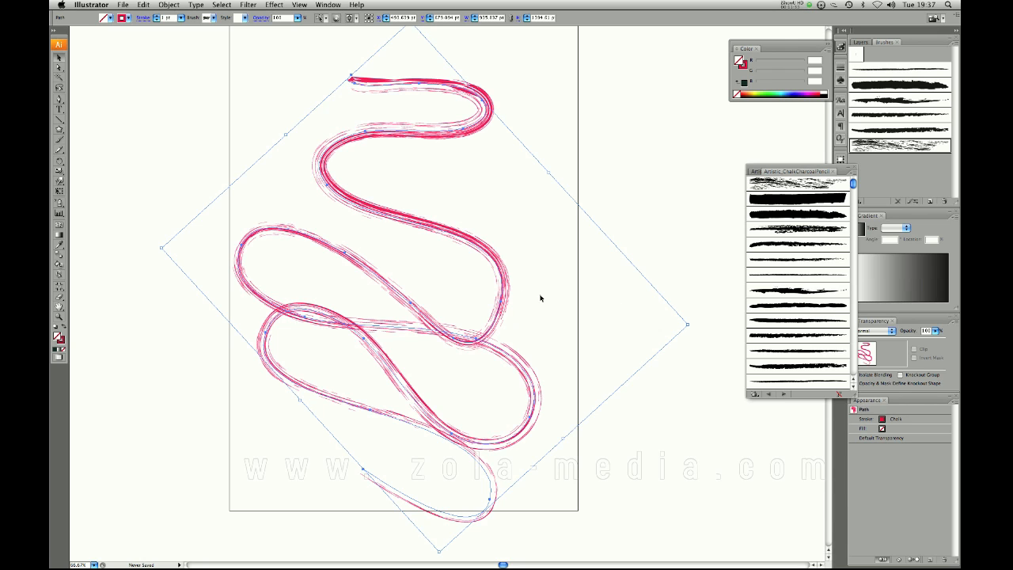
# - Delete the brushed wavy line, leaving the artboard empty
pyautogui.press('delete')
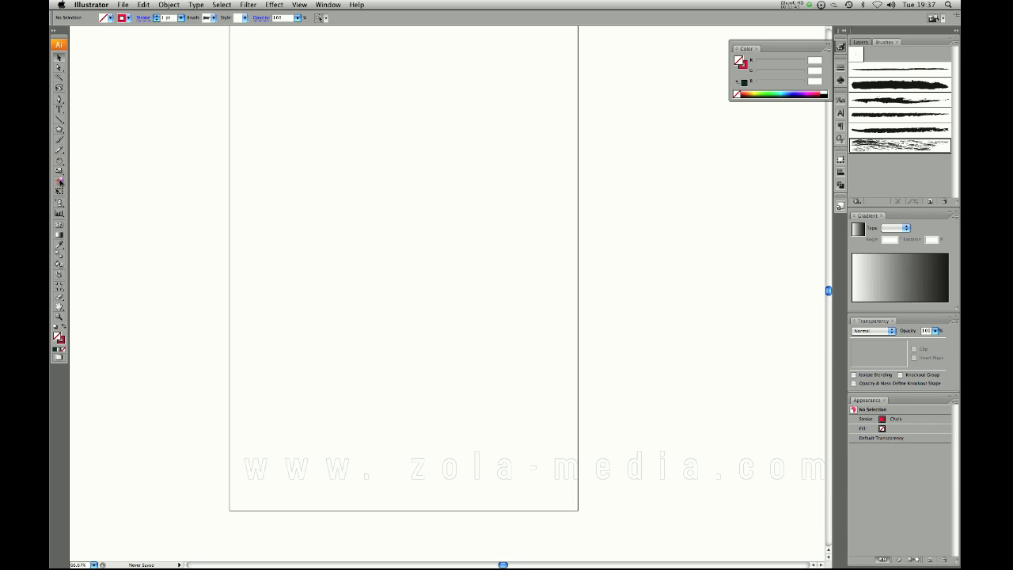
pyautogui.moveTo(58, 212)
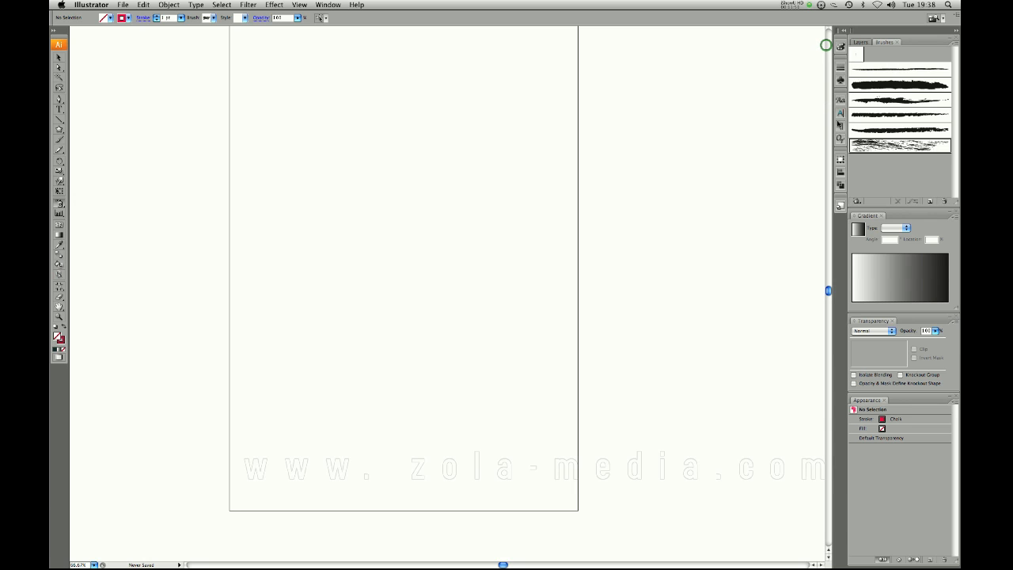
# - Load the Arrows symbol library via the Window menu, spray some arrows, then delete them
pyautogui.click(328, 7)
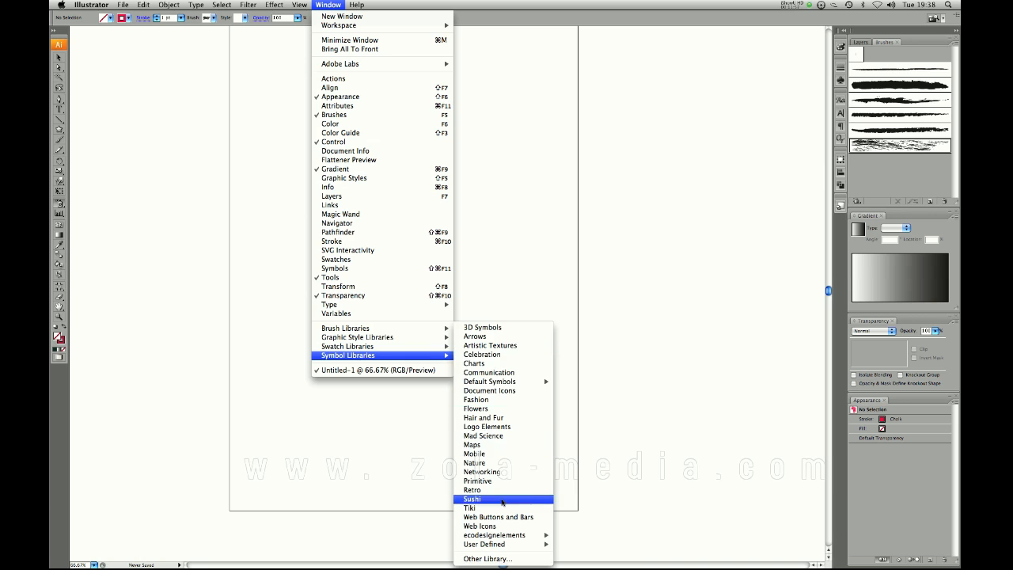
pyautogui.moveTo(490, 381)
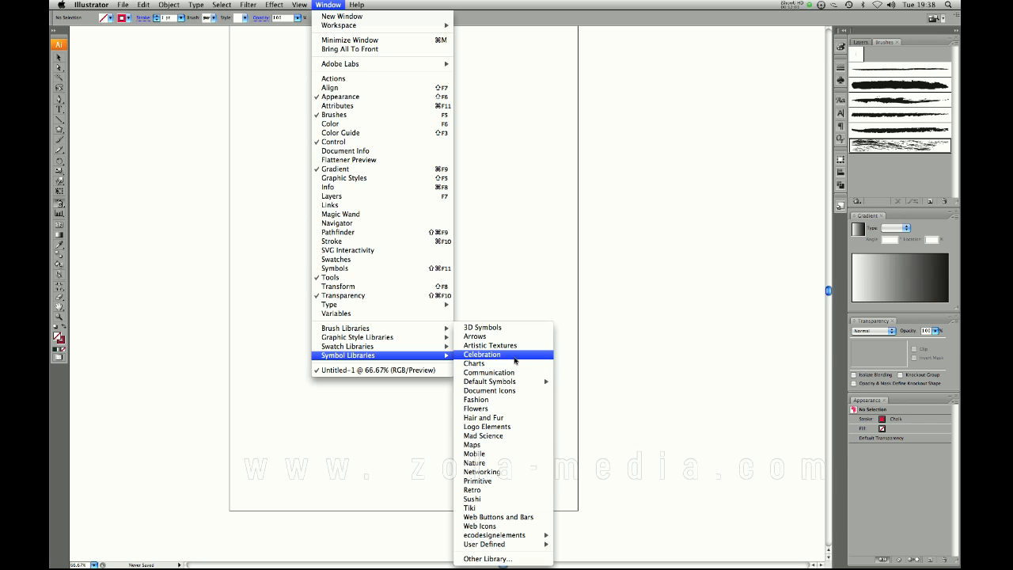
pyautogui.click(475, 336)
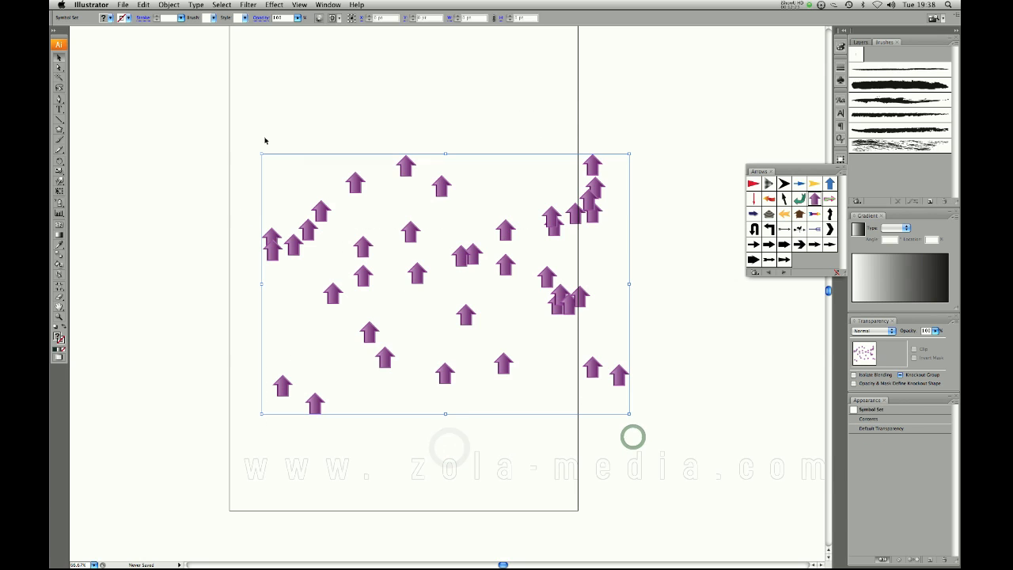
pyautogui.press('Delete')
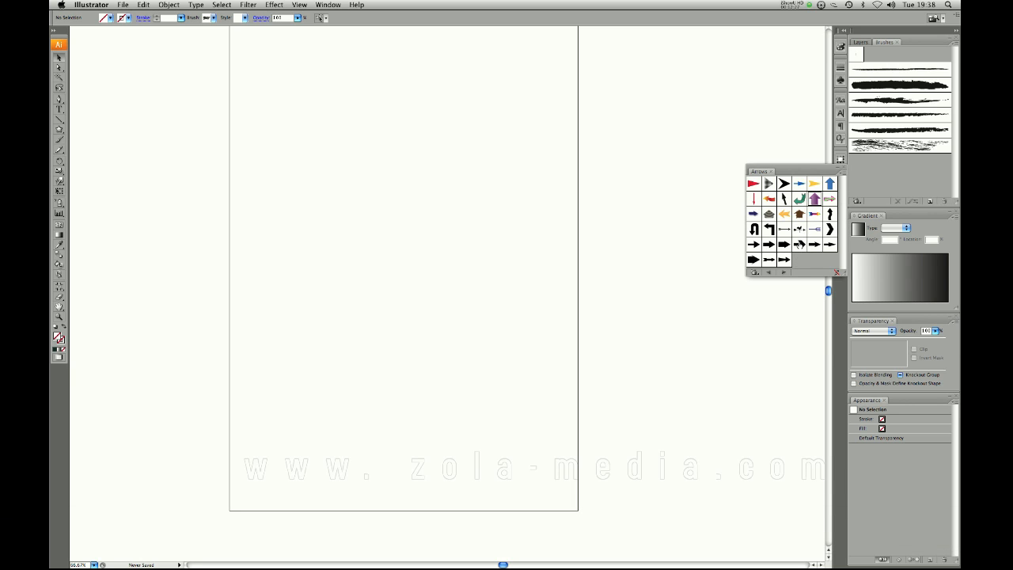
pyautogui.moveTo(498, 203)
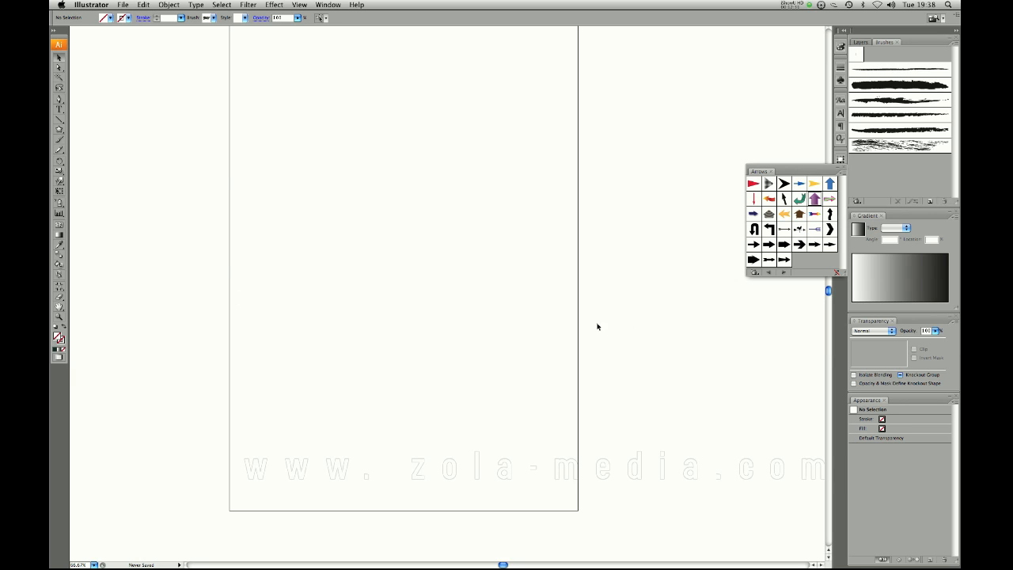
pyautogui.moveTo(839, 171)
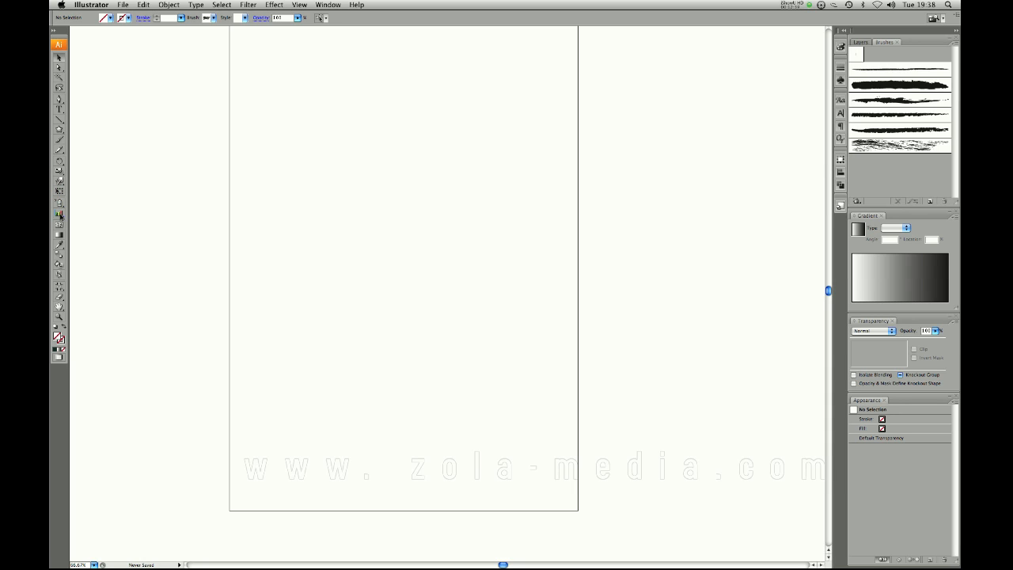
pyautogui.moveTo(57, 228)
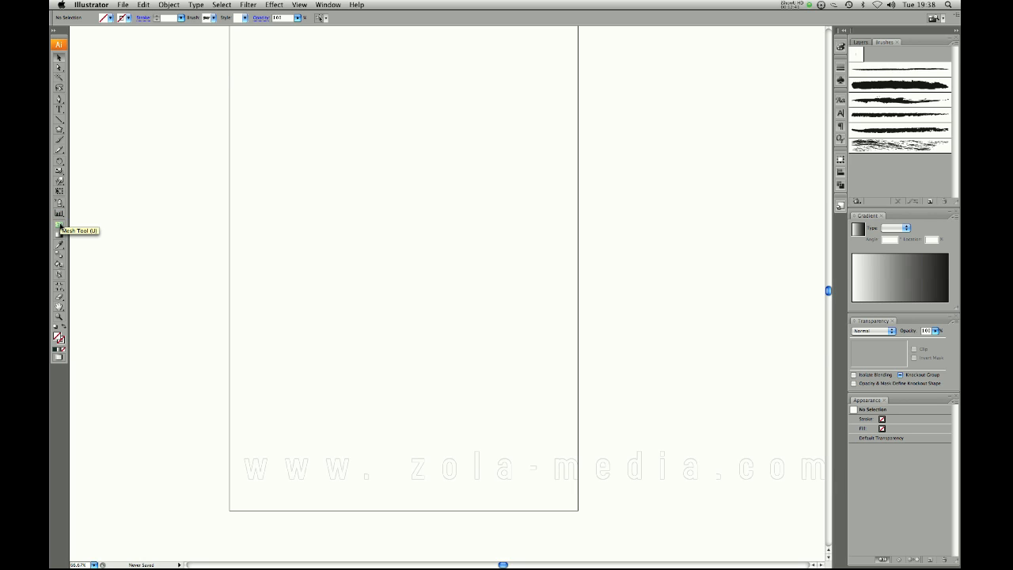
pyautogui.moveTo(57, 240)
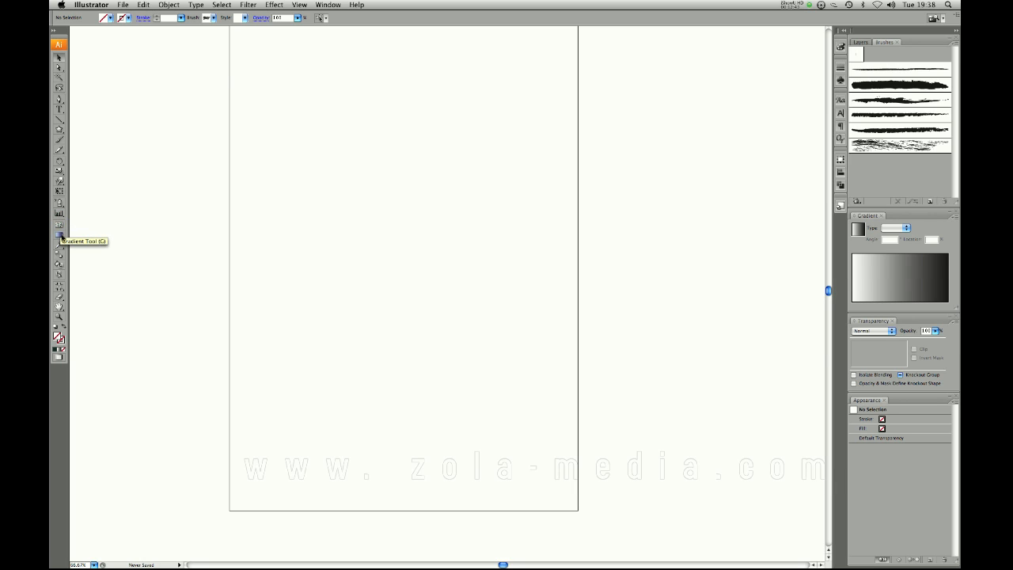
pyautogui.moveTo(66, 215)
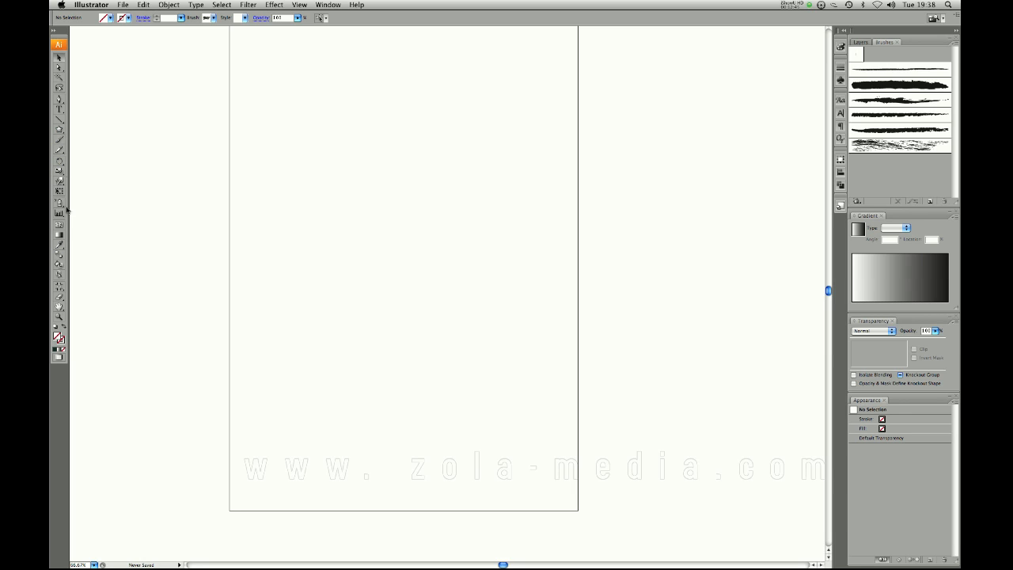
# - Draw a large circle with the Ellipse tool and fill it with cyan
pyautogui.click(57, 130)
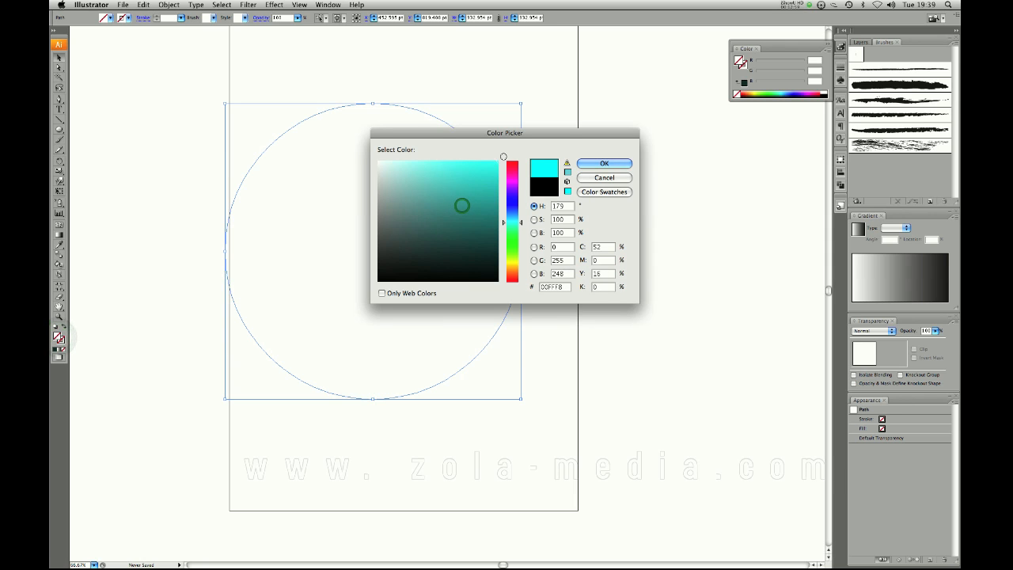
pyautogui.click(605, 163)
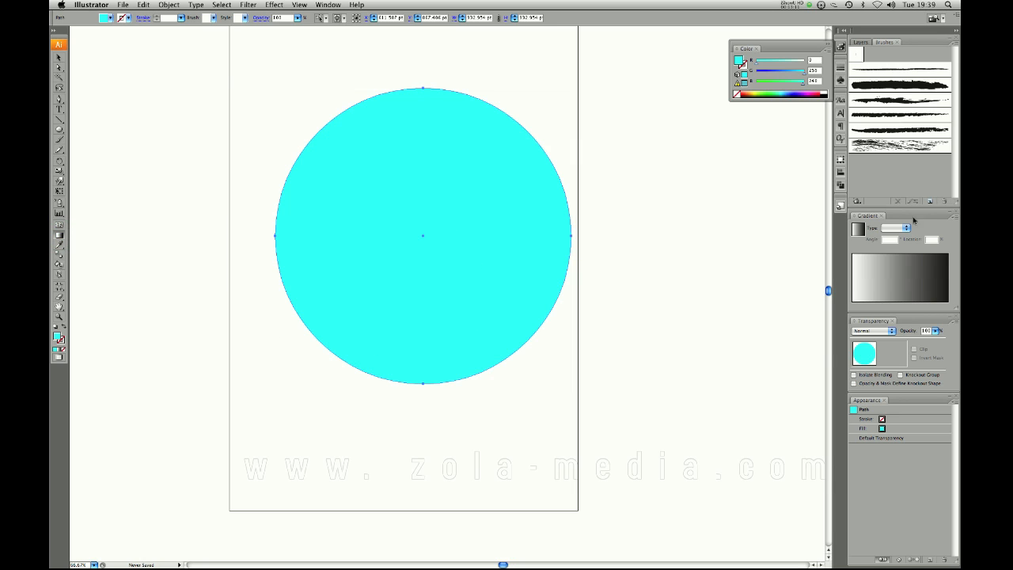
pyautogui.moveTo(895, 272)
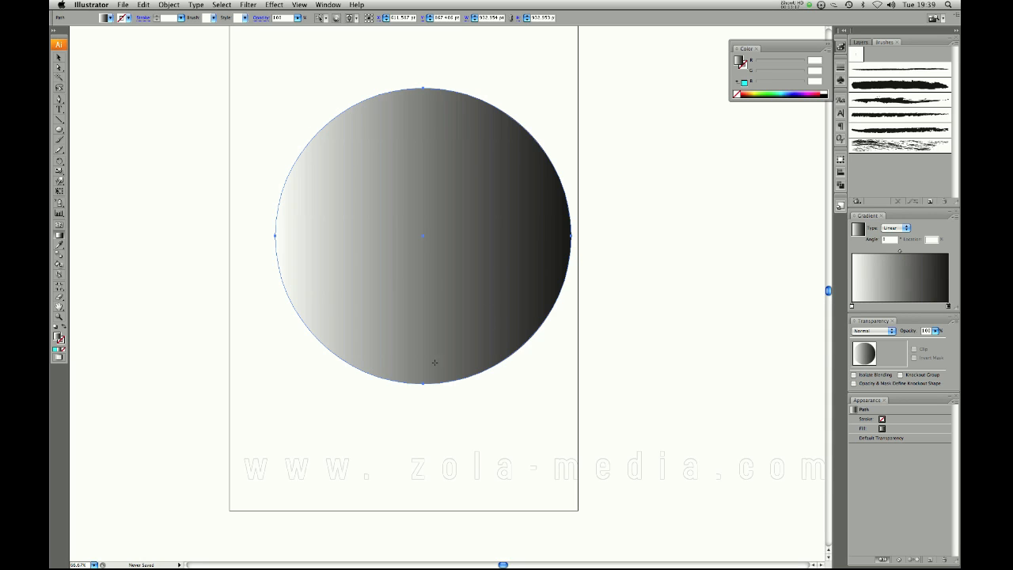
pyautogui.moveTo(412, 335)
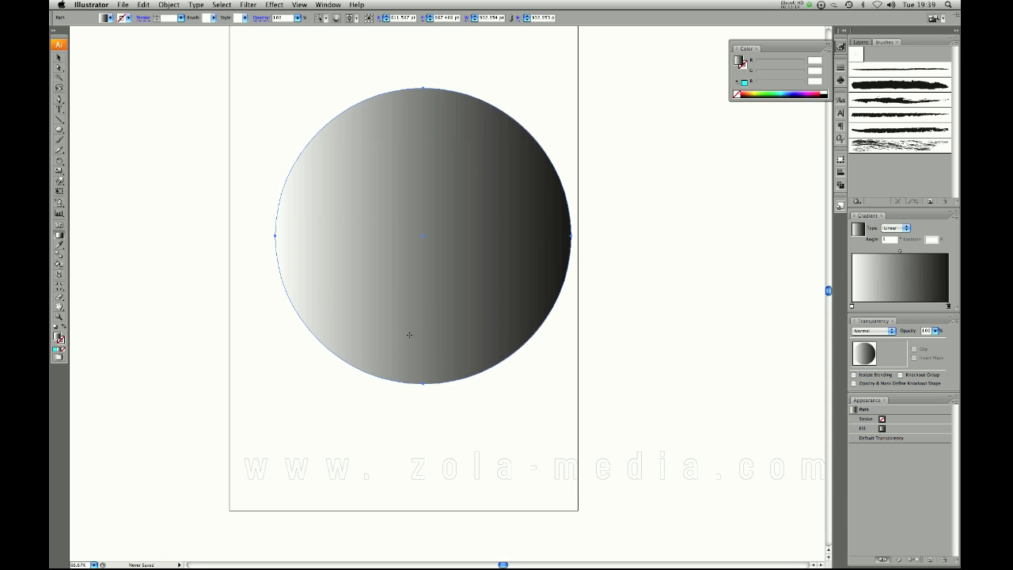
# - Give the circle a grey gradient running diagonally from top-left to bottom-right with the Gradient tool (G)
pyautogui.press('g')
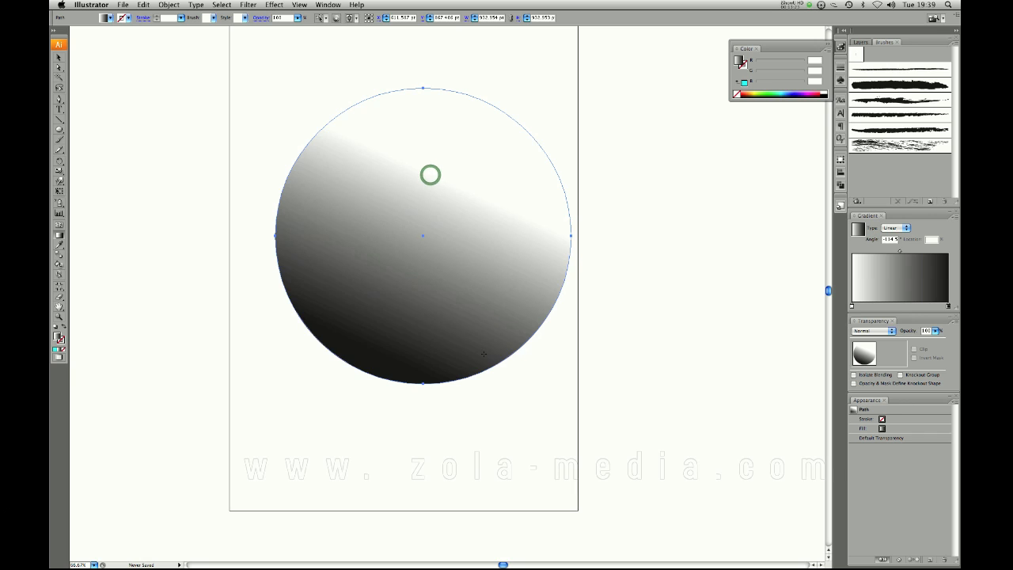
pyautogui.moveTo(431, 174); pyautogui.dragTo(475, 326)
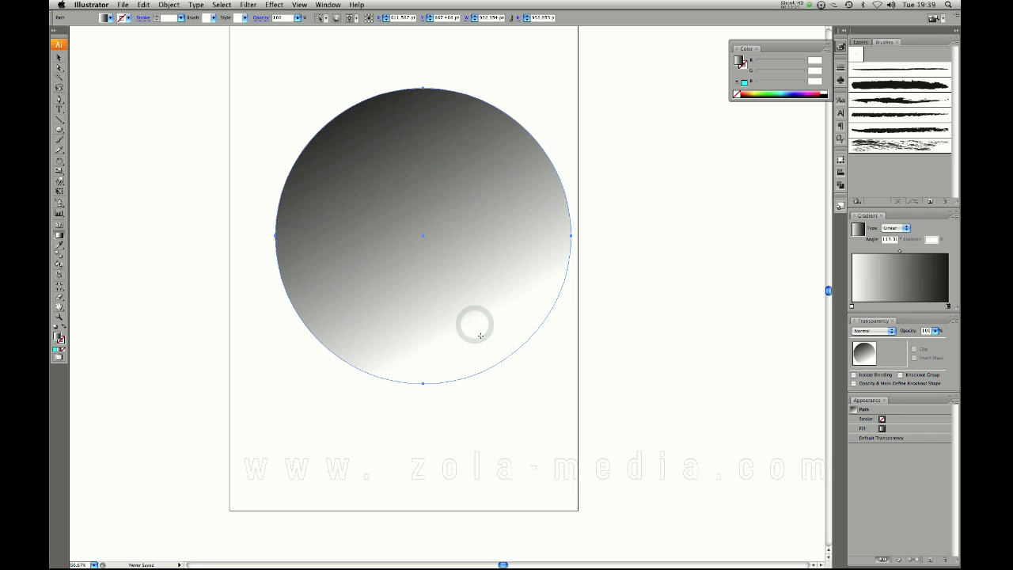
pyautogui.moveTo(475, 336); pyautogui.dragTo(433, 255)
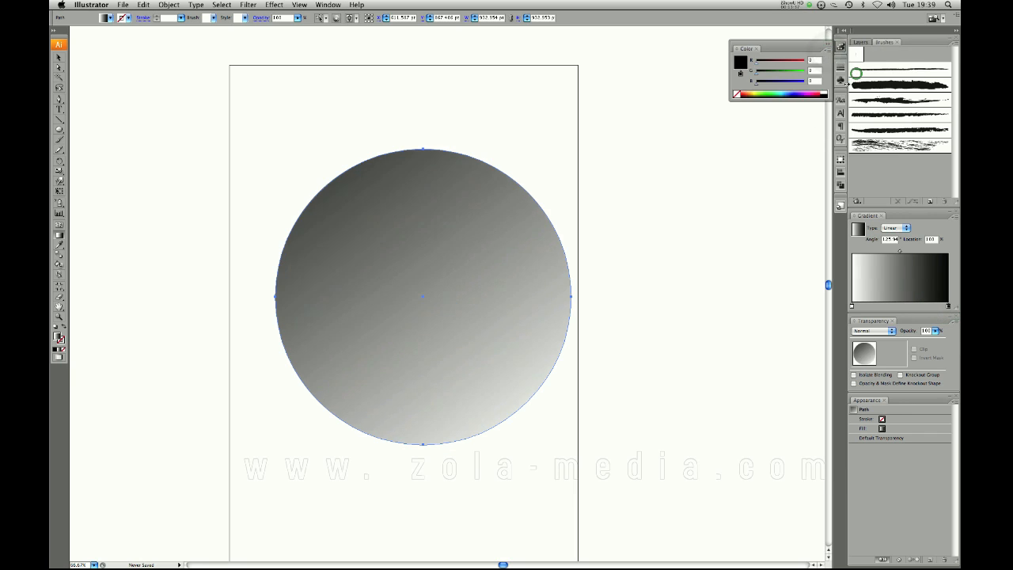
# - Recolour the circle's two gradient stops to cyan and magenta
pyautogui.click(777, 92)
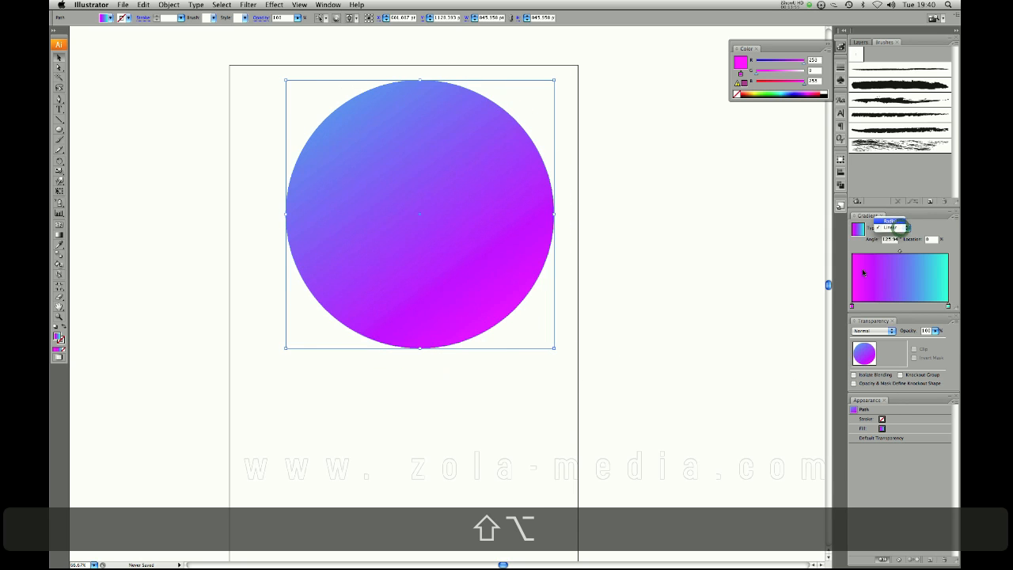
pyautogui.click(905, 228)
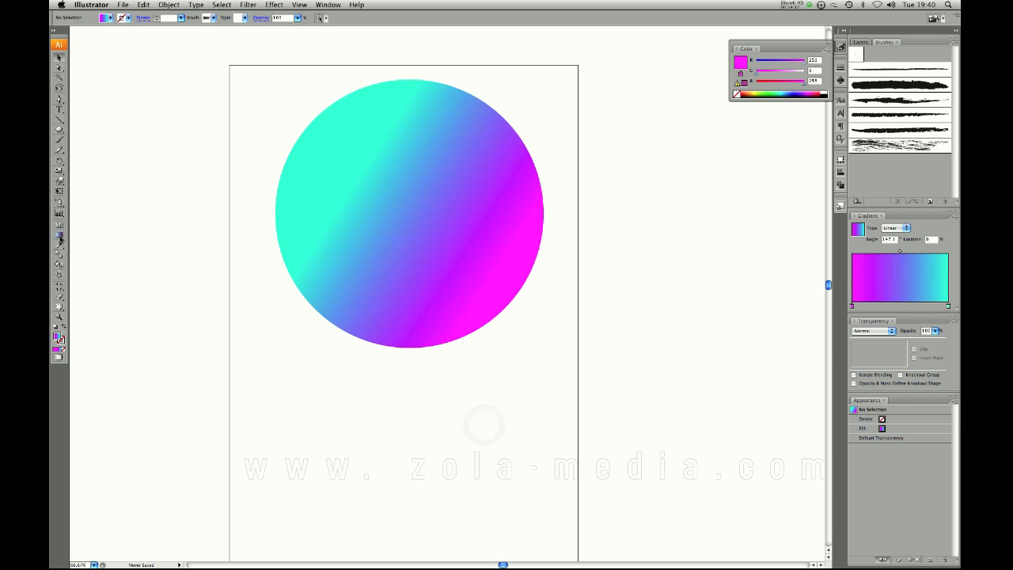
pyautogui.moveTo(59, 247)
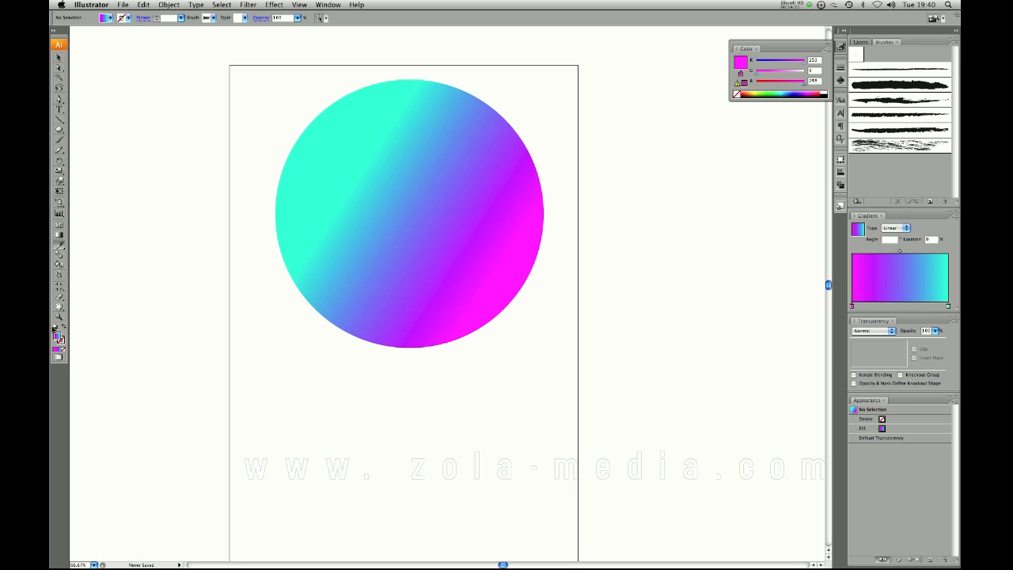
# - Shrink the circle and draw a cyan-to-green gradient rectangle below it
pyautogui.press('v')
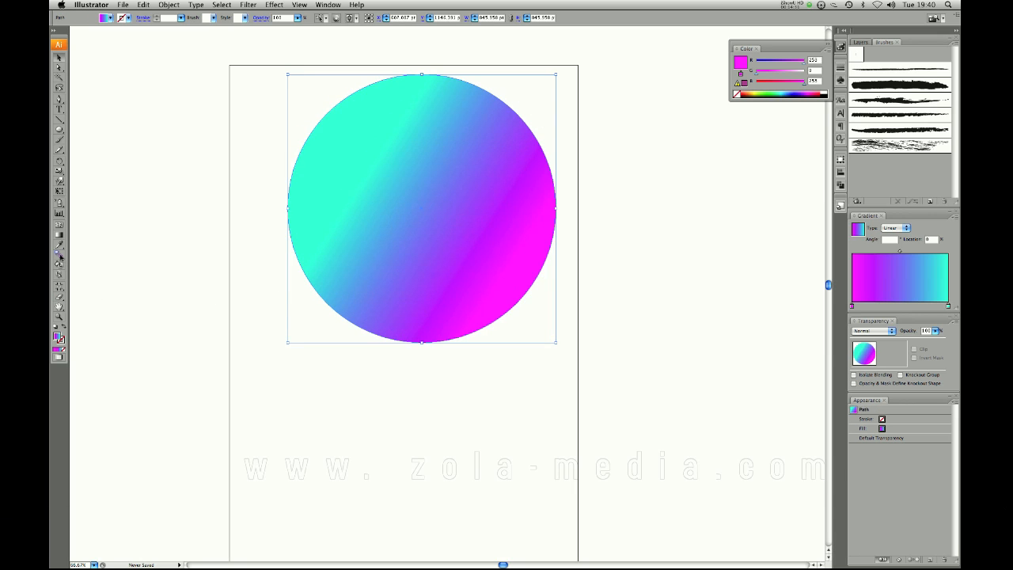
pyautogui.moveTo(476, 402)
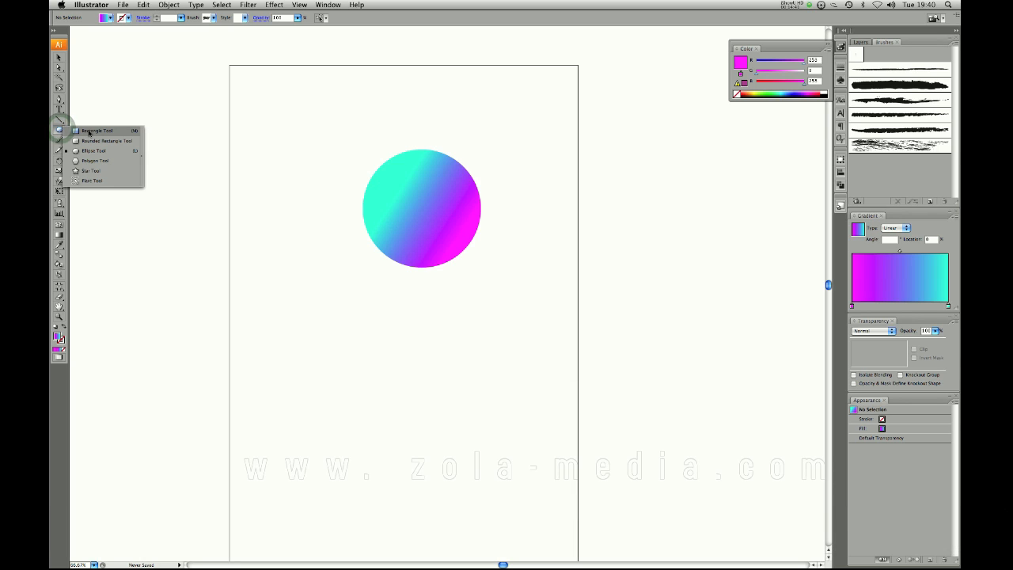
pyautogui.moveTo(357, 376); pyautogui.dragTo(425, 440)
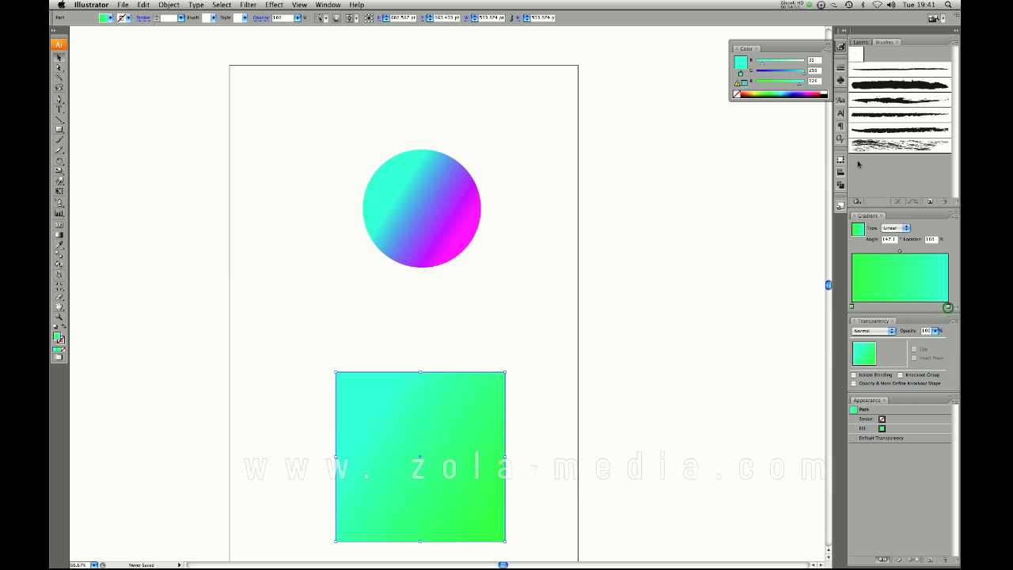
# - Change the rectangle's first gradient stop to red and go to the Object menu for blending
pyautogui.click(790, 92)
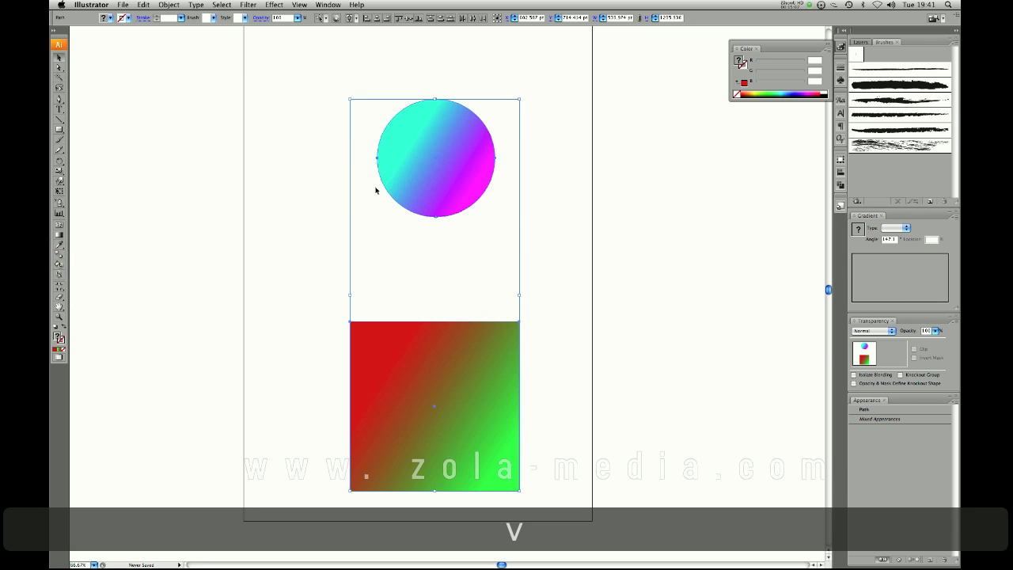
pyautogui.click(168, 6)
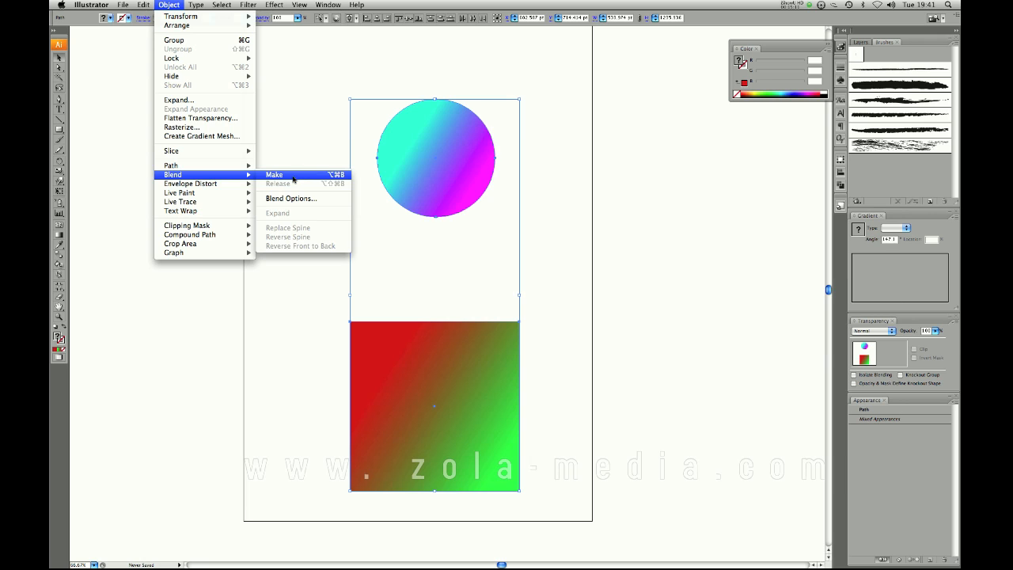
# - Blend the gradient circle into the red-green rectangle and bring up its blend options
pyautogui.click(274, 174)
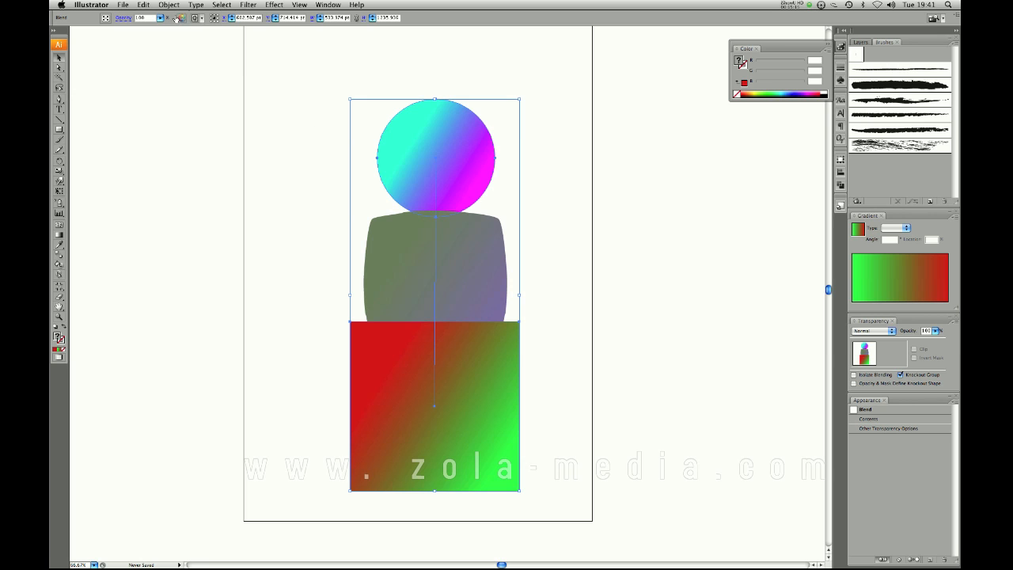
pyautogui.click(171, 3)
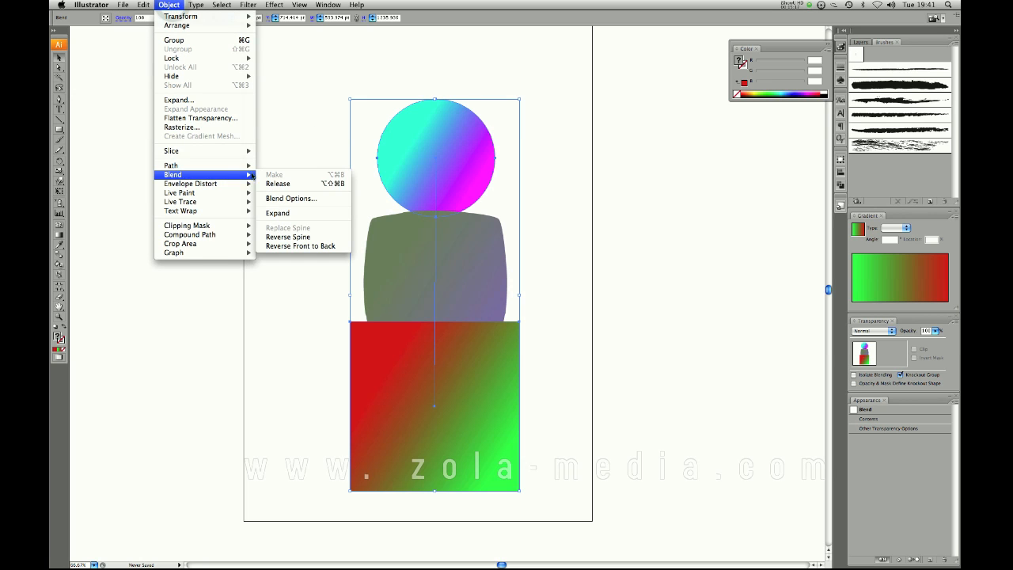
pyautogui.click(291, 198)
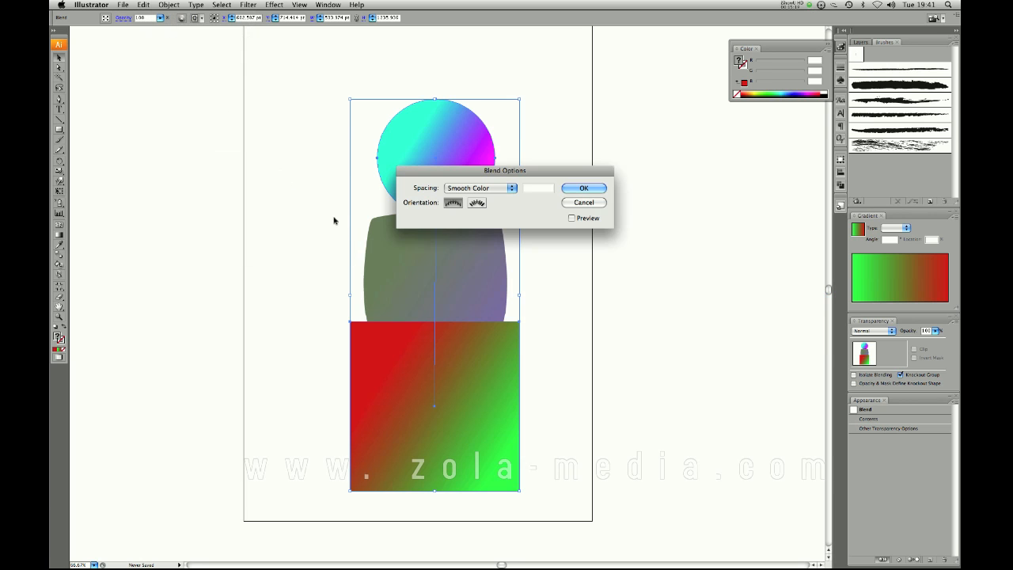
# - With preview on, set the blend spacing to 40 specified steps and apply it
pyautogui.moveTo(505, 171); pyautogui.dragTo(297, 228)
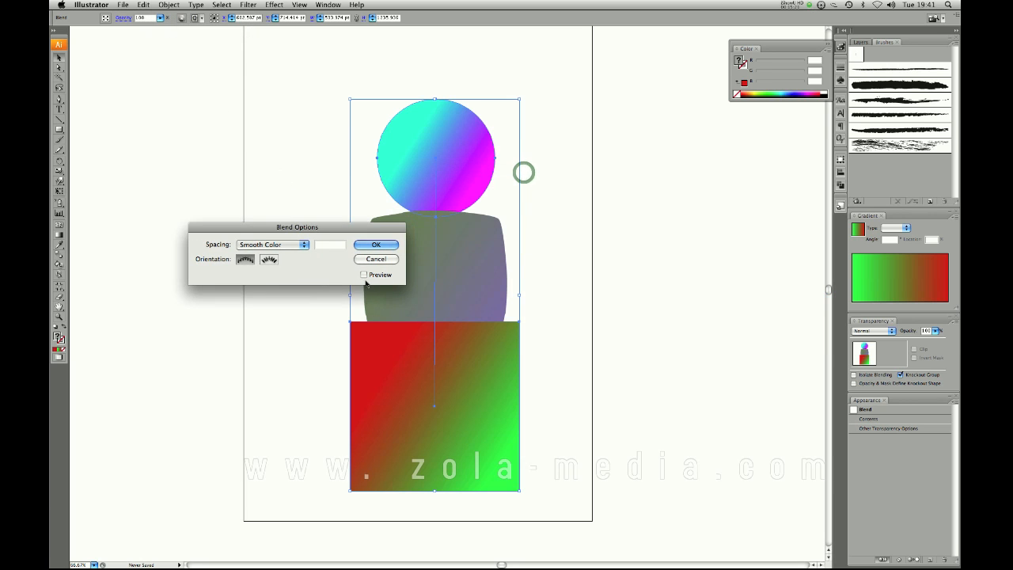
pyautogui.click(300, 243)
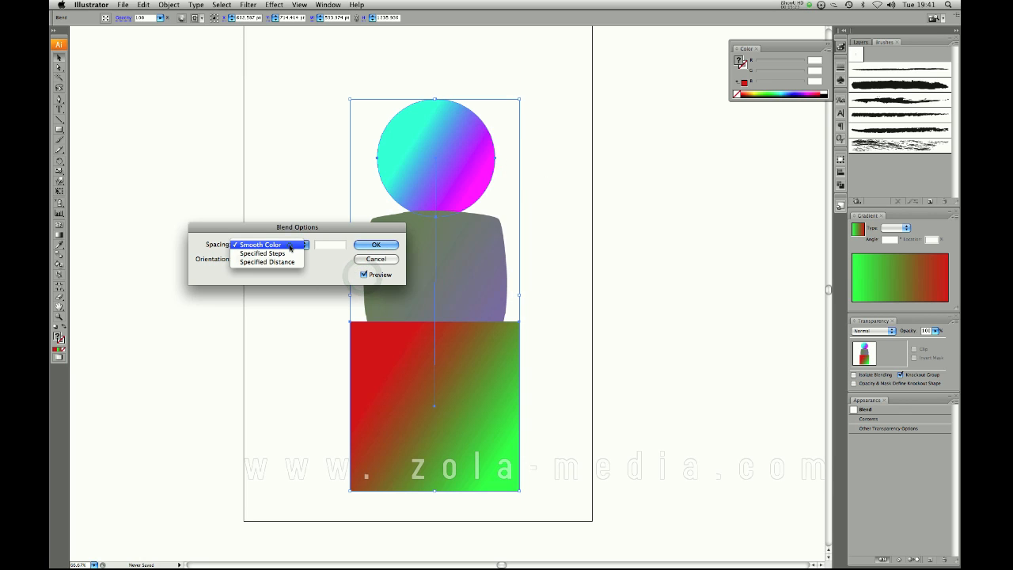
pyautogui.click(261, 253)
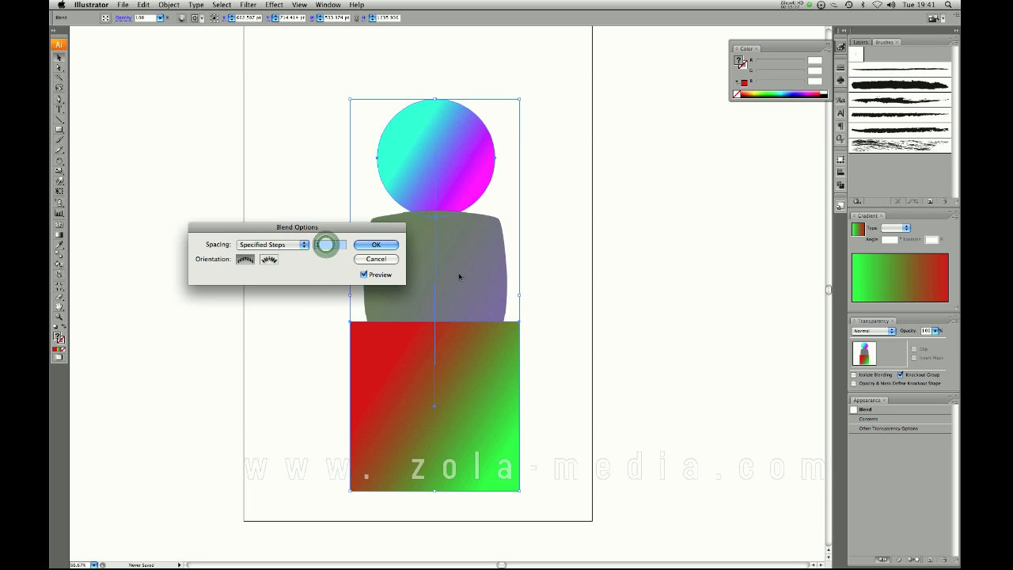
pyautogui.click(329, 243)
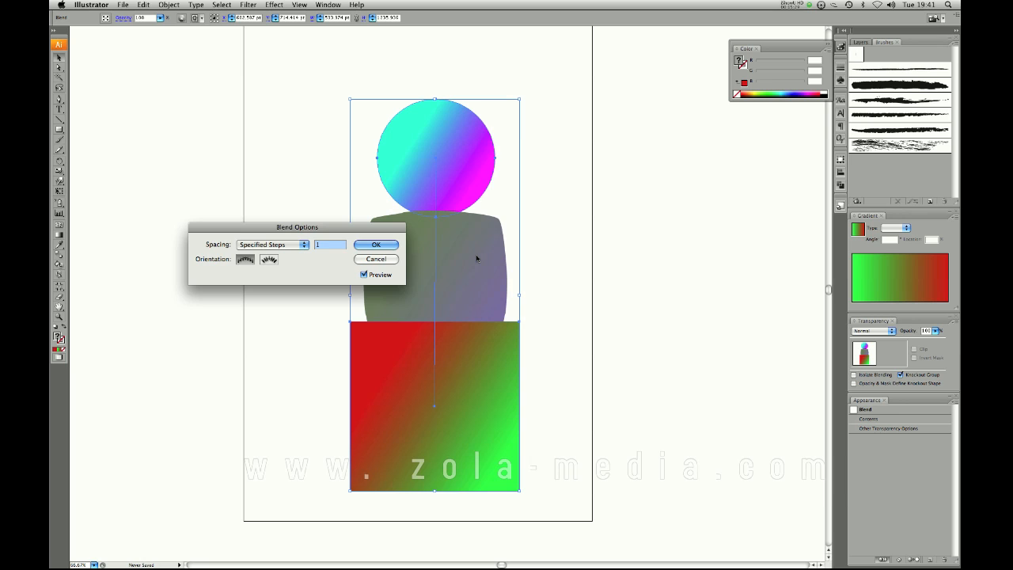
pyautogui.write('40')
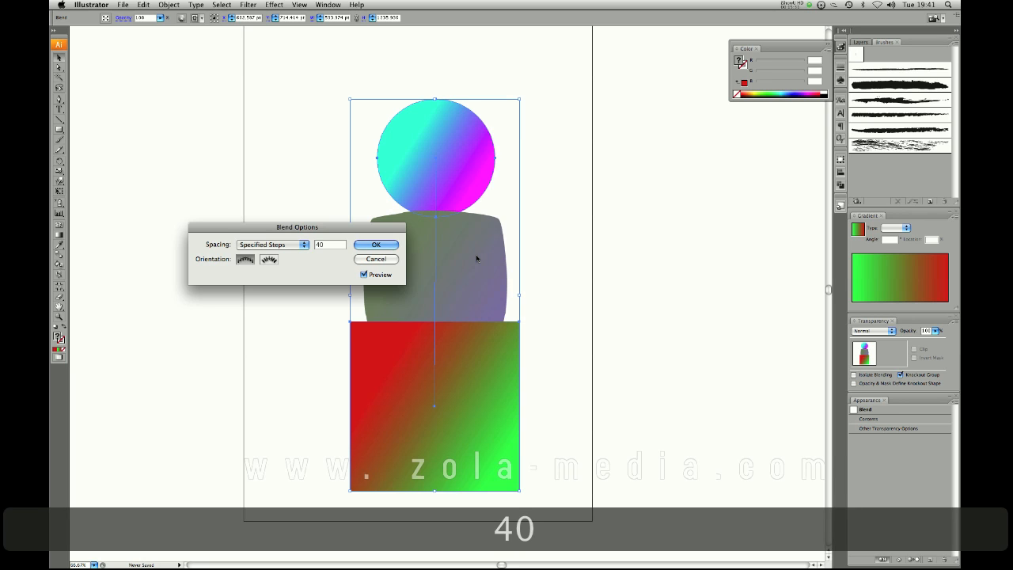
pyautogui.click(375, 244)
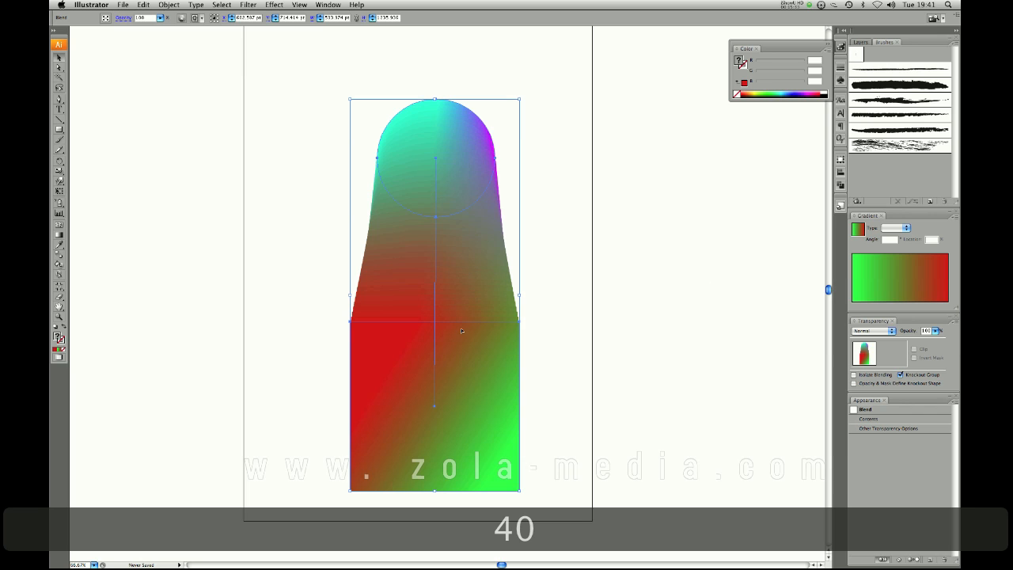